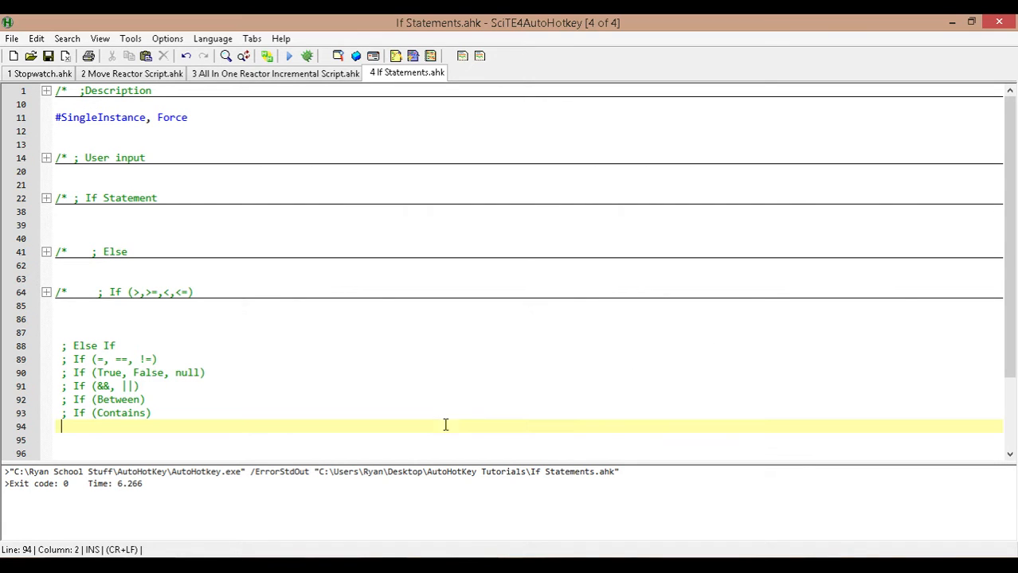
{"action": "mouse_move", "coordinate": [443, 298]}
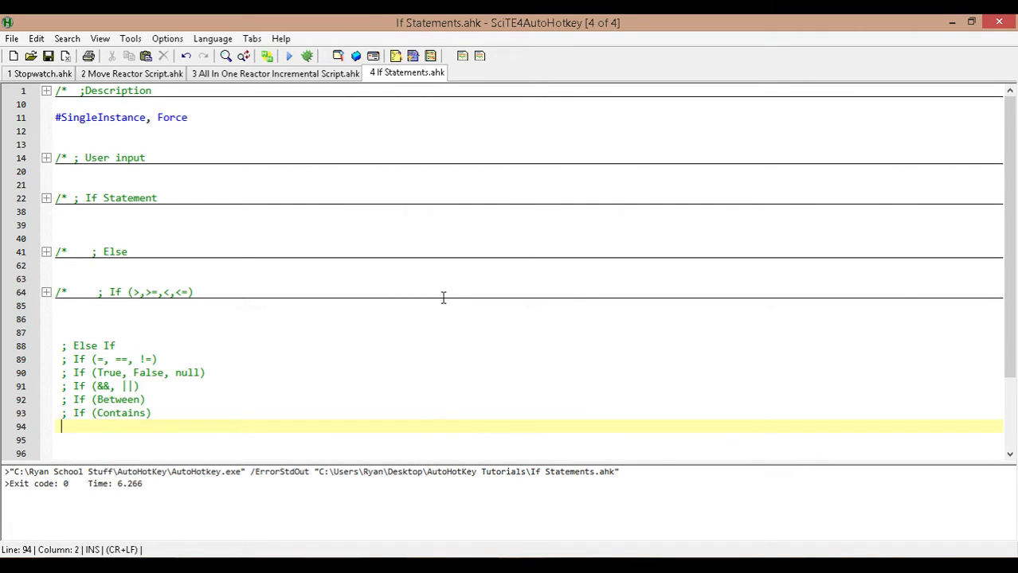
{"action": "mouse_move", "coordinate": [279, 243]}
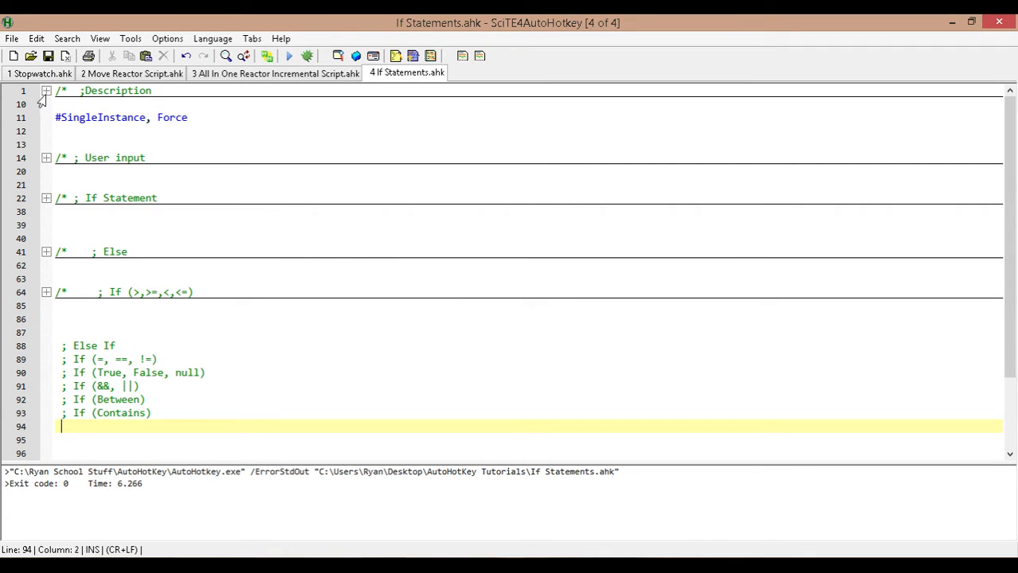
- Change the header's 'Date Of Last Edit' to June 13th, 2016, re-collapsing the Description fold
{"action": "left_click", "coordinate": [46, 105]}
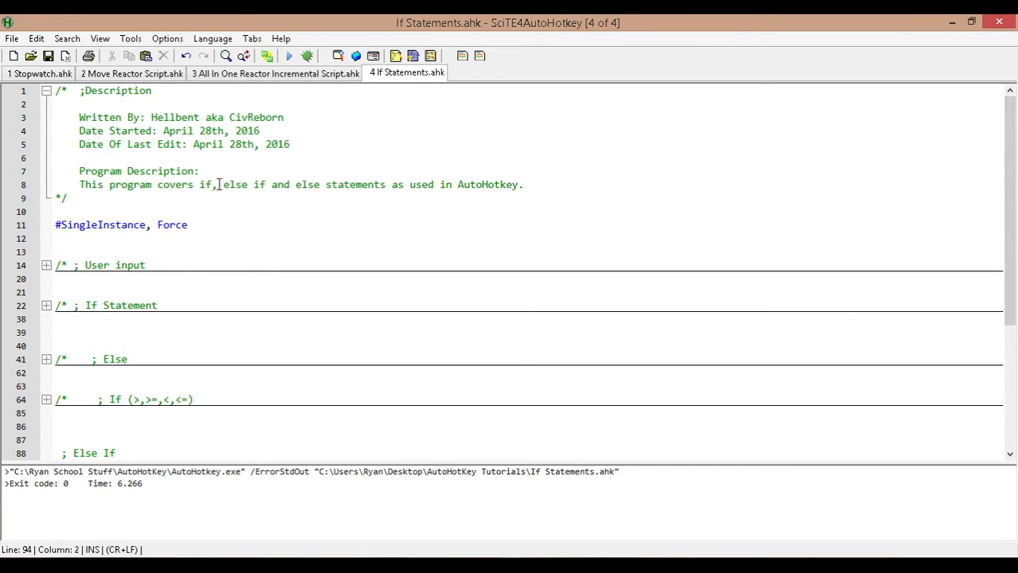
{"action": "mouse_move", "coordinate": [235, 144]}
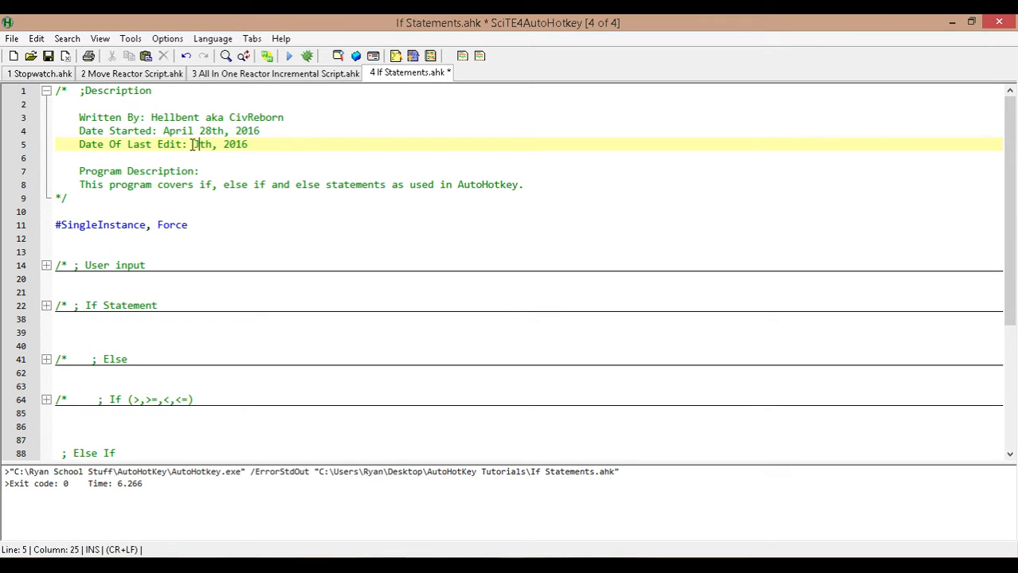
{"action": "type", "text": "June 13"}
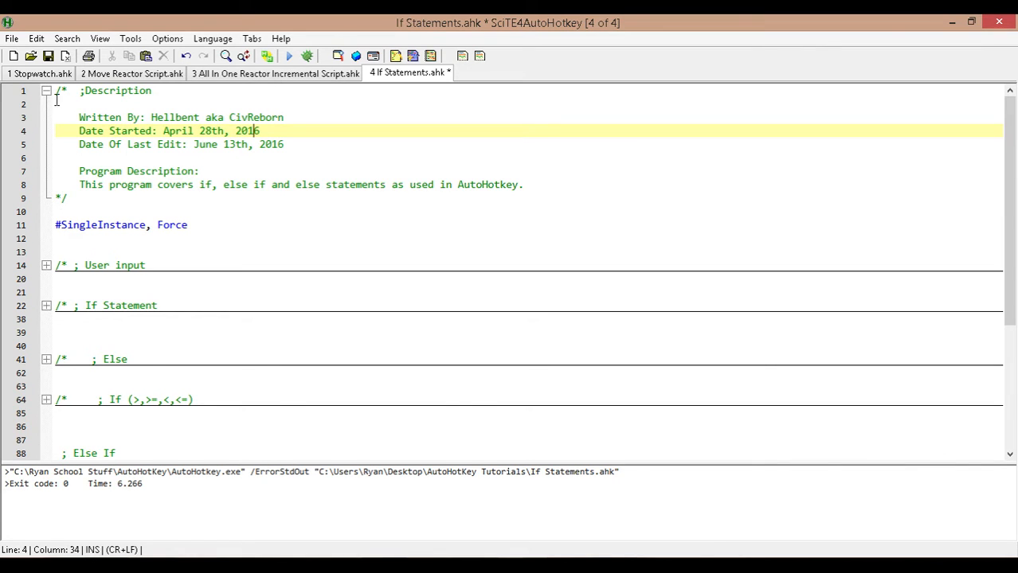
{"action": "left_click", "coordinate": [46, 90]}
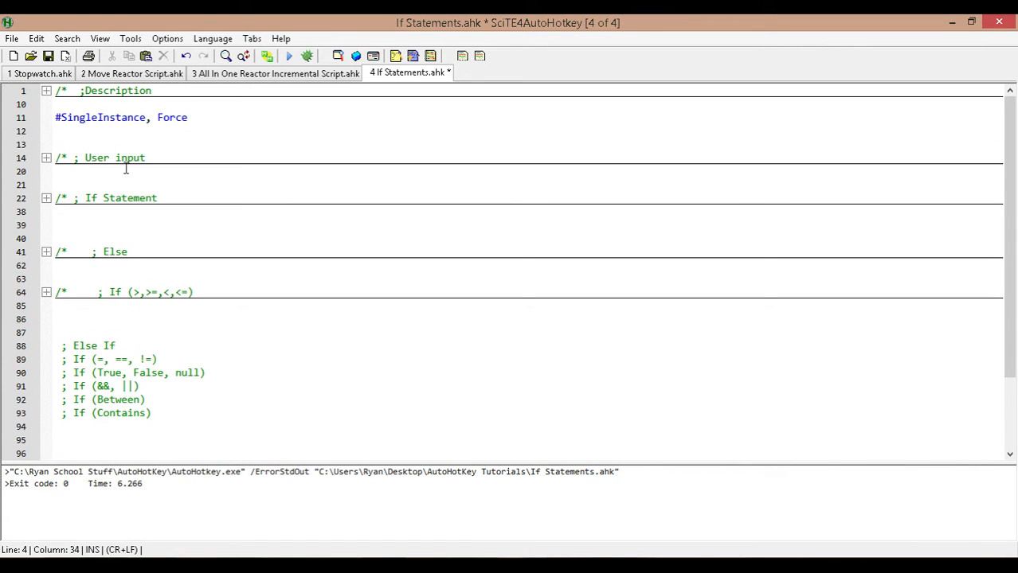
- Run Stopwatch.ahk, return to If Statements.ahk, start the timer and move its window up
{"action": "left_click", "coordinate": [39, 73]}
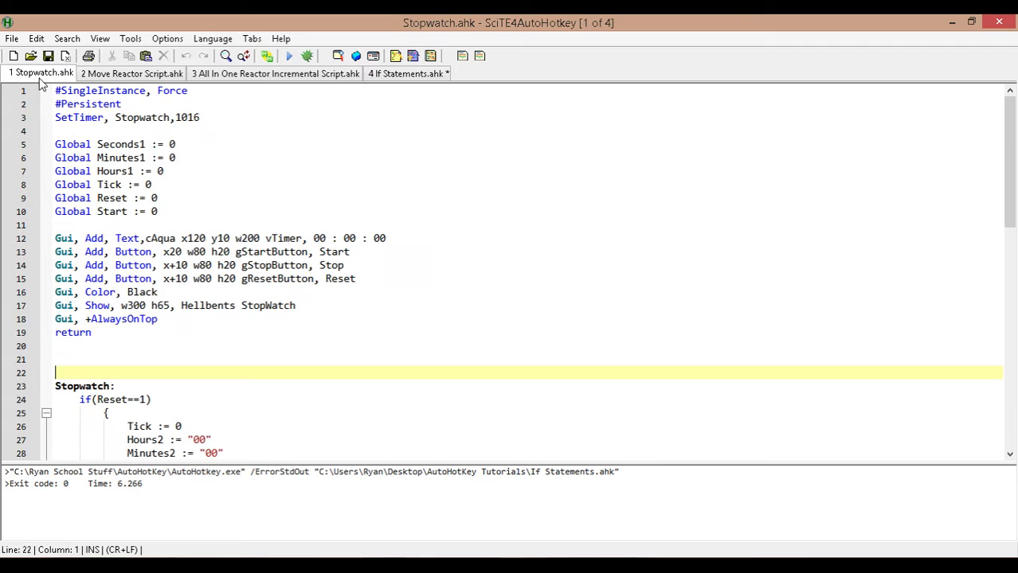
{"action": "left_click", "coordinate": [289, 56]}
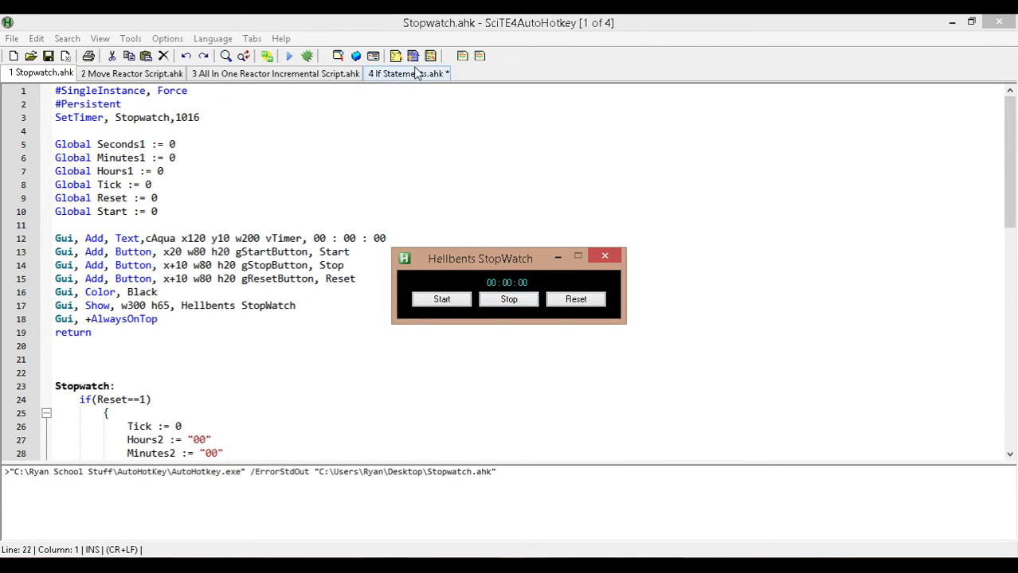
{"action": "left_click", "coordinate": [409, 72]}
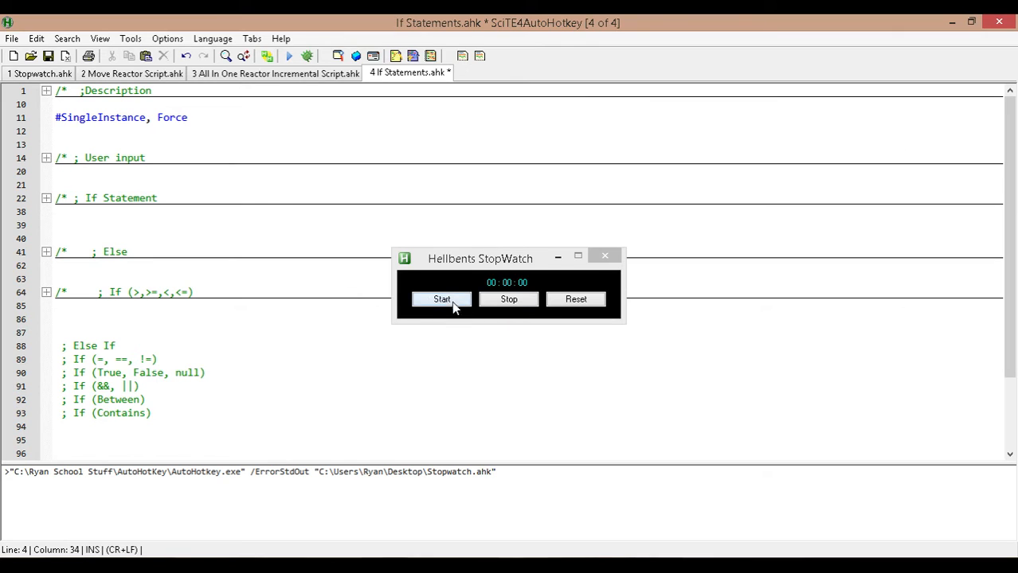
{"action": "left_click", "coordinate": [442, 298]}
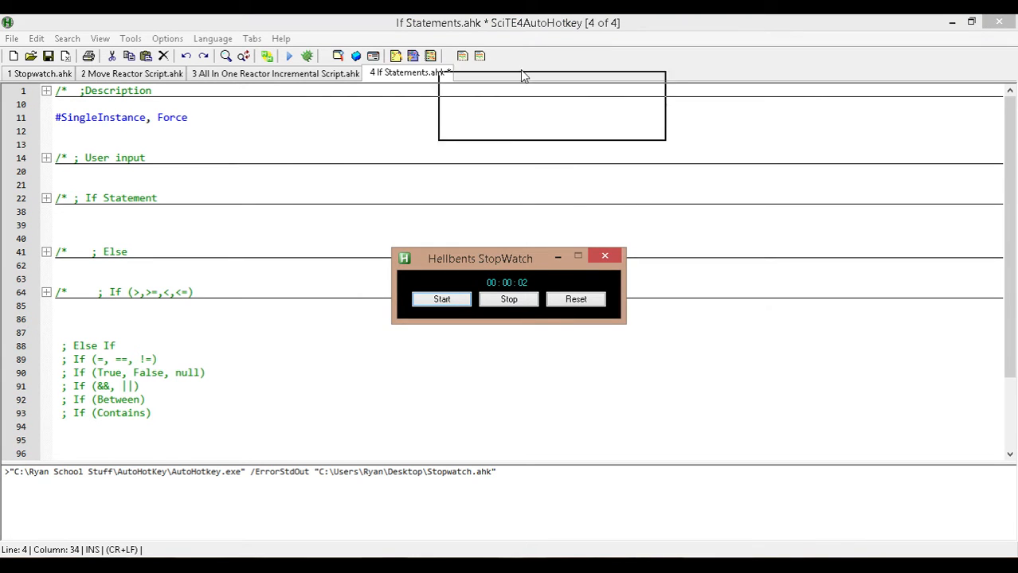
{"action": "left_click_drag", "start_coordinate": [481, 258], "coordinate": [621, 29]}
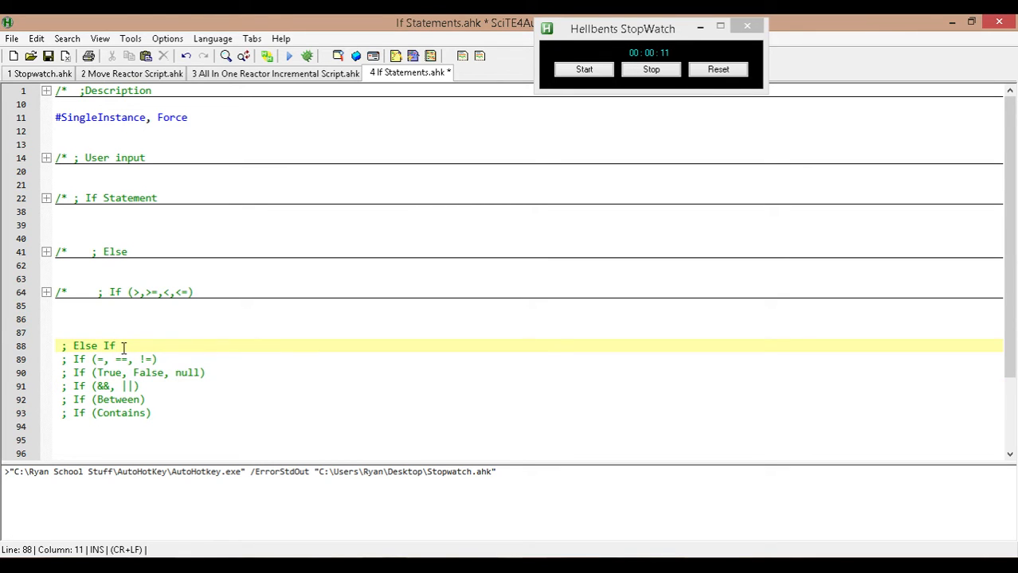
- Add a blank line under '; Else If' and type 'user_input :=' on line 89
{"action": "key", "text": "Enter"}
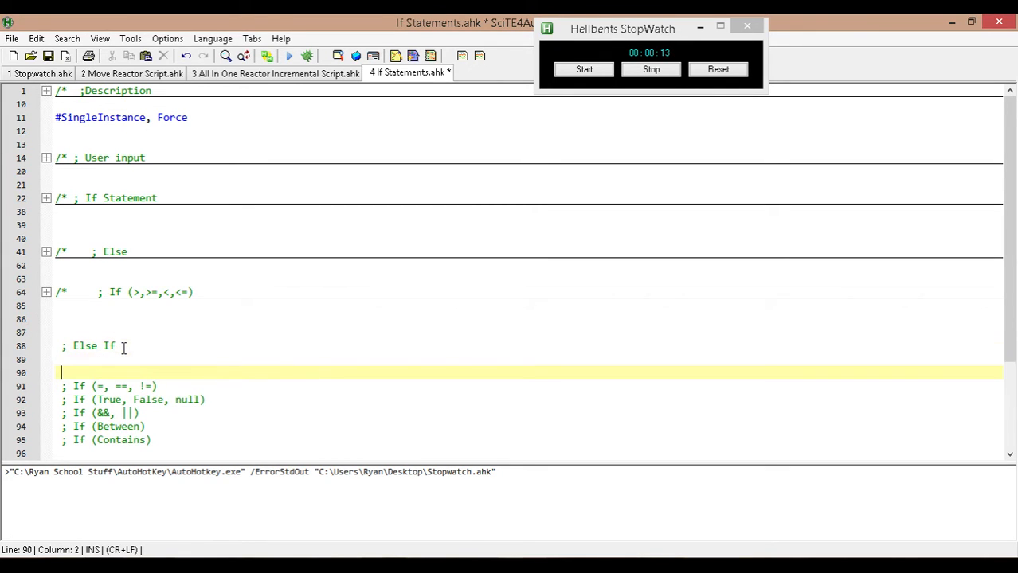
{"action": "key", "text": "Up"}
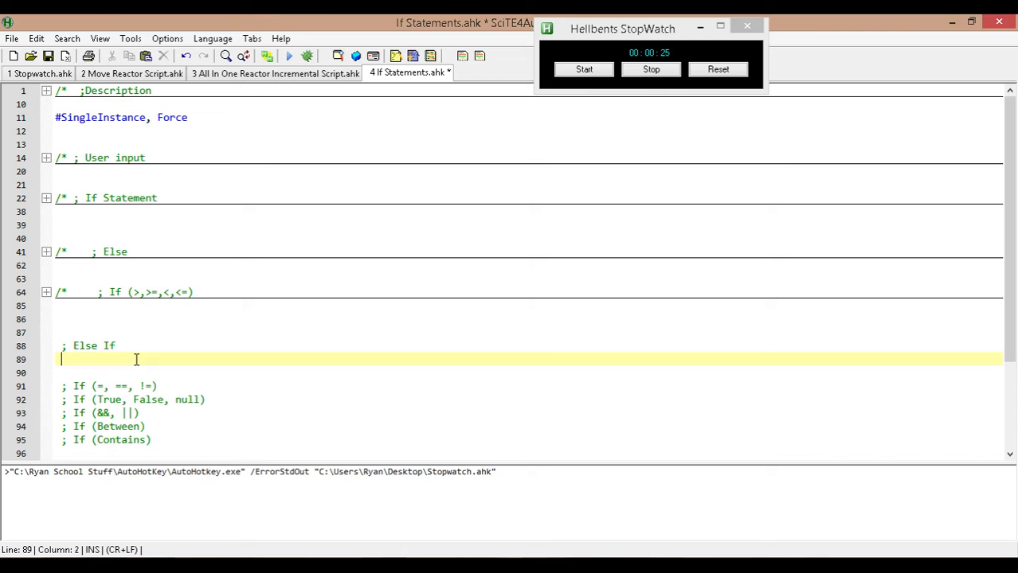
{"action": "type", "text": "user_in"}
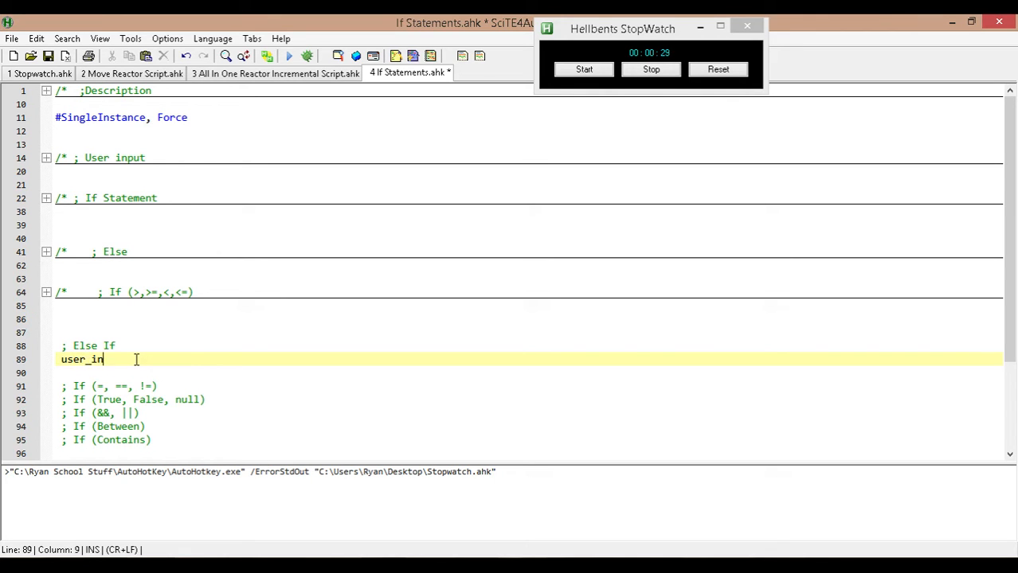
{"action": "type", "text": "put"}
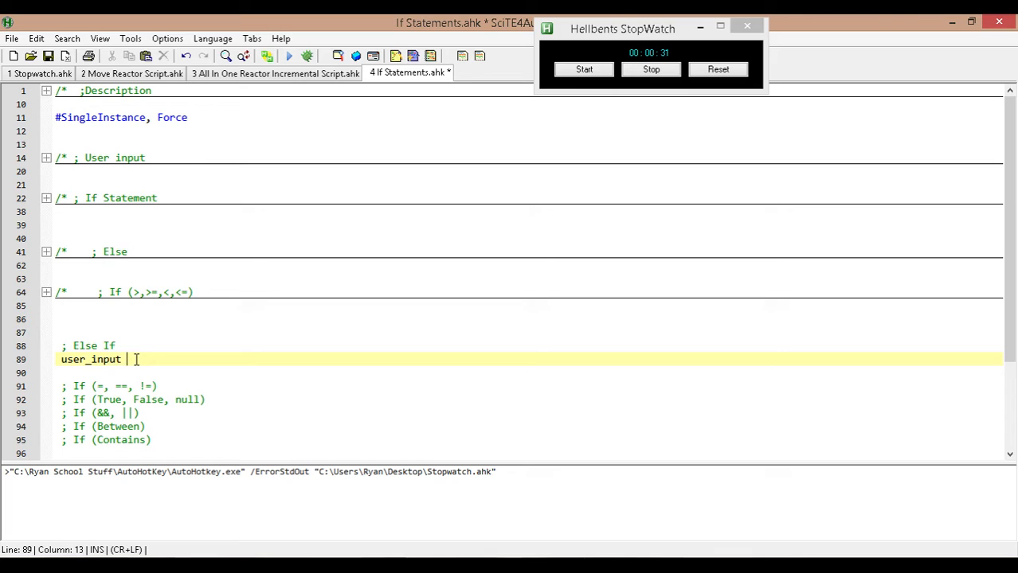
{"action": "type", "text": ":="}
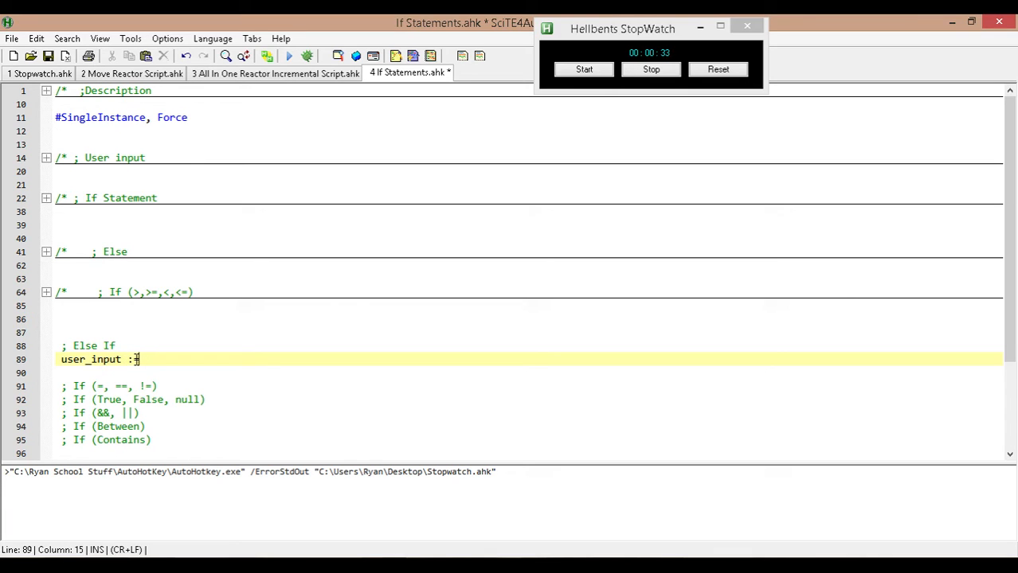
{"action": "key", "text": "Return"}
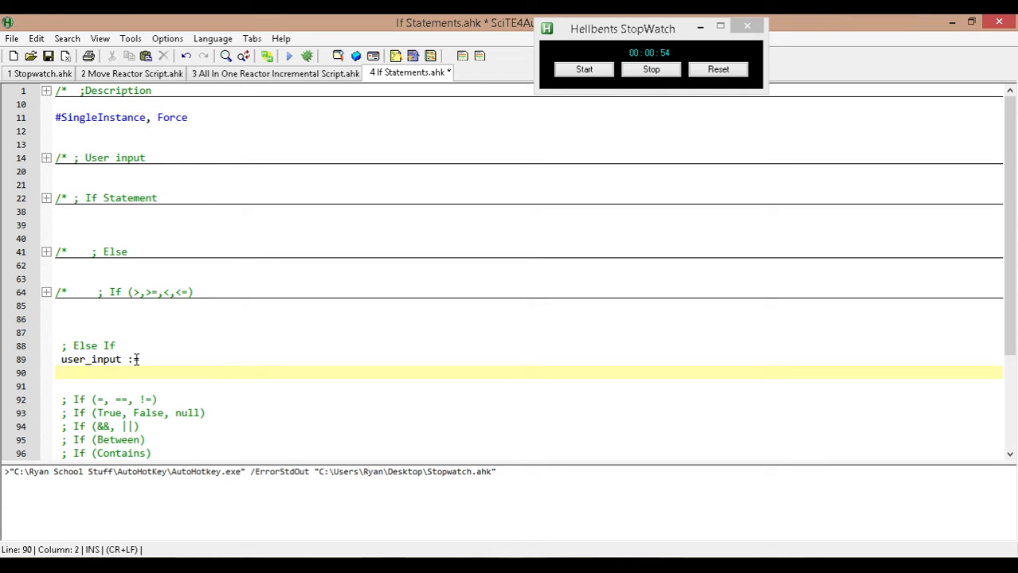
- Type an inputbox into user_input prompting 'Please enter a number between 1 and 100'
{"action": "type", "text": "inputbox,"}
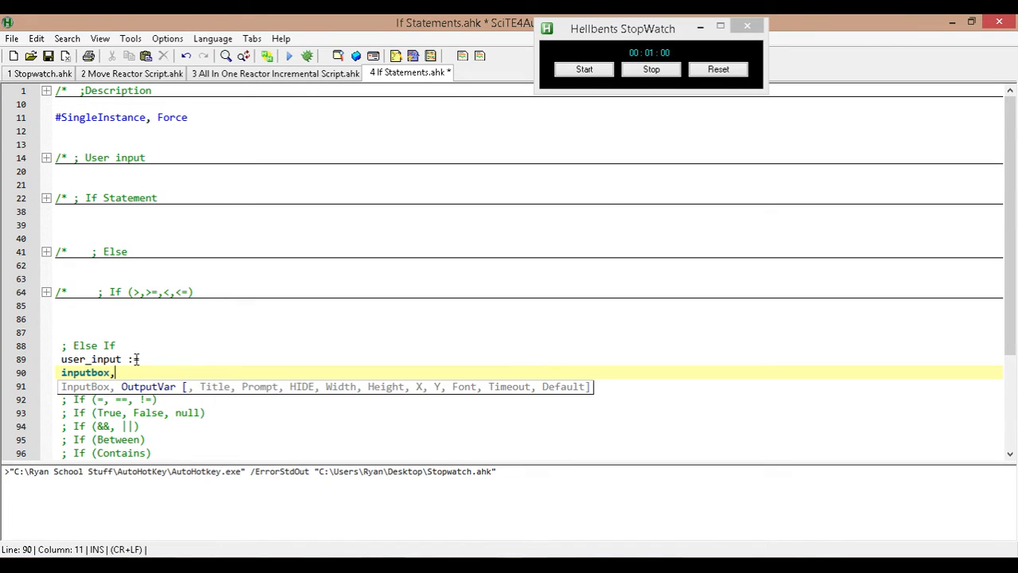
{"action": "type", "text": "u"}
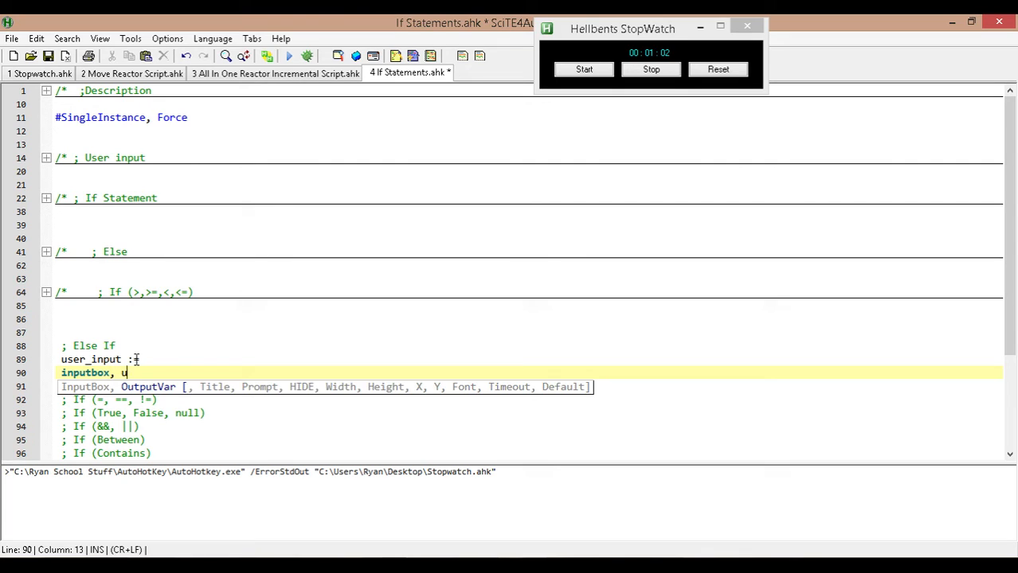
{"action": "type", "text": "ser_input"}
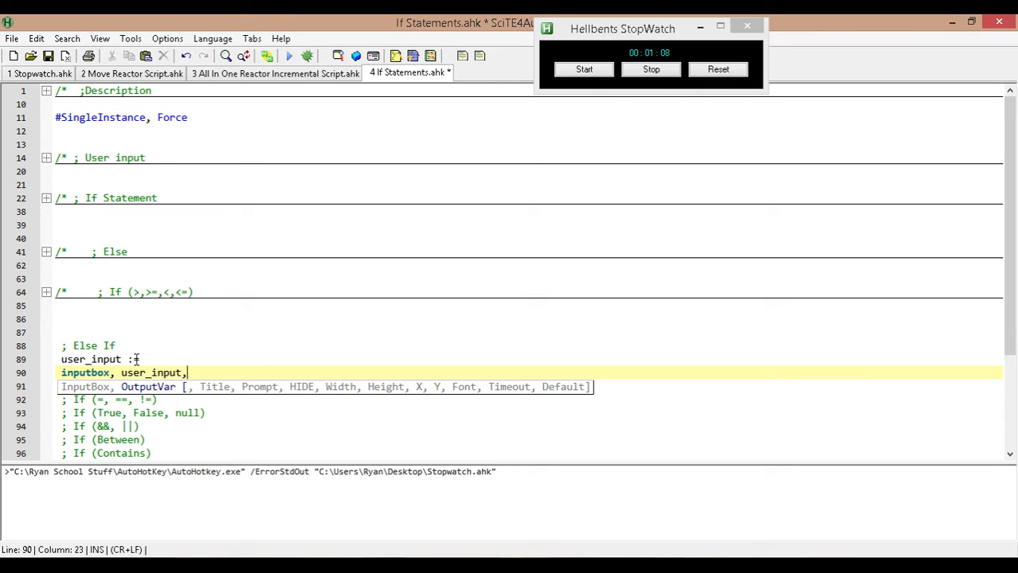
{"action": "type", "text": ","}
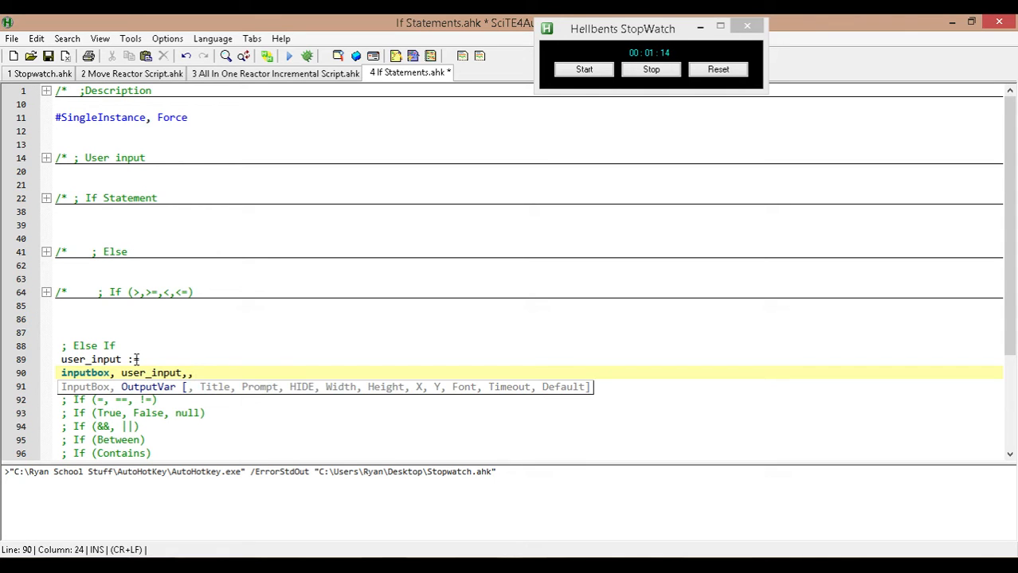
{"action": "type", "text": "Ple"}
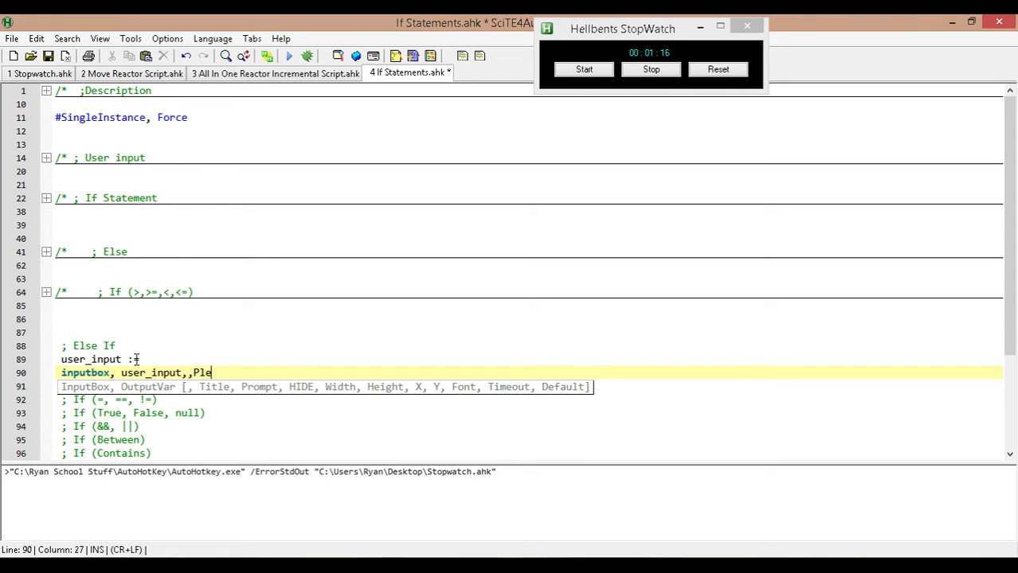
{"action": "type", "text": "ase"}
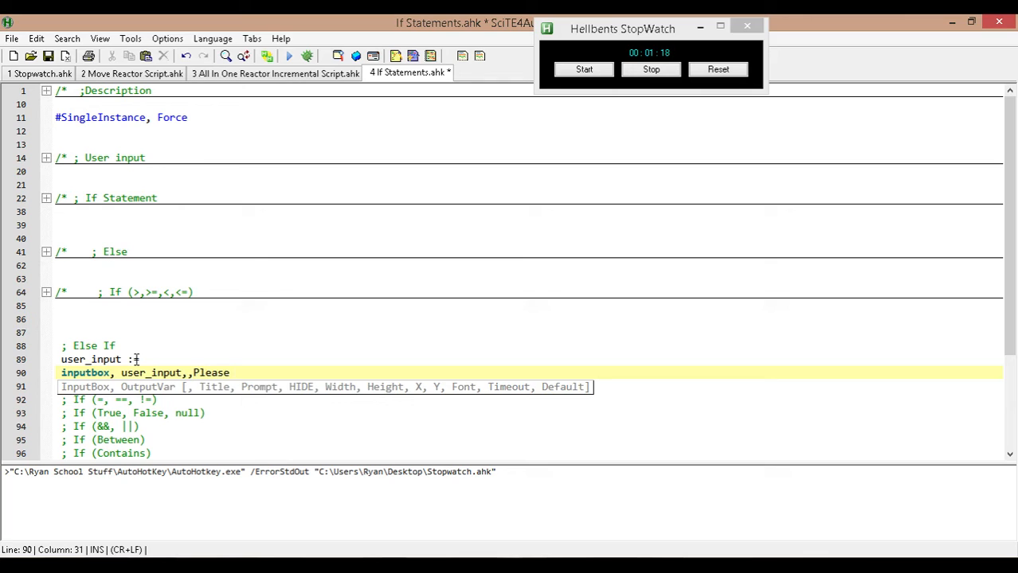
{"action": "type", "text": "enter"}
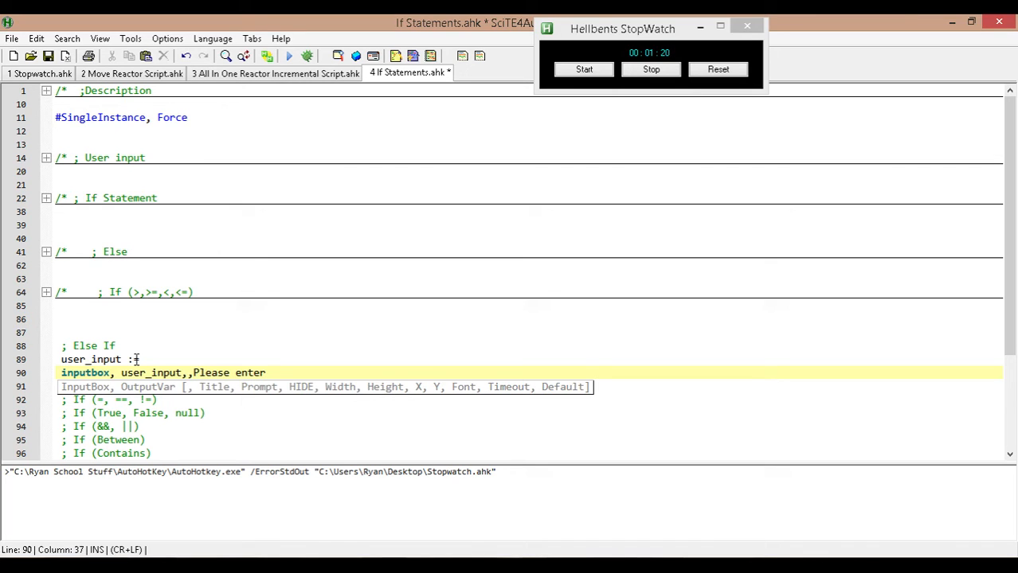
{"action": "type", "text": "a nuber"}
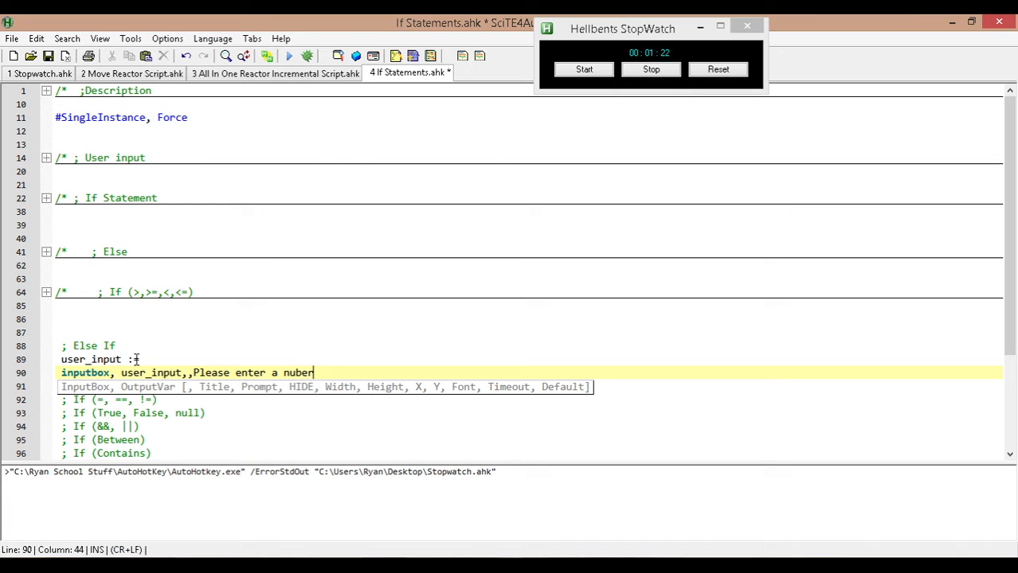
{"action": "key", "text": "BackSpace"}
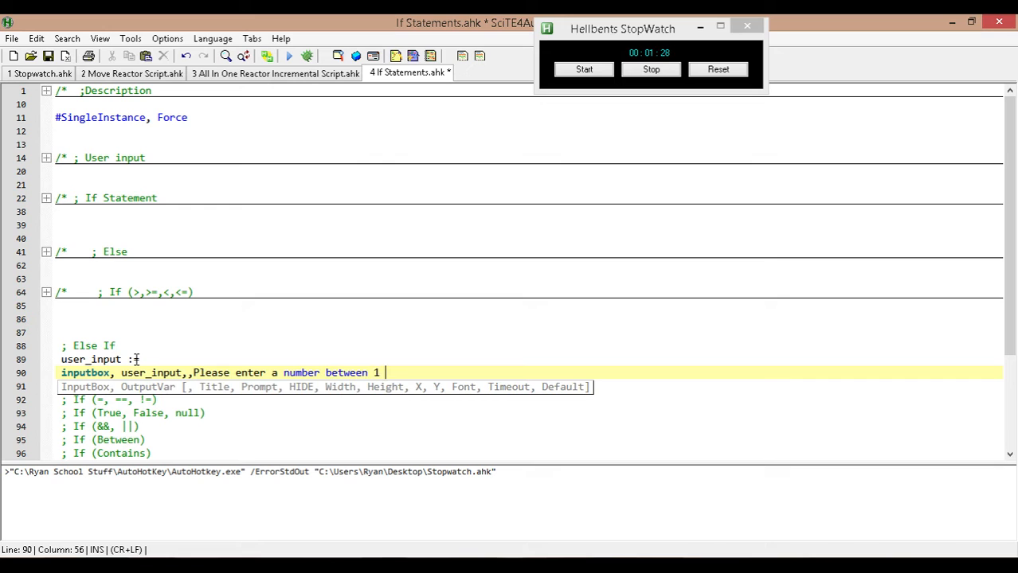
{"action": "type", "text": "and 100"}
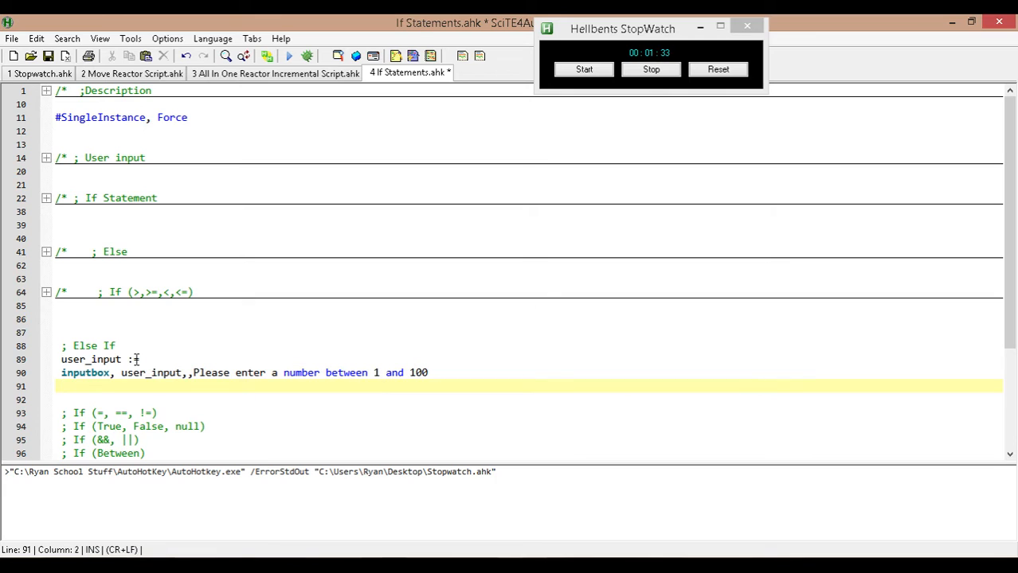
- Add 'sleep, 500' on the following line
{"action": "type", "text": "sleep"}
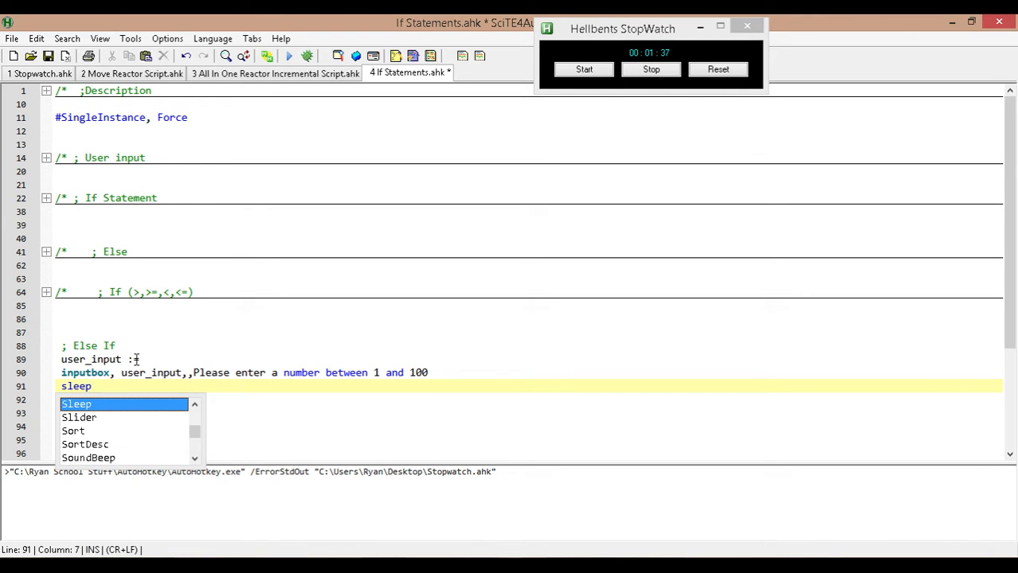
{"action": "type", "text": ", 500"}
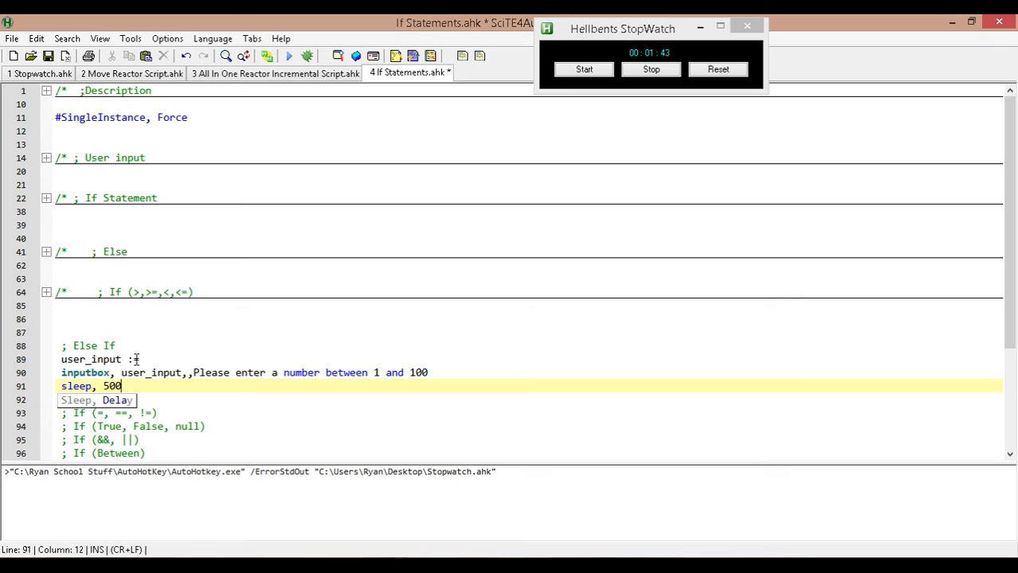
{"action": "key", "text": "Return"}
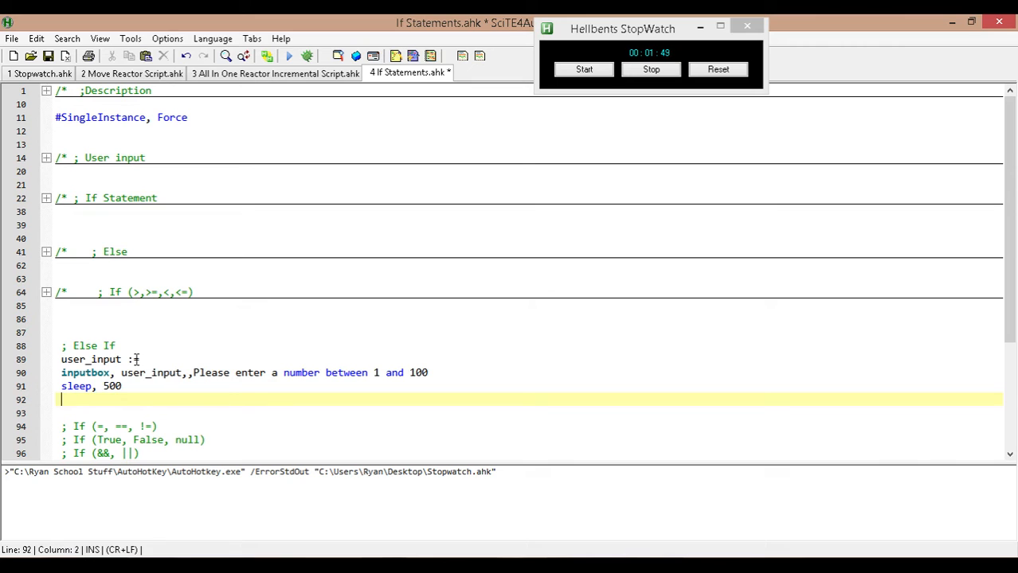
- Write the condition if(user_input > 100) on line 92 with an empty brace block
{"action": "type", "text": "i"}
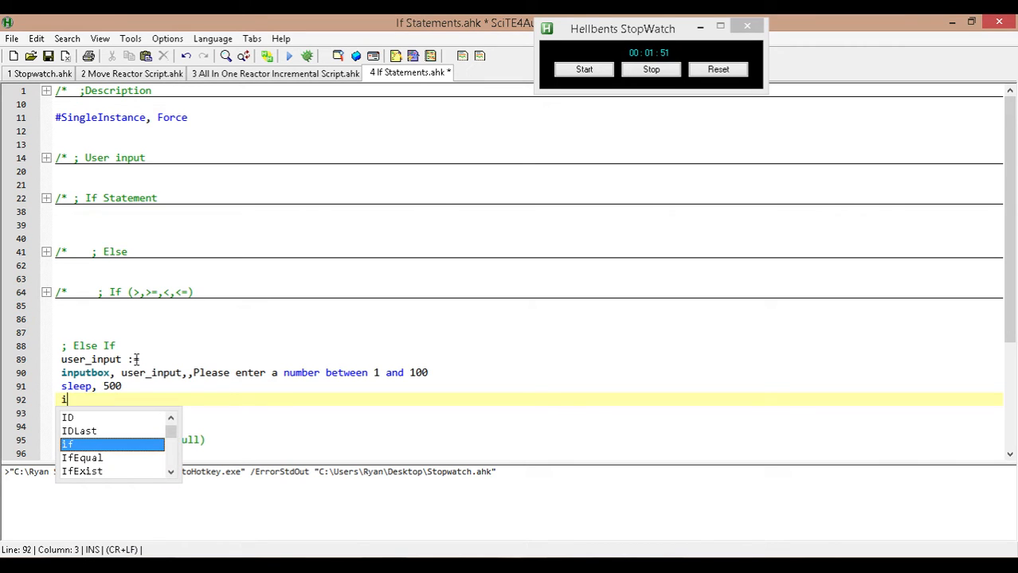
{"action": "type", "text": "f"}
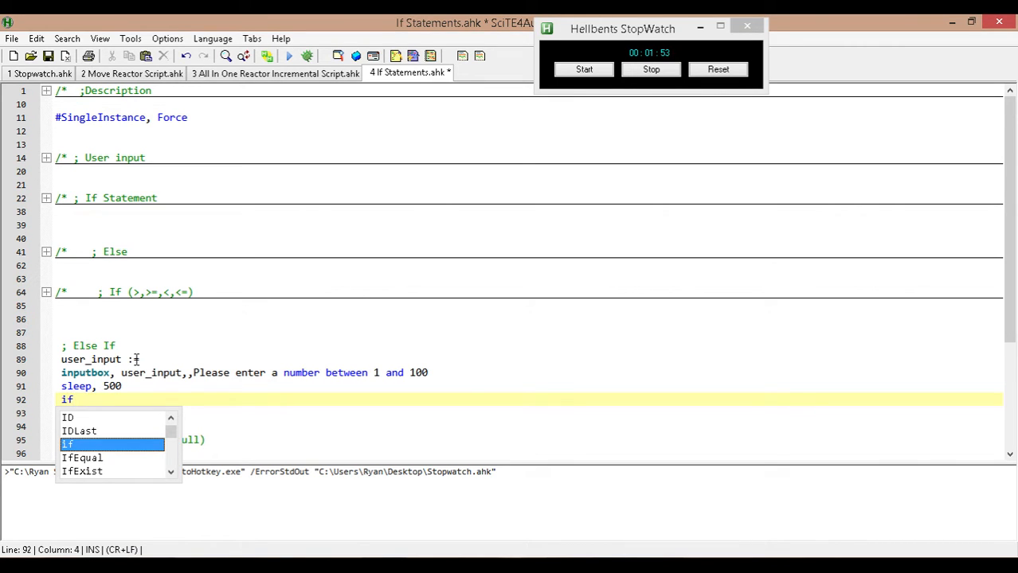
{"action": "type", "text": "("}
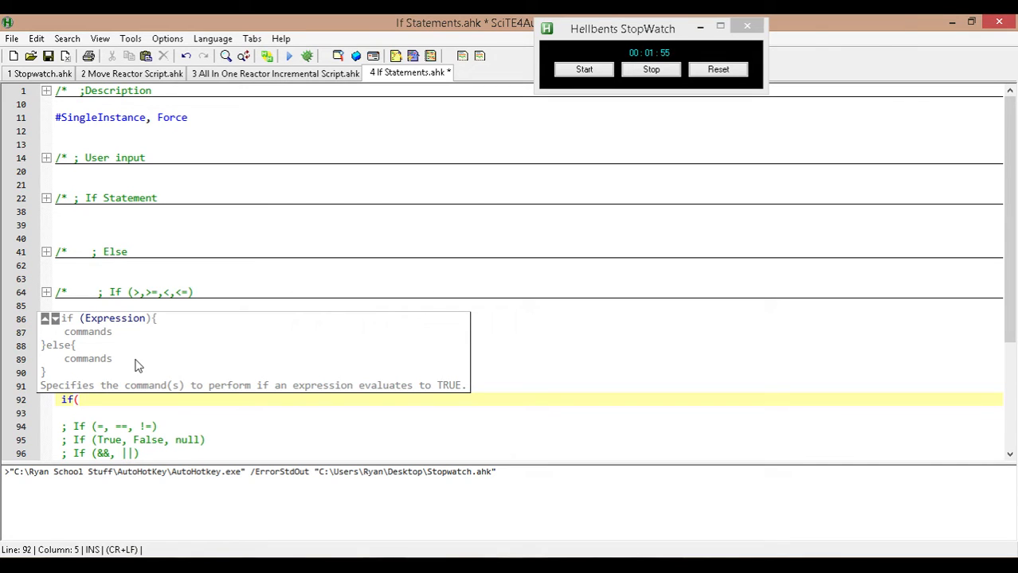
{"action": "type", "text": "user"}
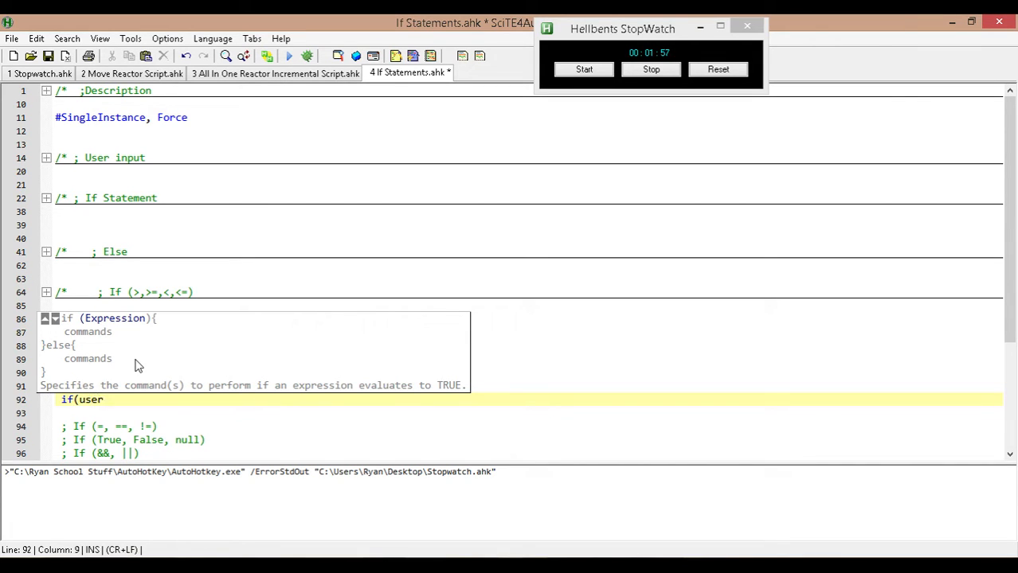
{"action": "type", "text": "_inp"}
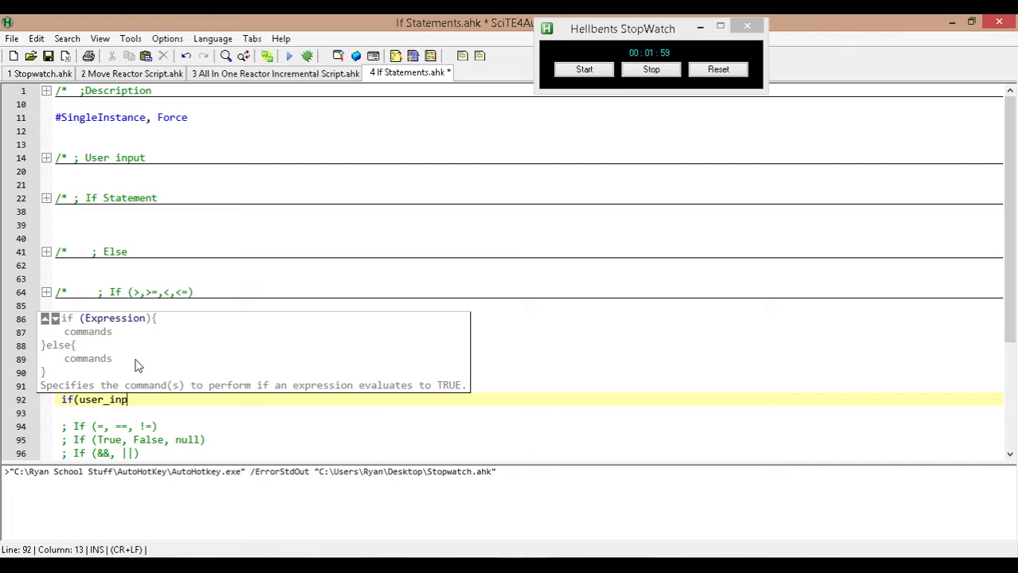
{"action": "type", "text": "ut"}
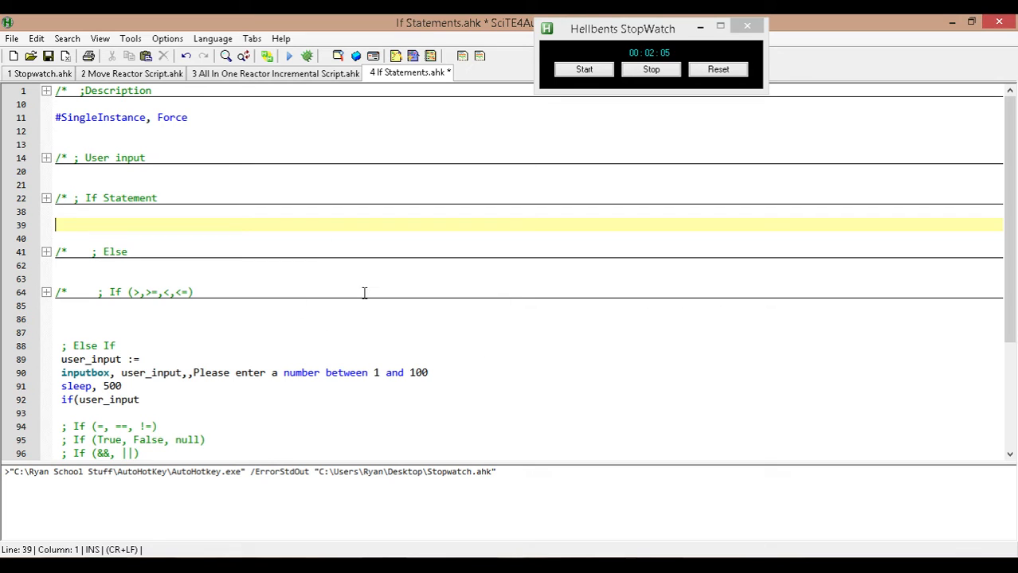
{"action": "mouse_move", "coordinate": [185, 305]}
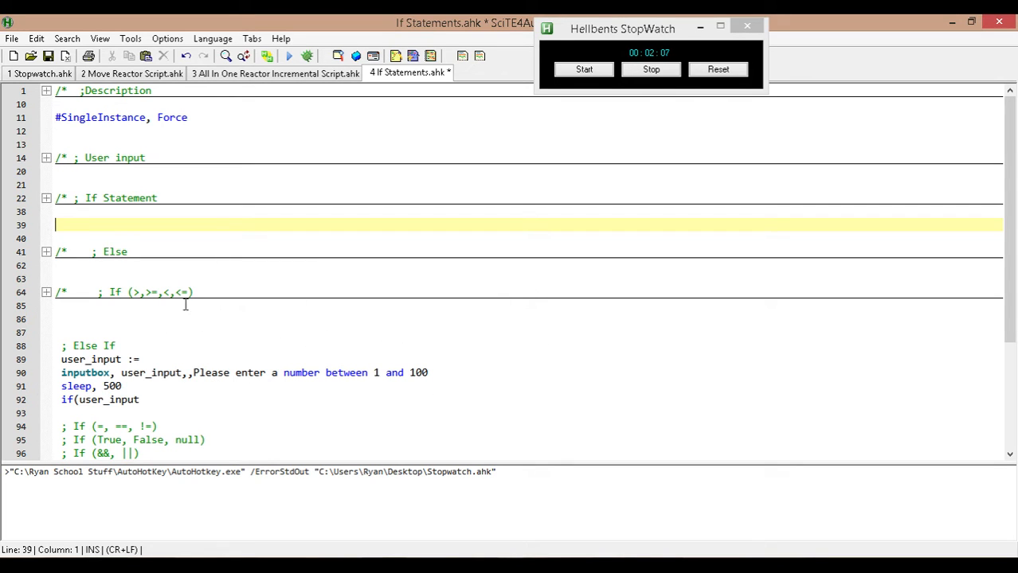
{"action": "mouse_move", "coordinate": [303, 334]}
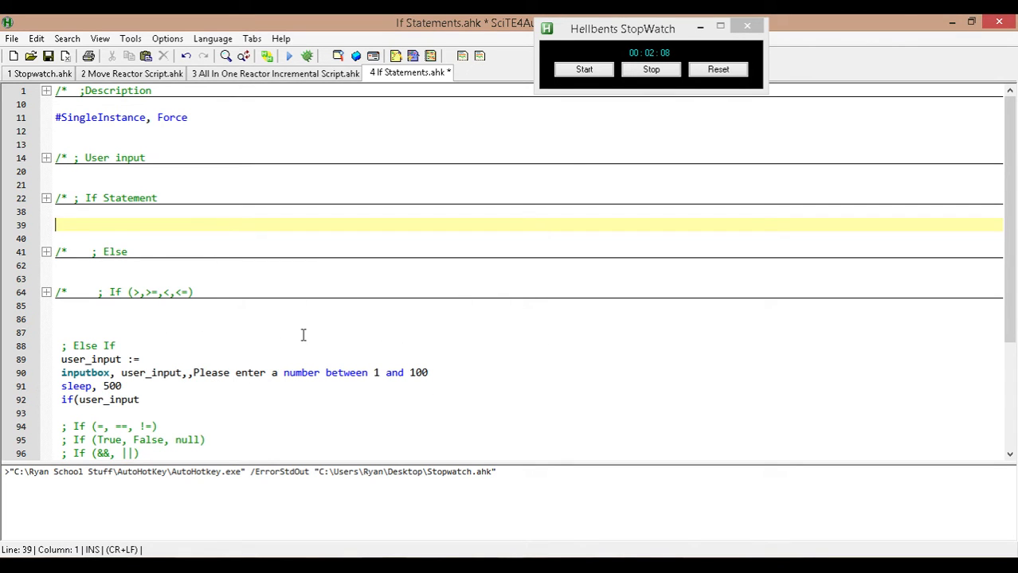
{"action": "left_click", "coordinate": [140, 399]}
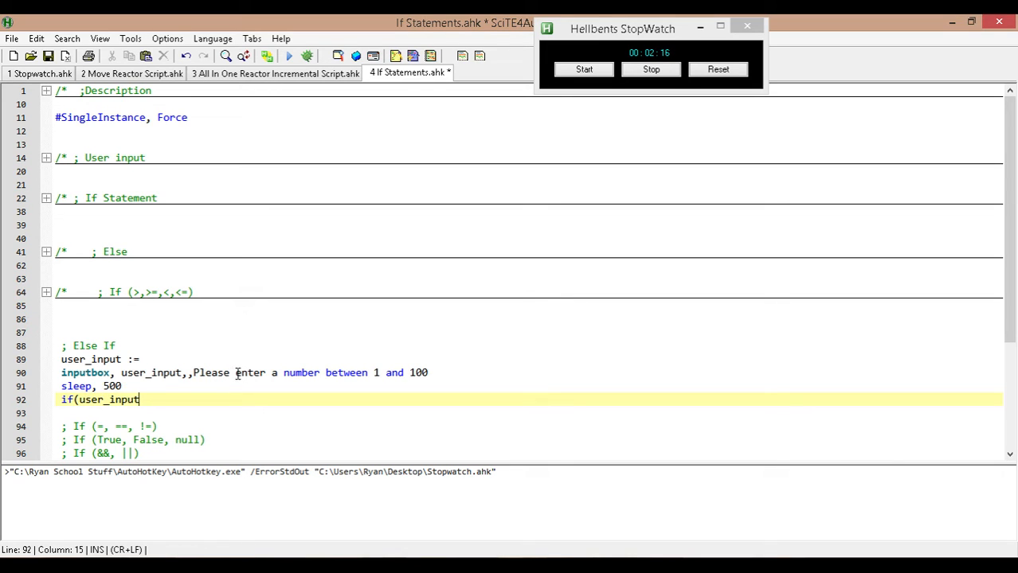
{"action": "mouse_move", "coordinate": [250, 391]}
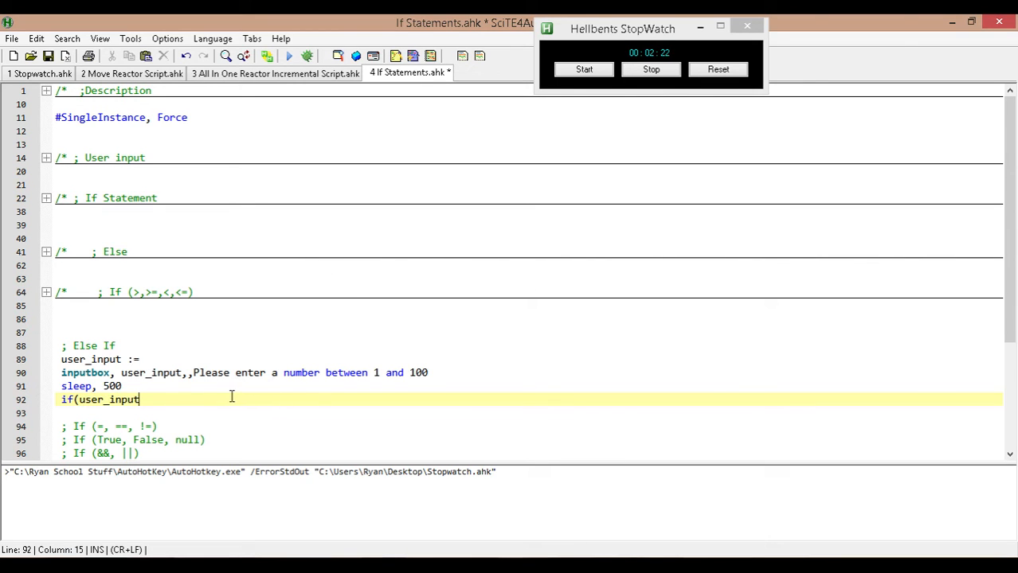
{"action": "mouse_move", "coordinate": [195, 400]}
{"action": "type", "text": " >"}
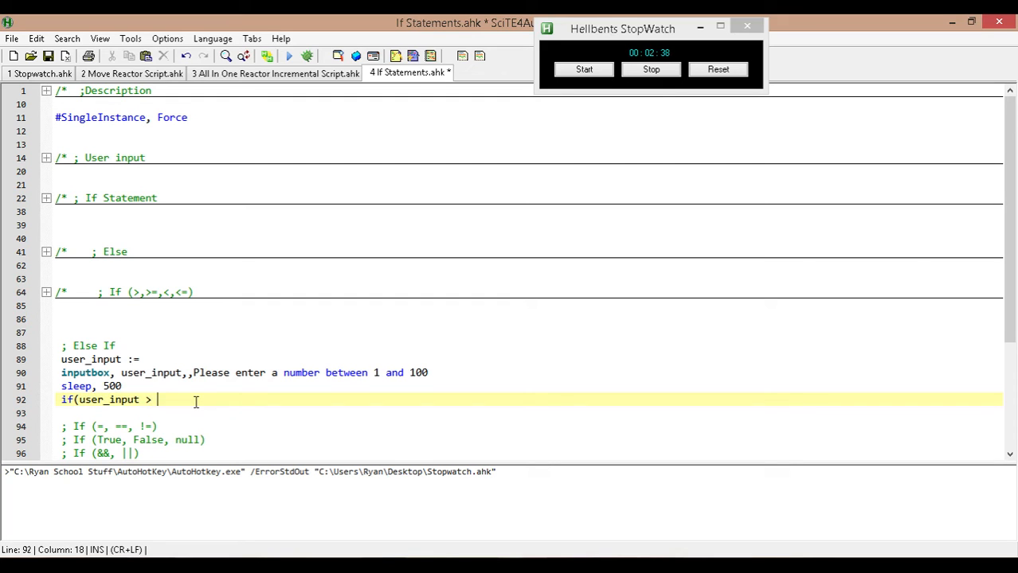
{"action": "type", "text": "100)"}
{"action": "left_click", "coordinate": [529, 413]}
{"action": "type", "text": "{"}
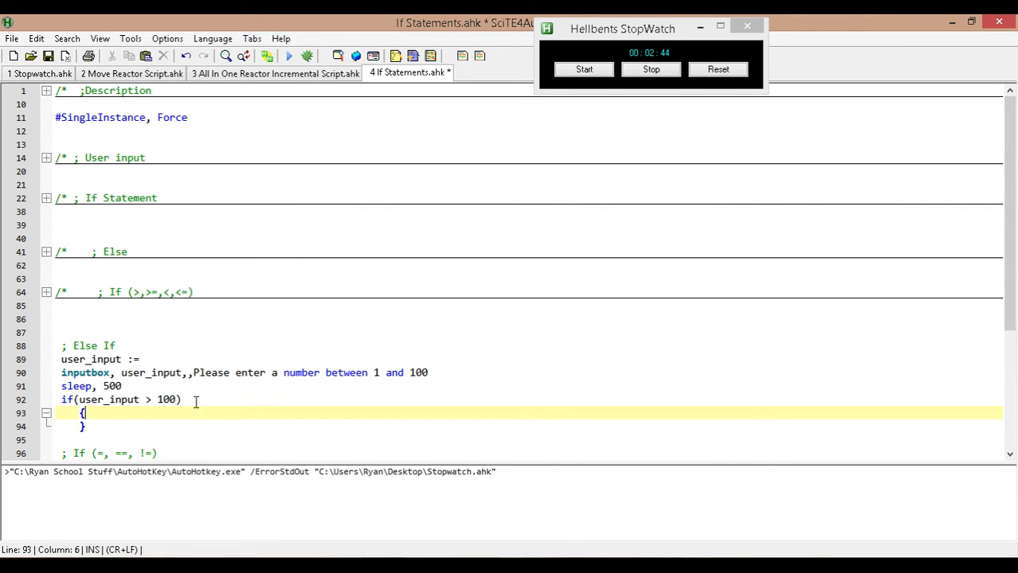
- Put 'msgbox, The number is too high' inside the braces and begin 'if(' below
{"action": "type", "text": "m"}
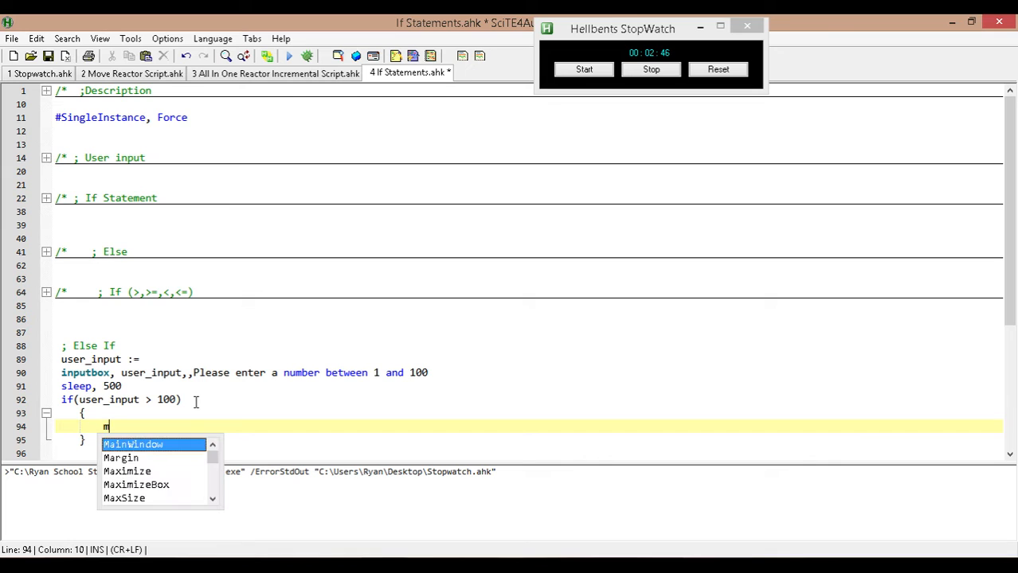
{"action": "type", "text": "sgbox,"}
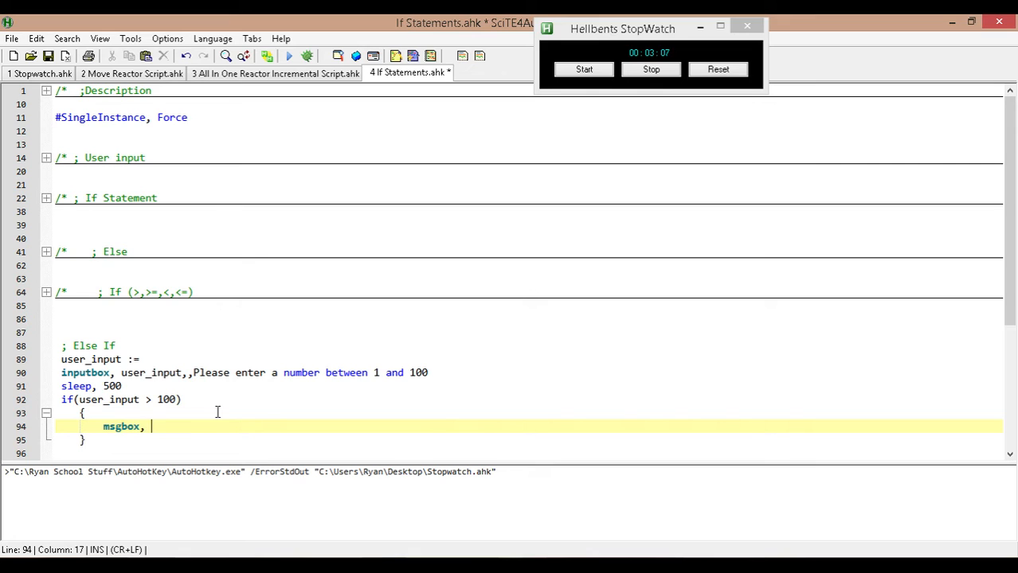
{"action": "type", "text": "The n"}
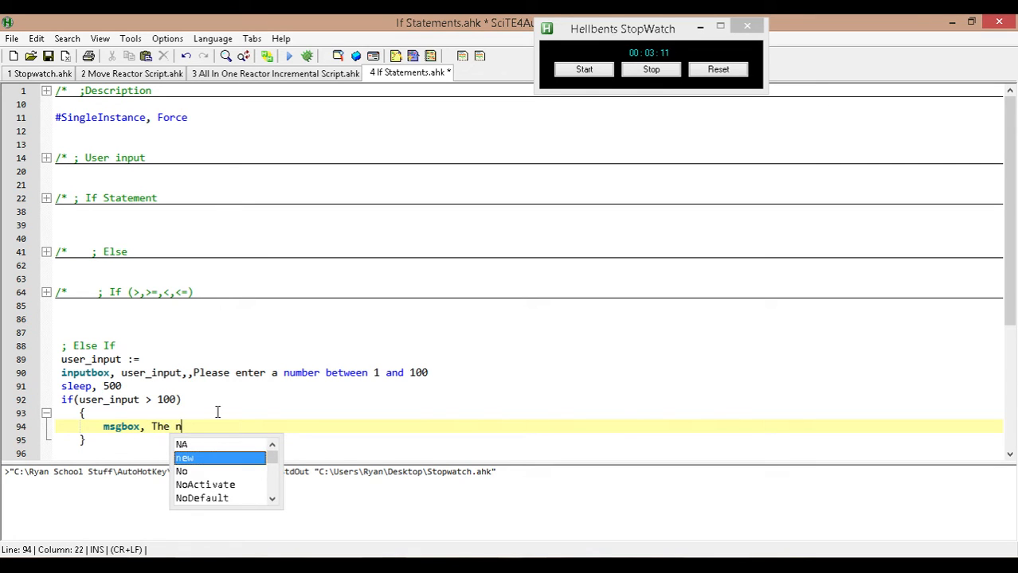
{"action": "type", "text": "umber"}
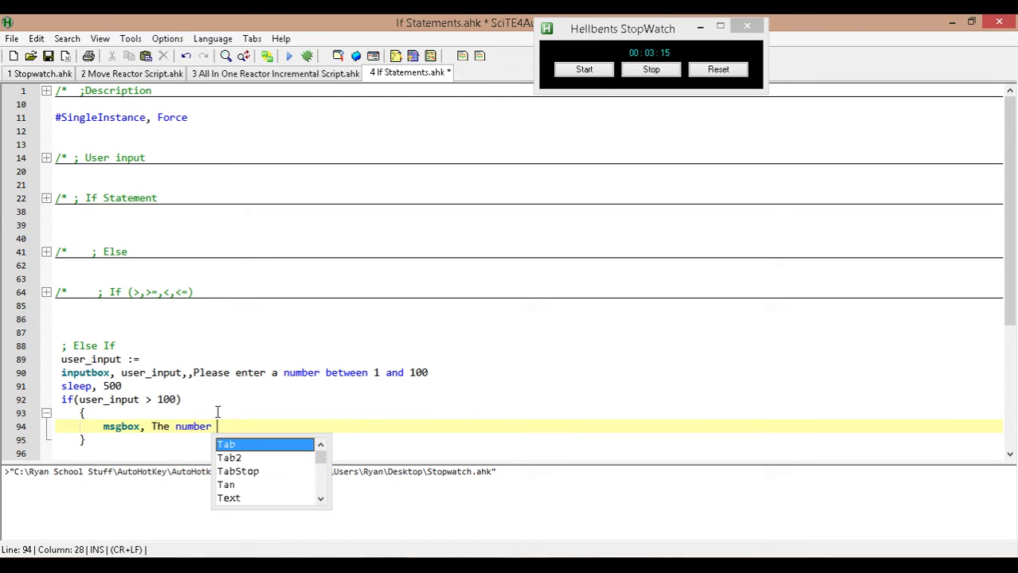
{"action": "type", "text": "is t"}
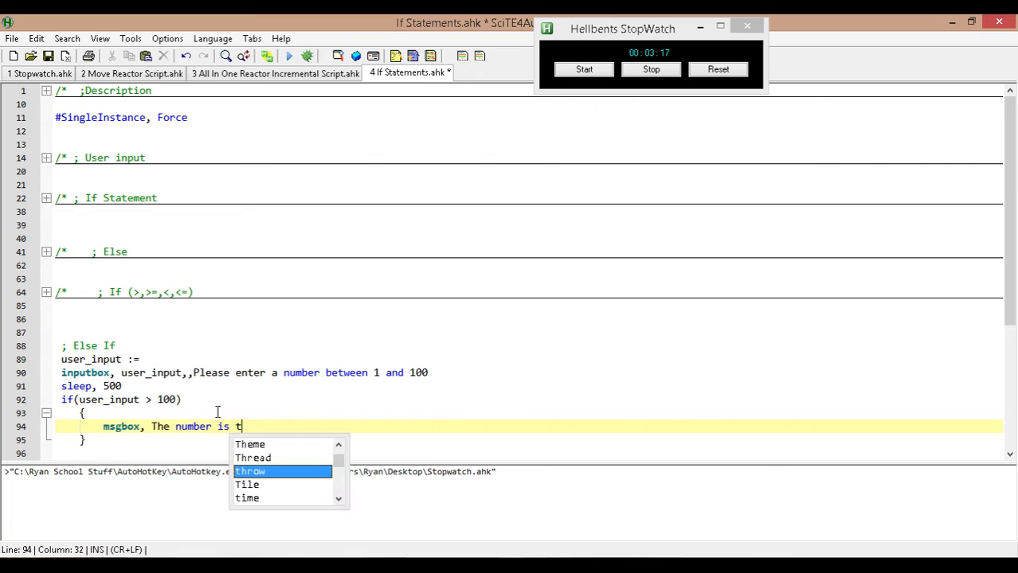
{"action": "type", "text": "oo"}
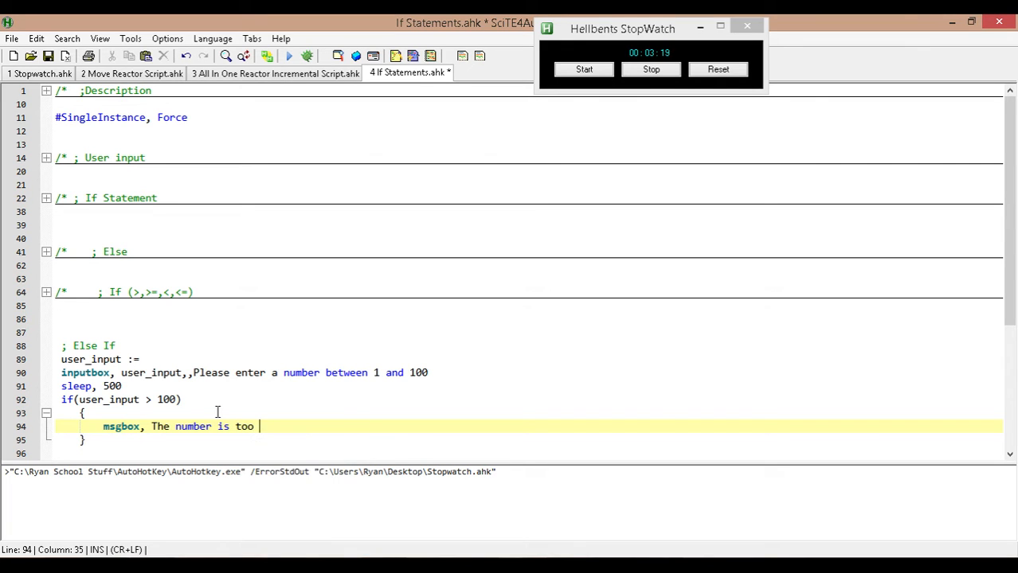
{"action": "type", "text": "high"}
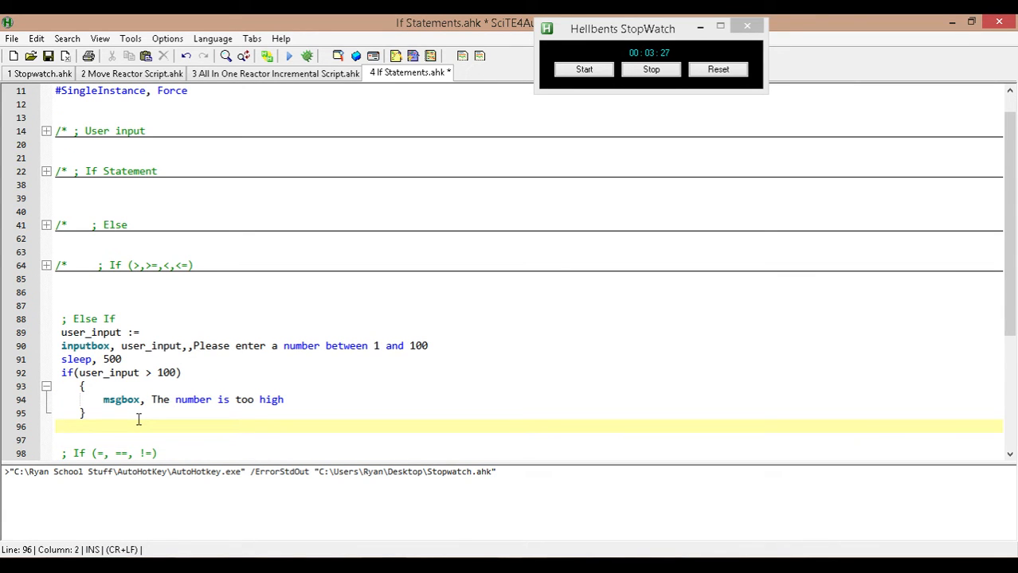
{"action": "type", "text": "if("}
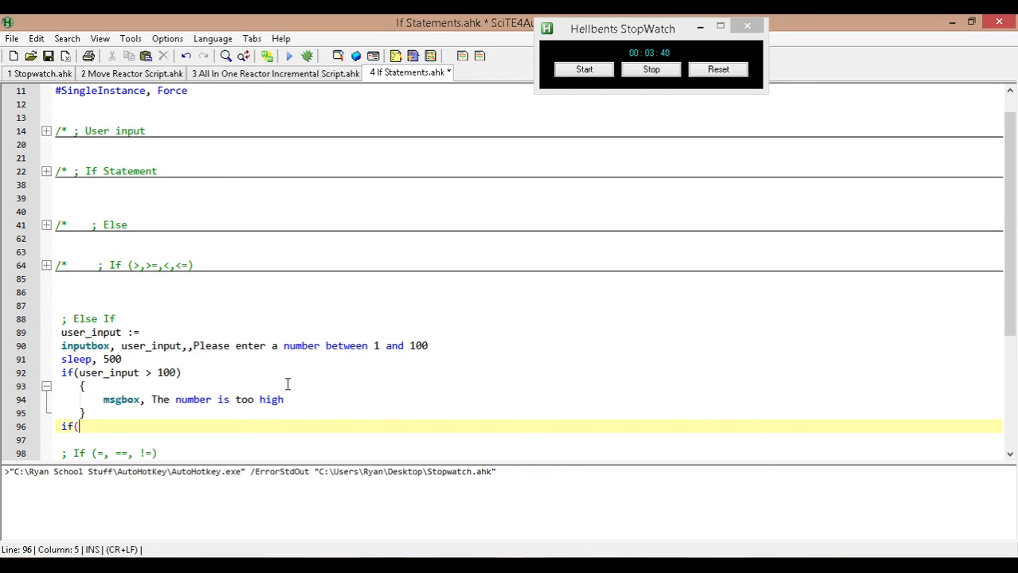
- Write if(user_input > 90) with a braced 'msgbox, The number is greater than 90'
{"action": "type", "text": "u"}
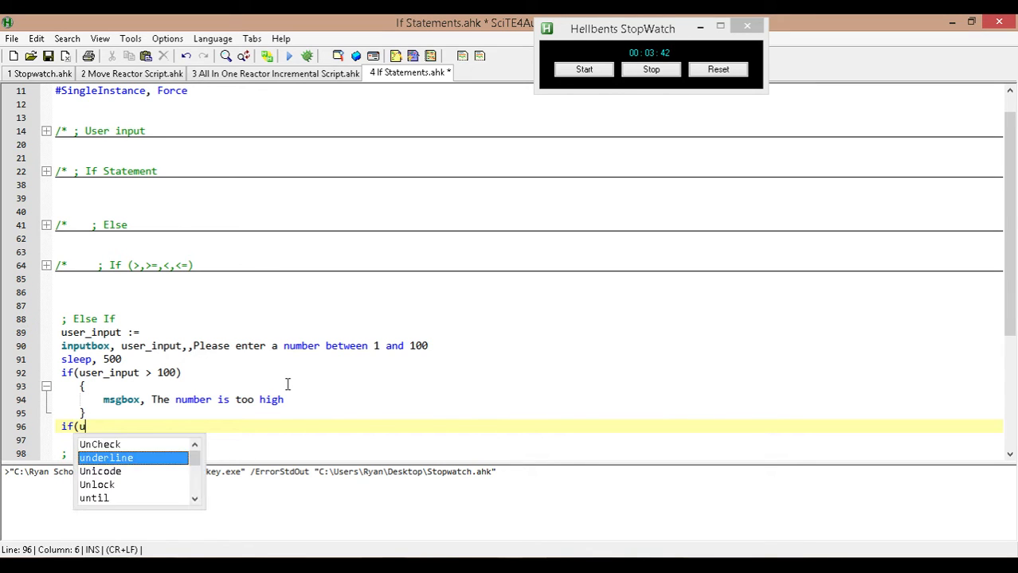
{"action": "type", "text": "ser_in"}
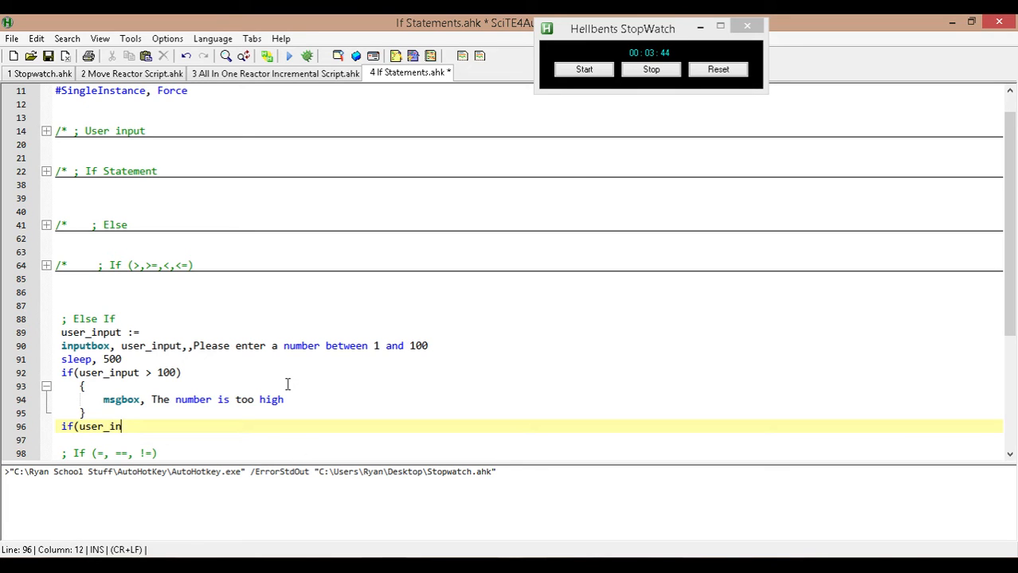
{"action": "type", "text": "put"}
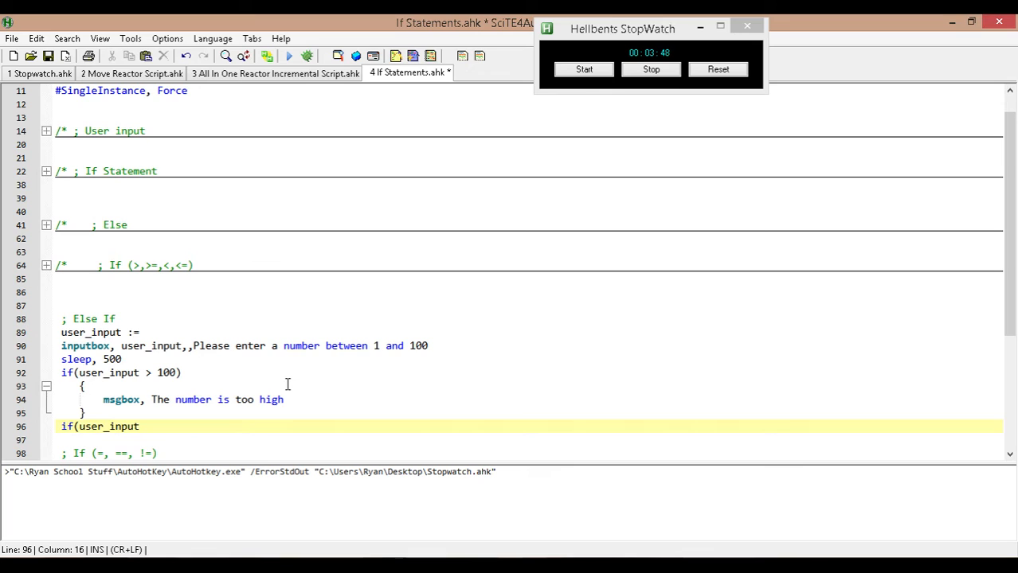
{"action": "type", "text": ">"}
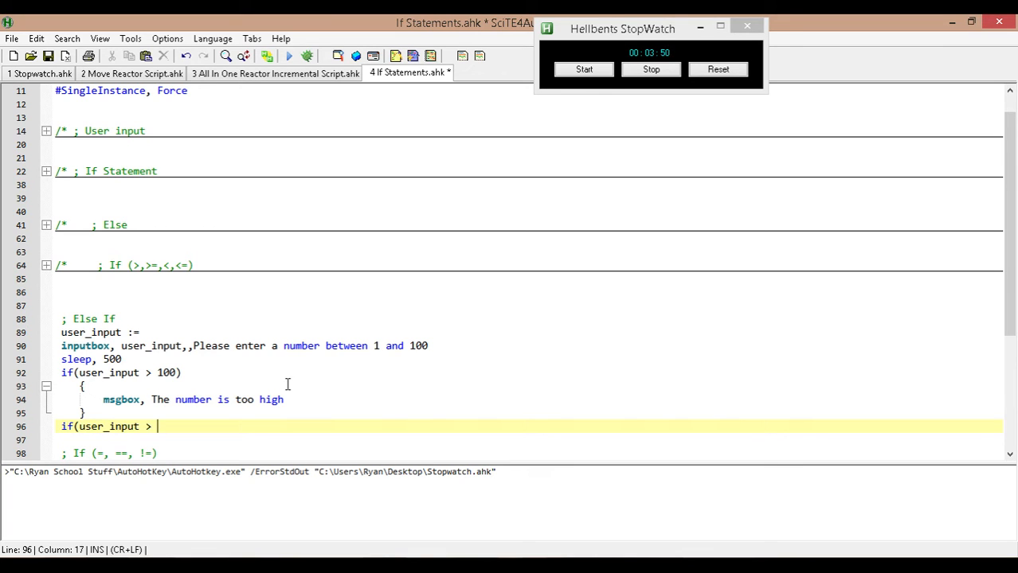
{"action": "type", "text": "90)"}
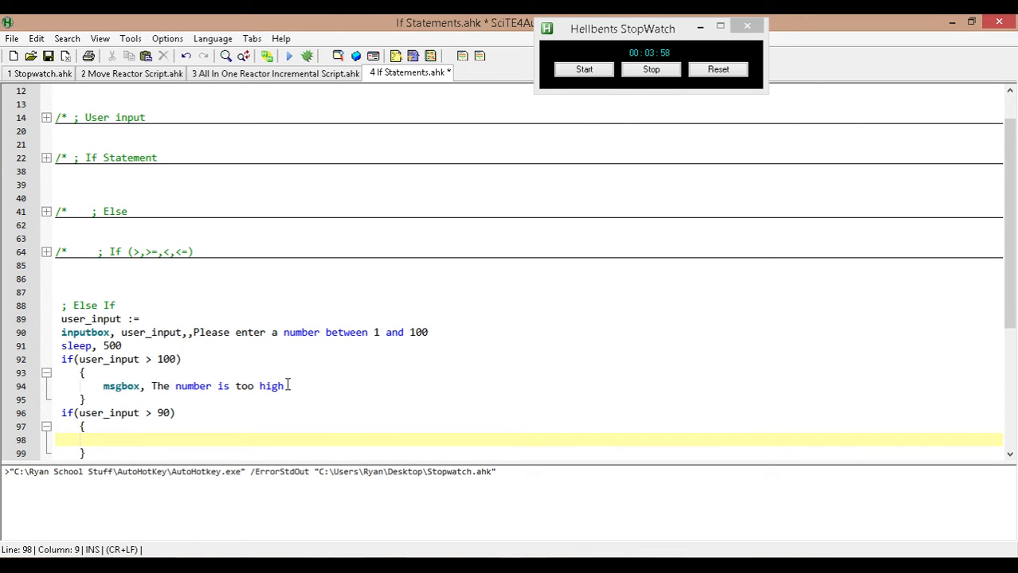
{"action": "type", "text": "msgbox"}
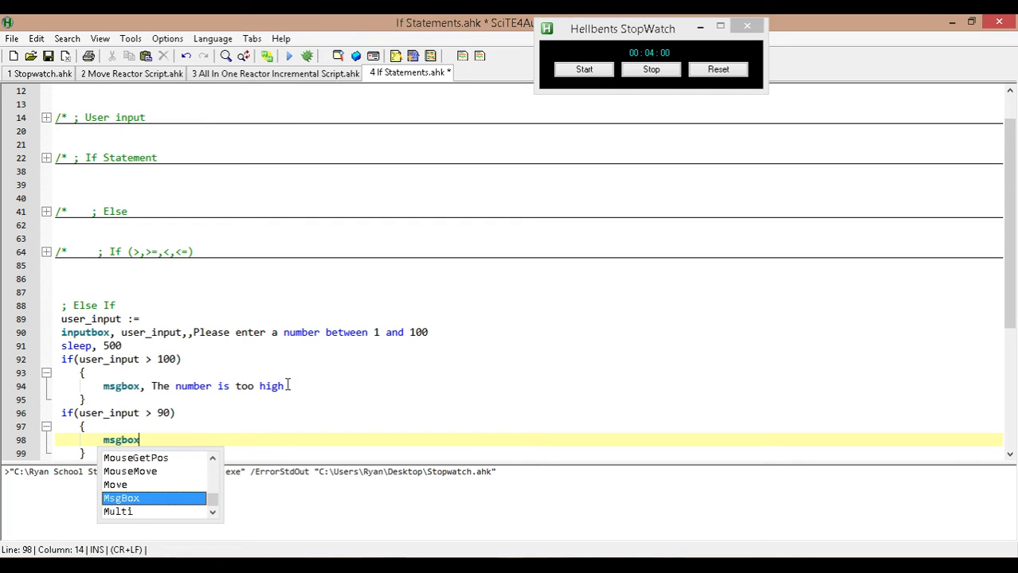
{"action": "type", "text": ","}
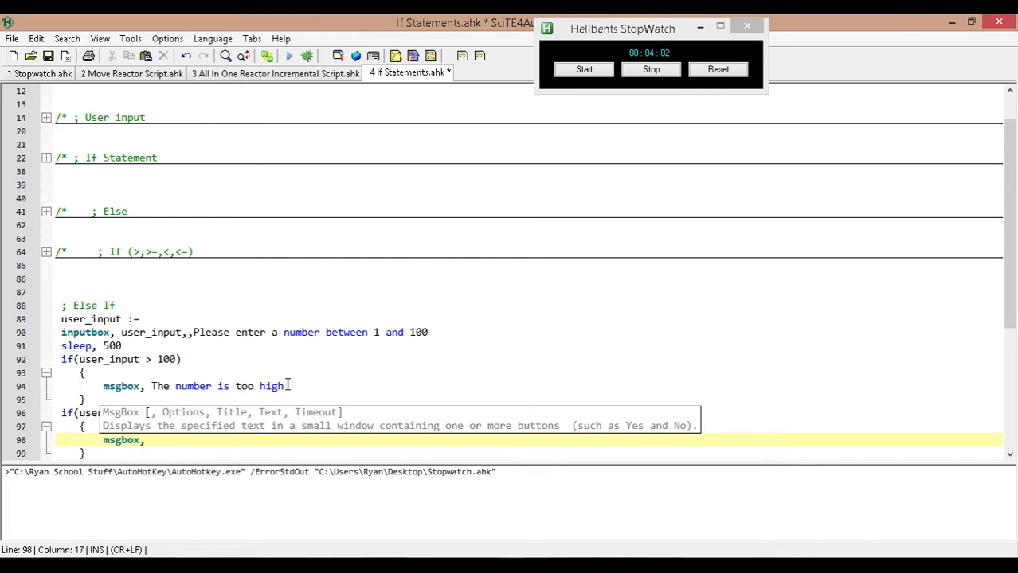
{"action": "type", "text": "The nub"}
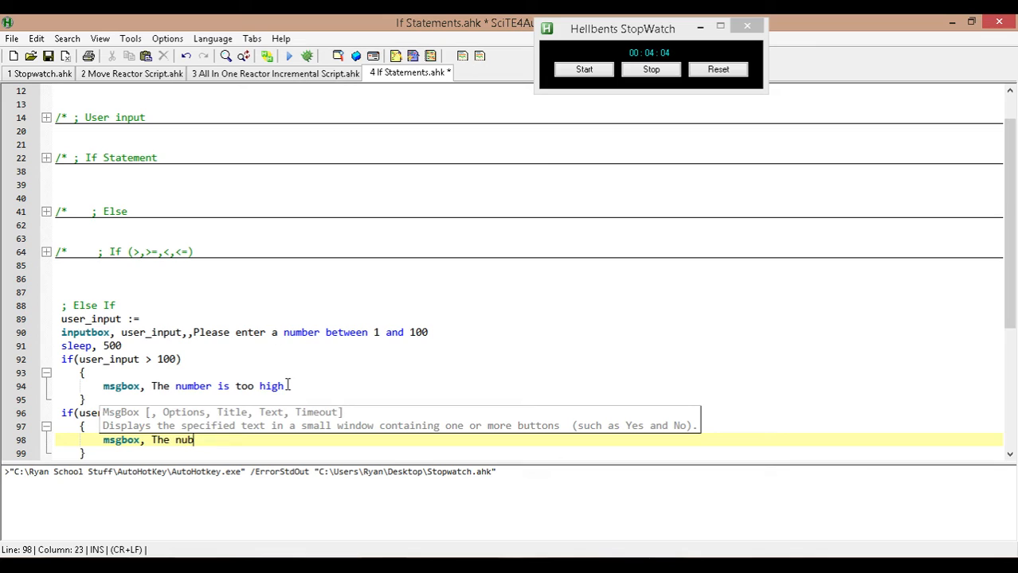
{"action": "type", "text": "number is greater"}
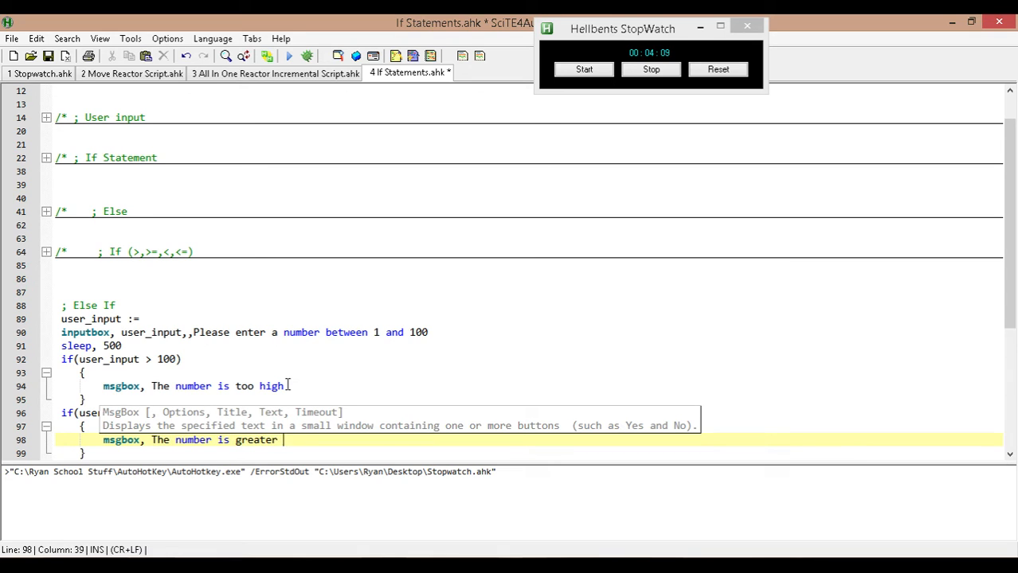
{"action": "type", "text": "than 90"}
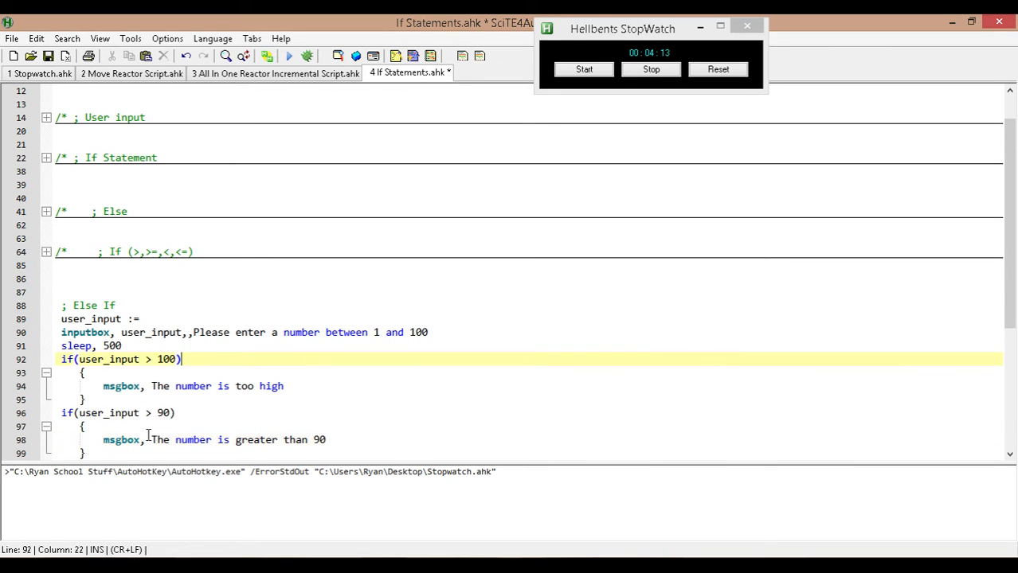
{"action": "scroll", "scroll_direction": "down", "scroll_amount": 3}
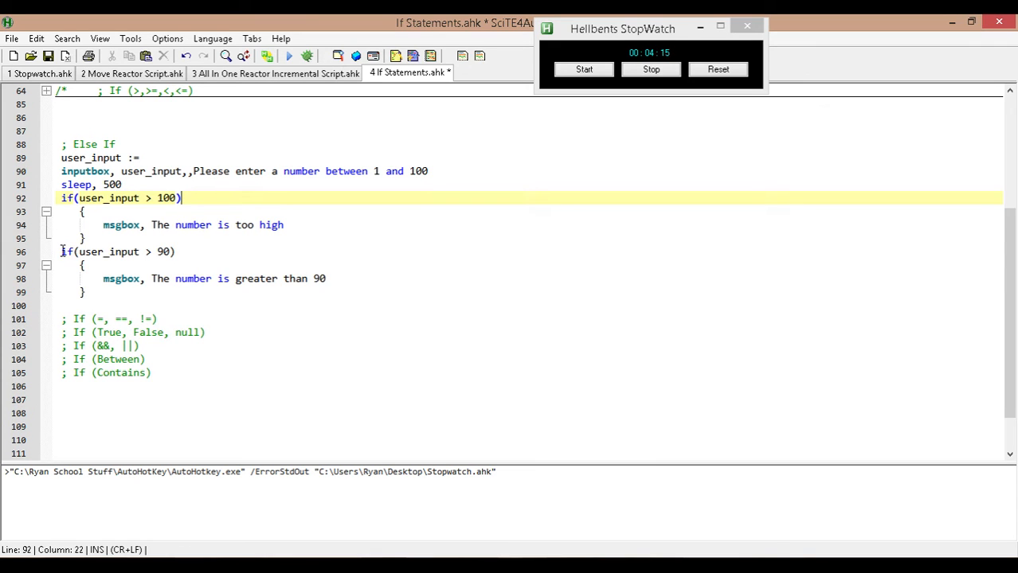
- Duplicate the >90 block into >80 and >70 blocks with matching messages
{"action": "left_click", "coordinate": [115, 292]}
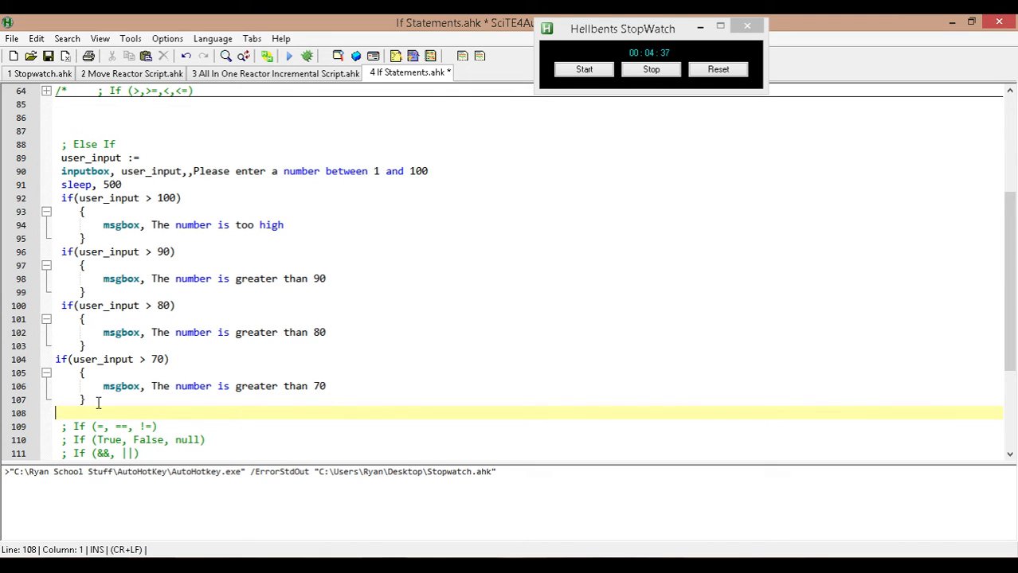
- Type an else block with braces containing 'msgbox, some random message'
{"action": "type", "text": "else"}
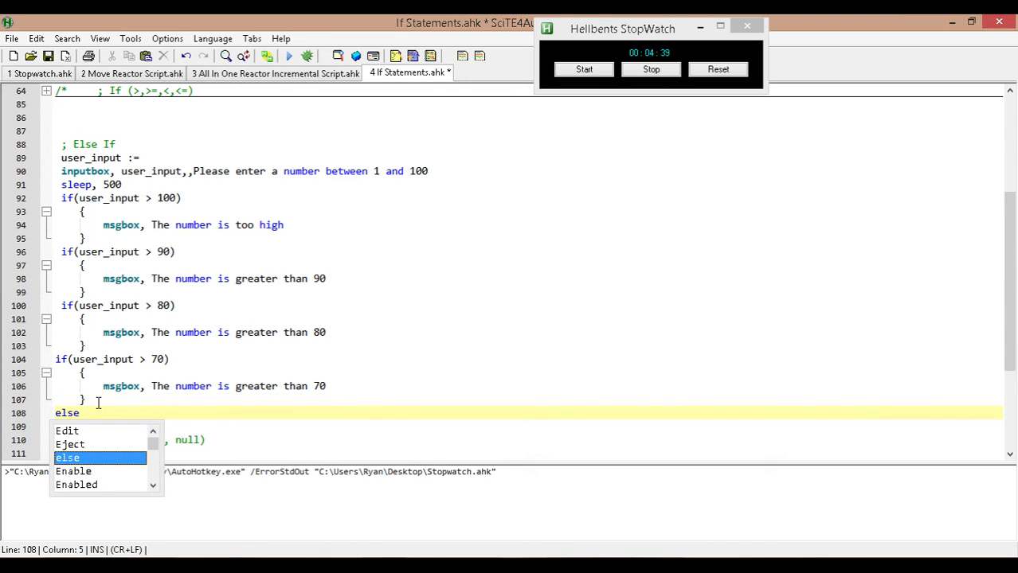
{"action": "key", "text": "Return"}
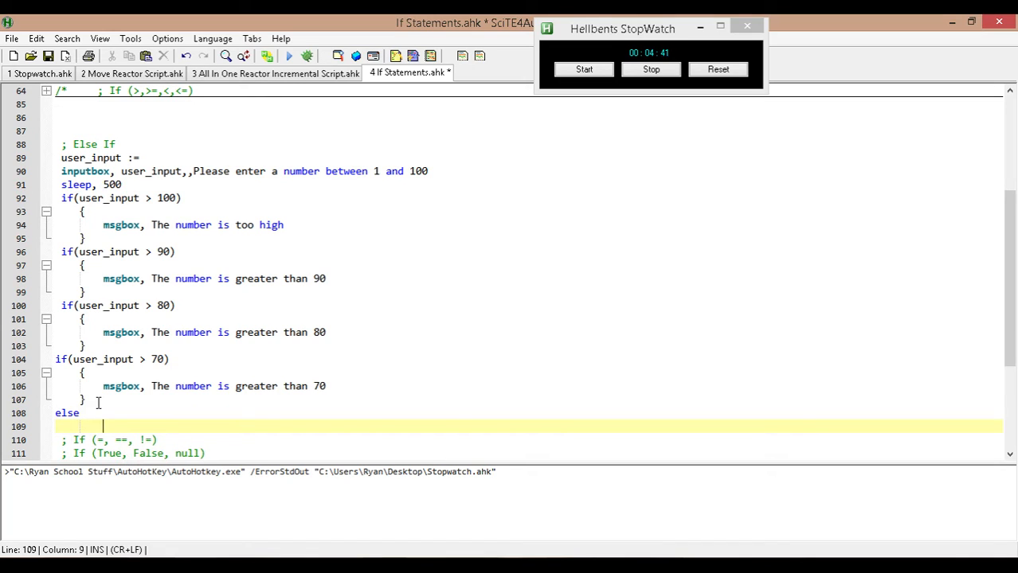
{"action": "type", "text": "{"}
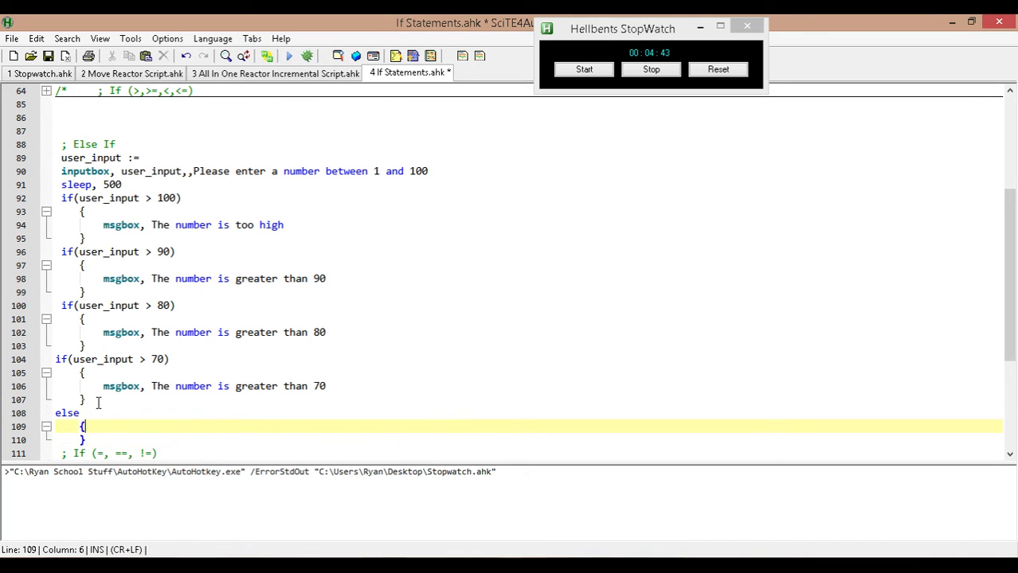
{"action": "type", "text": "msgbox,"}
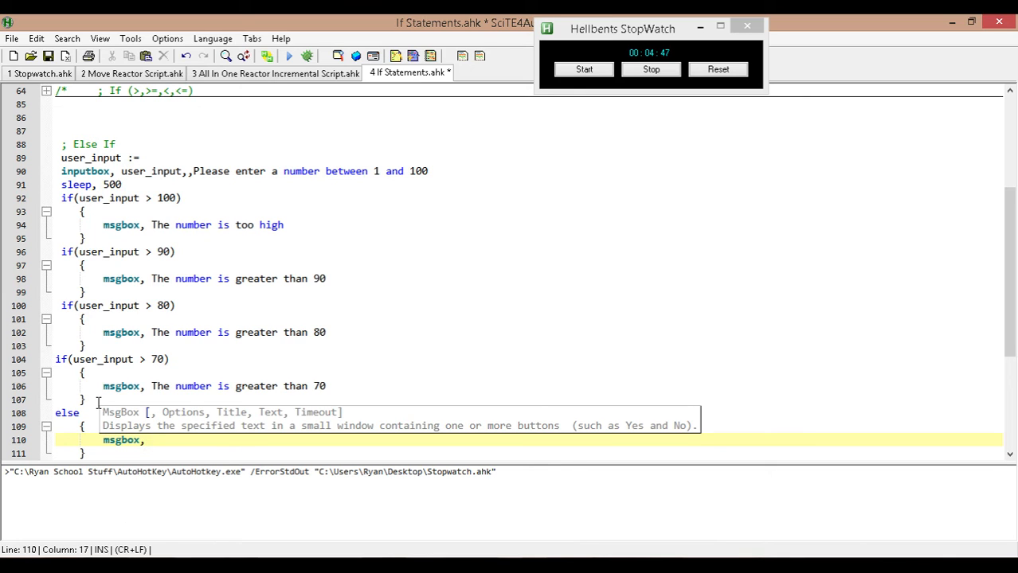
{"action": "type", "text": "some"}
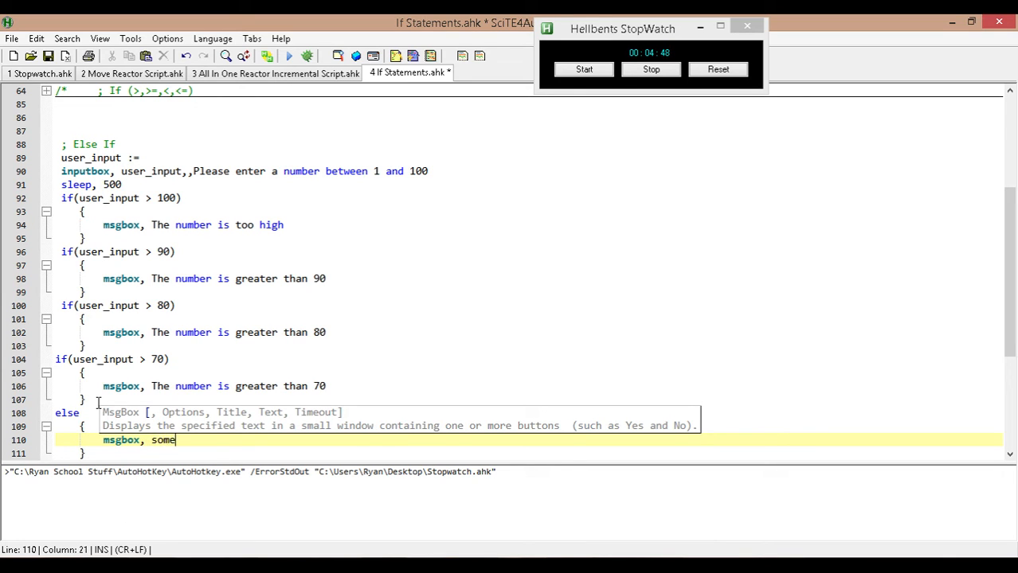
{"action": "type", "text": "random message"}
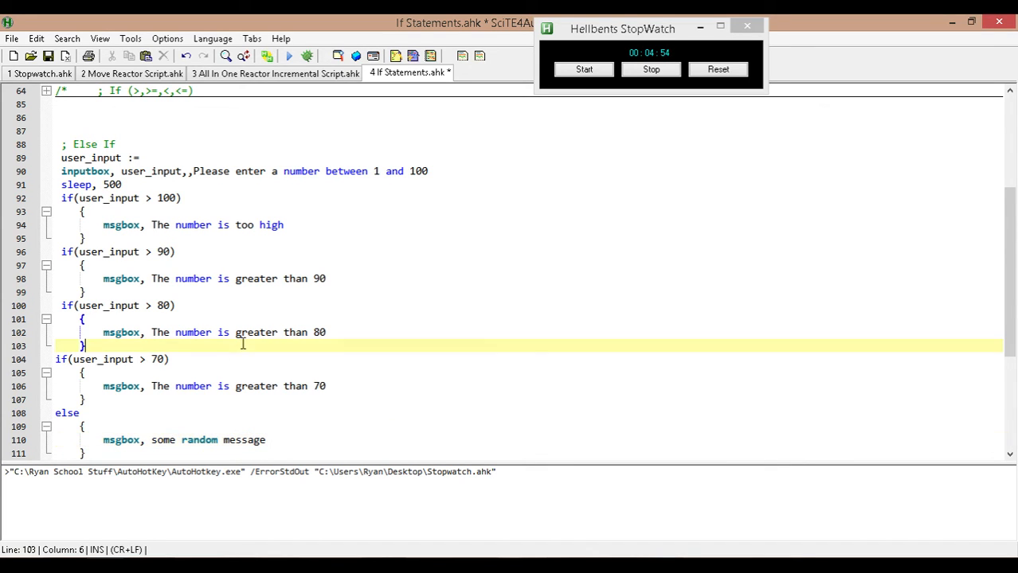
{"action": "scroll", "scroll_direction": "down", "scroll_amount": 3}
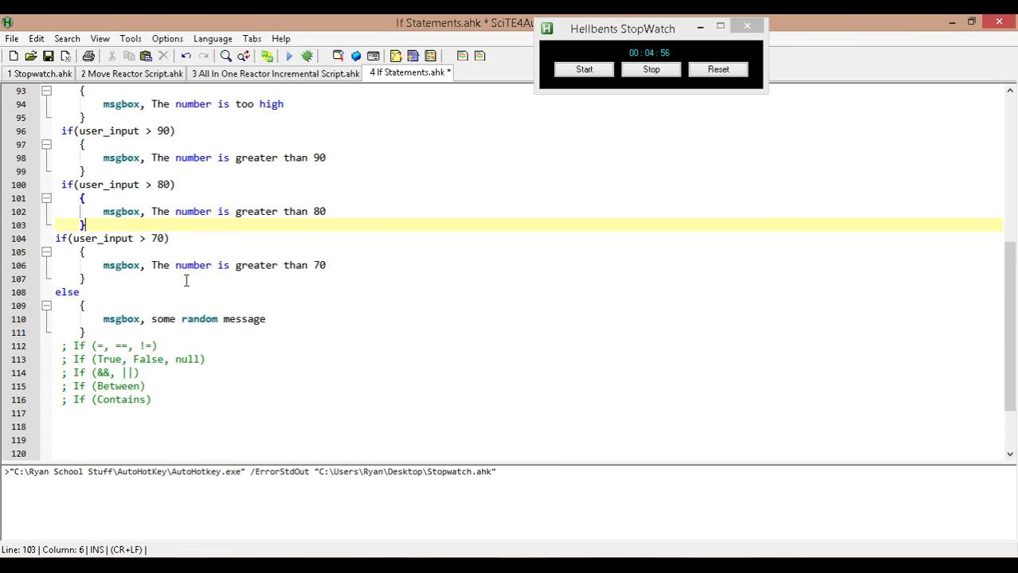
{"action": "scroll", "scroll_direction": "down", "scroll_amount": 3}
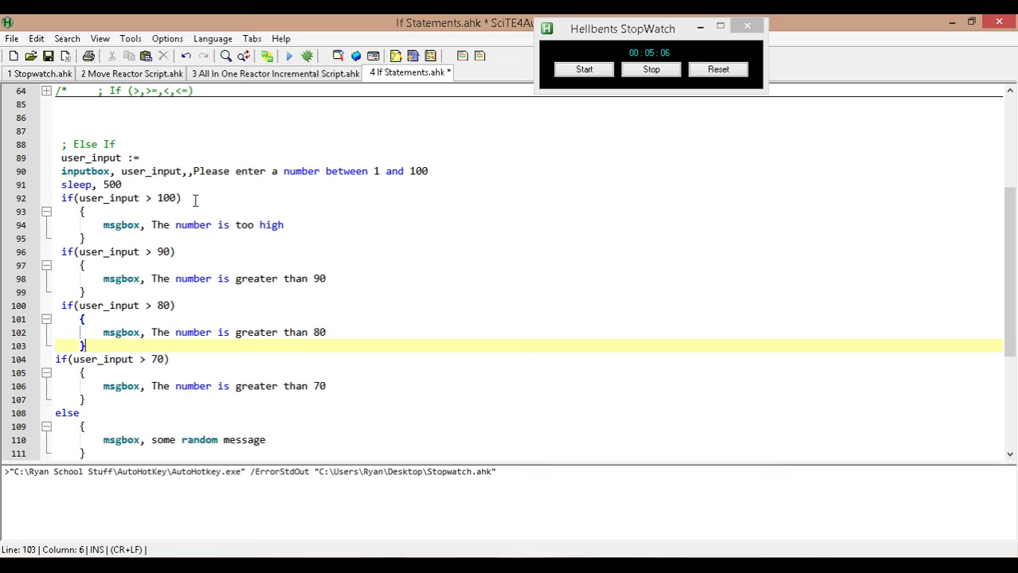
{"action": "mouse_move", "coordinate": [214, 236]}
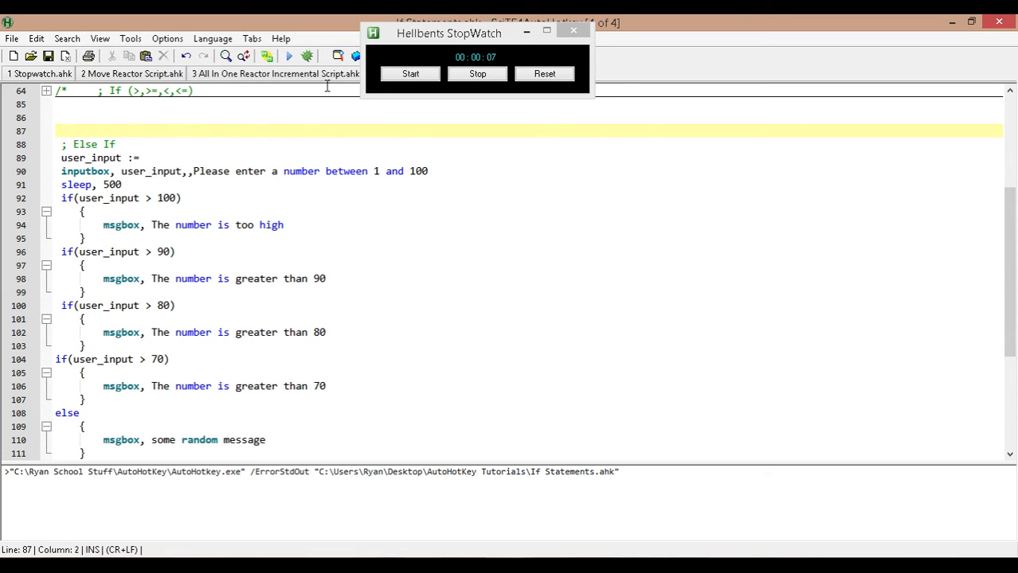
{"action": "mouse_move", "coordinate": [391, 377]}
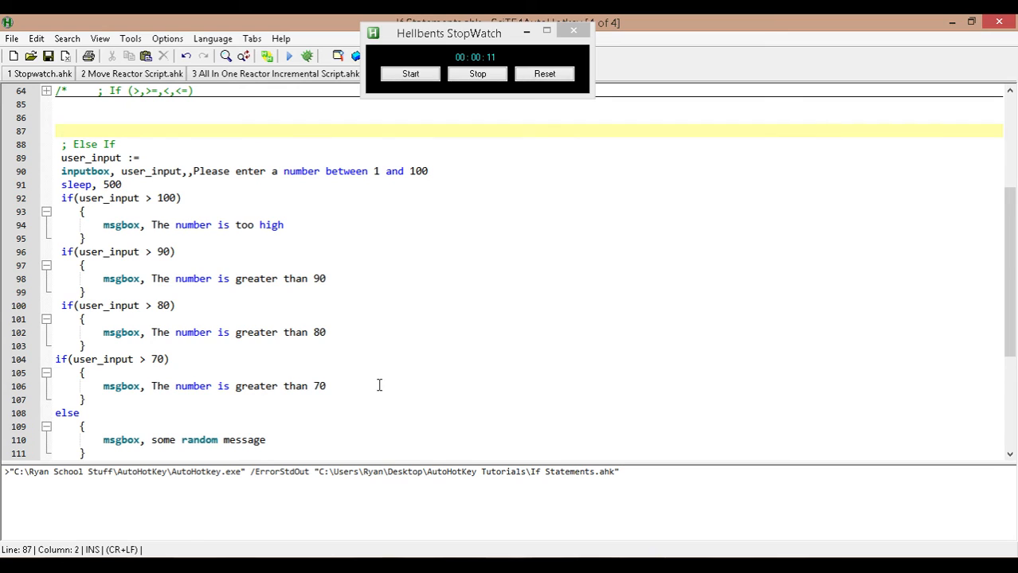
- Return focus to the script text and run If Statements.ahk with F5
{"action": "left_click", "coordinate": [379, 386]}
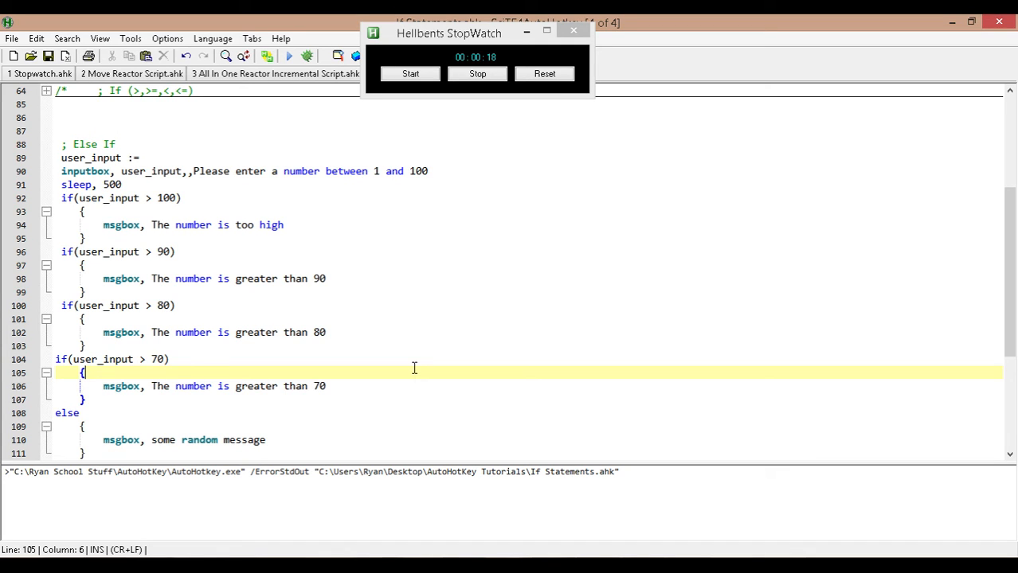
{"action": "mouse_move", "coordinate": [390, 55]}
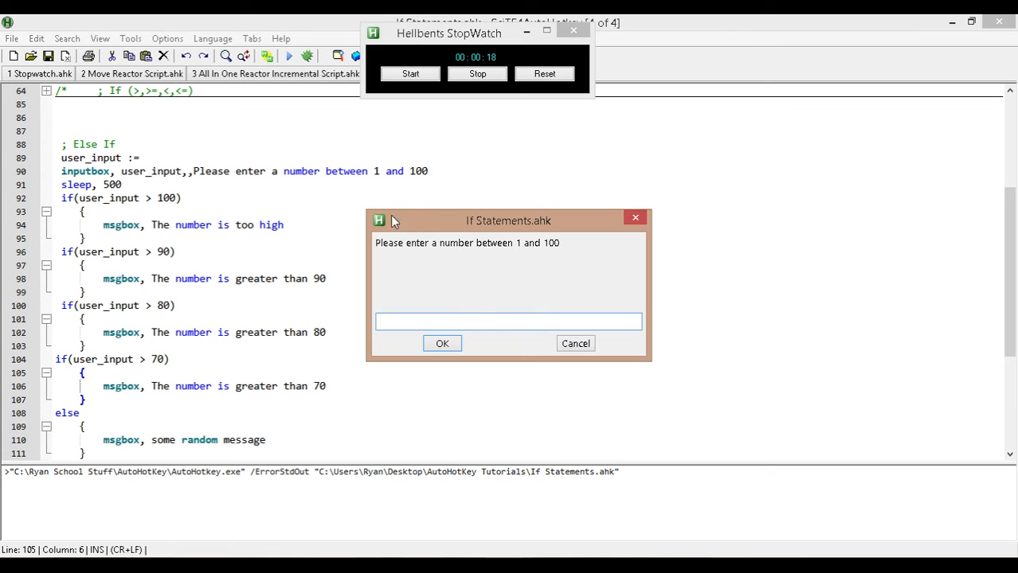
- Enter 111 and dismiss the 'too high', 'greater than 90', '80' and '70' messages
{"action": "type", "text": "111"}
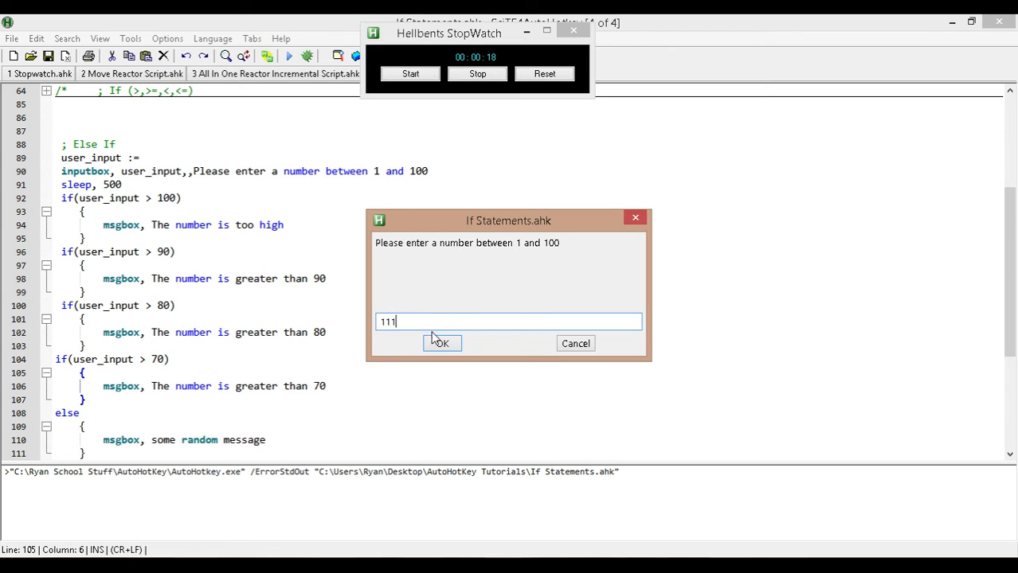
{"action": "left_click", "coordinate": [441, 344]}
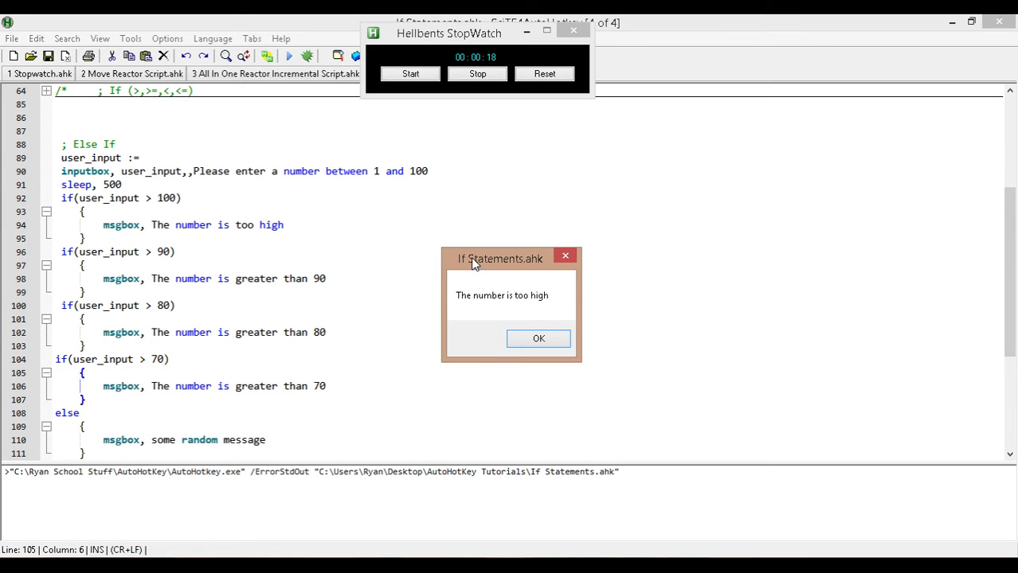
{"action": "left_click_drag", "start_coordinate": [500, 258], "coordinate": [362, 142]}
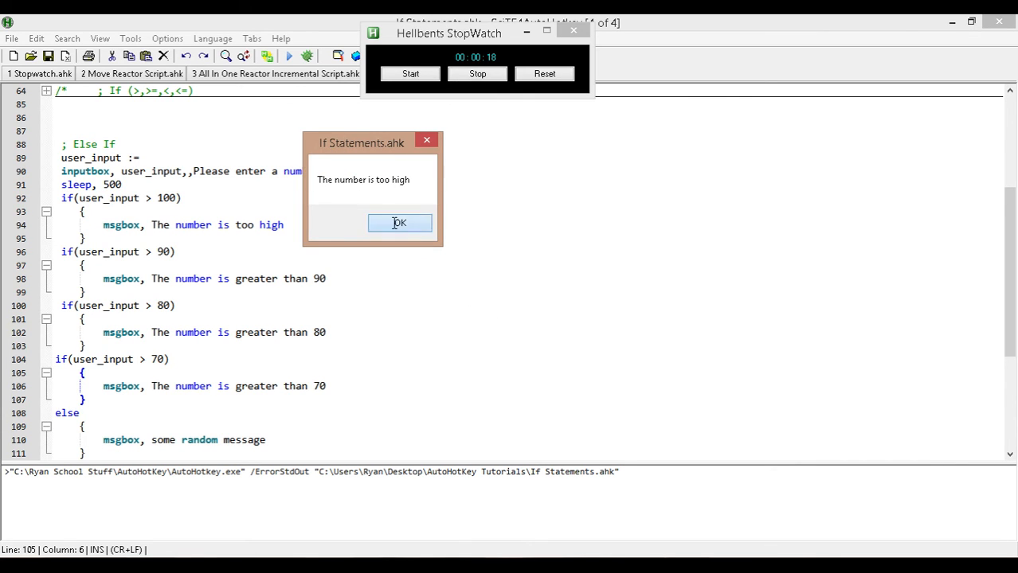
{"action": "left_click", "coordinate": [399, 223]}
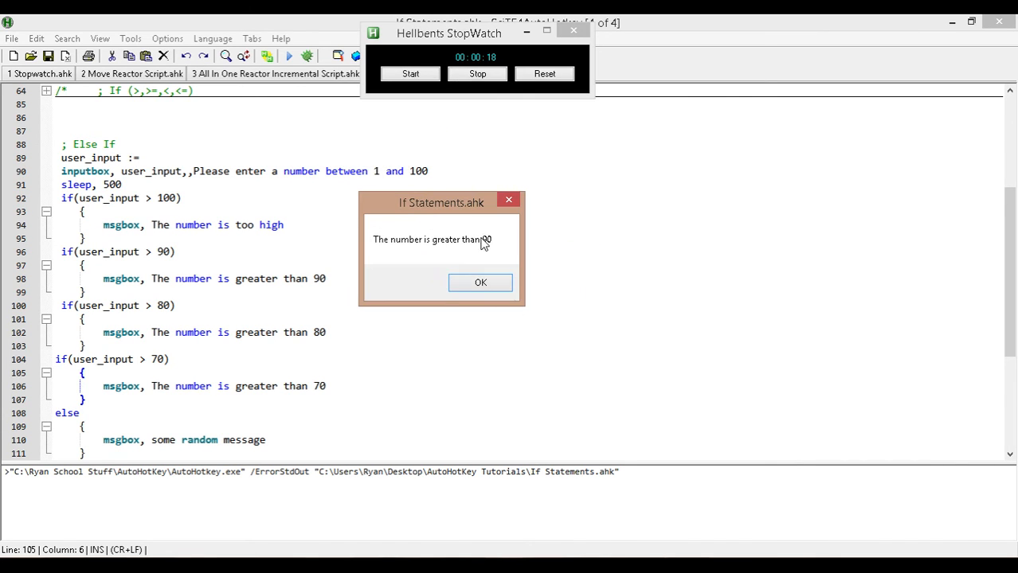
{"action": "left_click", "coordinate": [481, 283]}
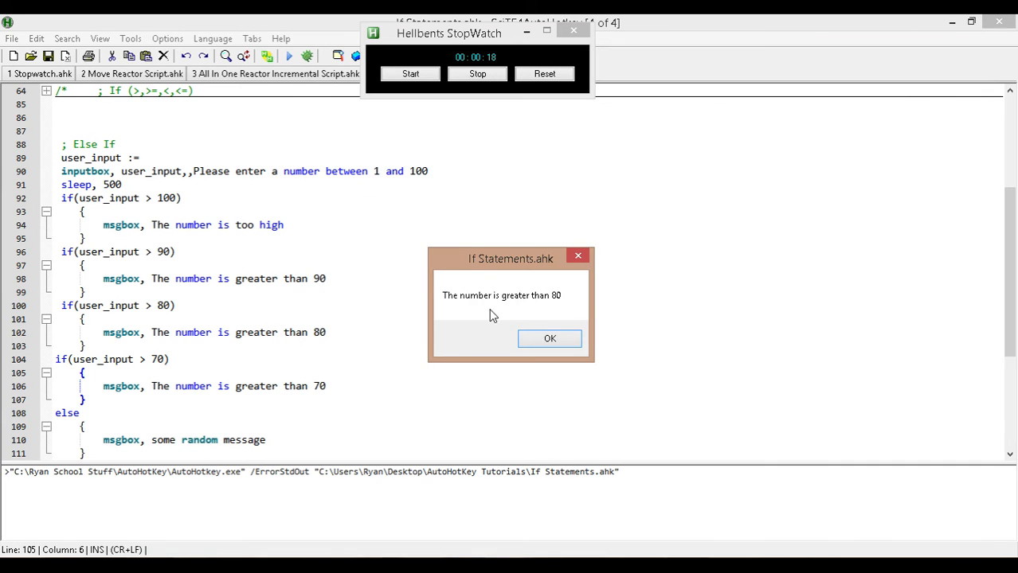
{"action": "left_click", "coordinate": [549, 339]}
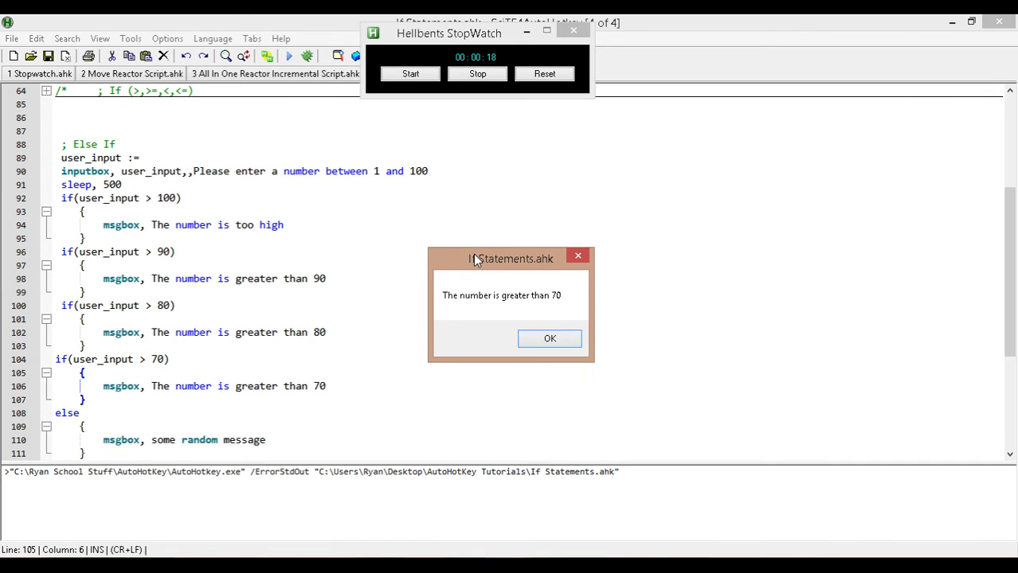
{"action": "left_click", "coordinate": [550, 339]}
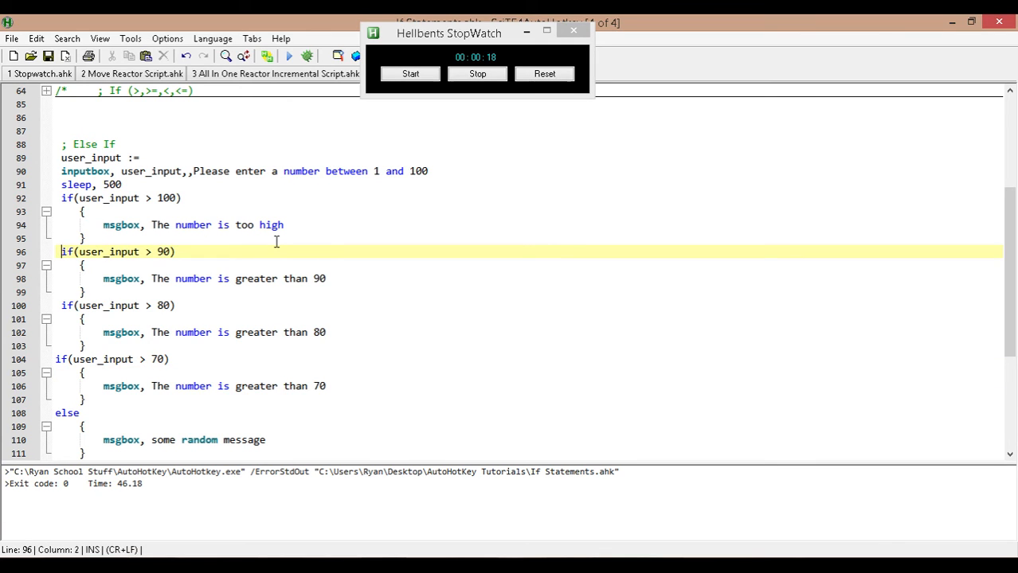
- Type 'elseif' to make the greater-than-90 check an else if branch
{"action": "type", "text": "elseif"}
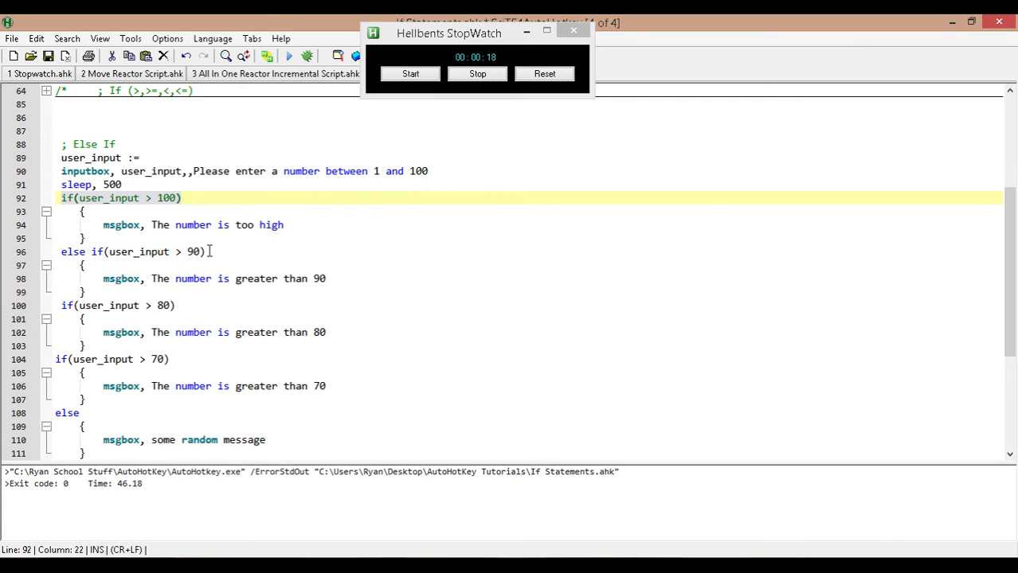
{"action": "mouse_move", "coordinate": [213, 356]}
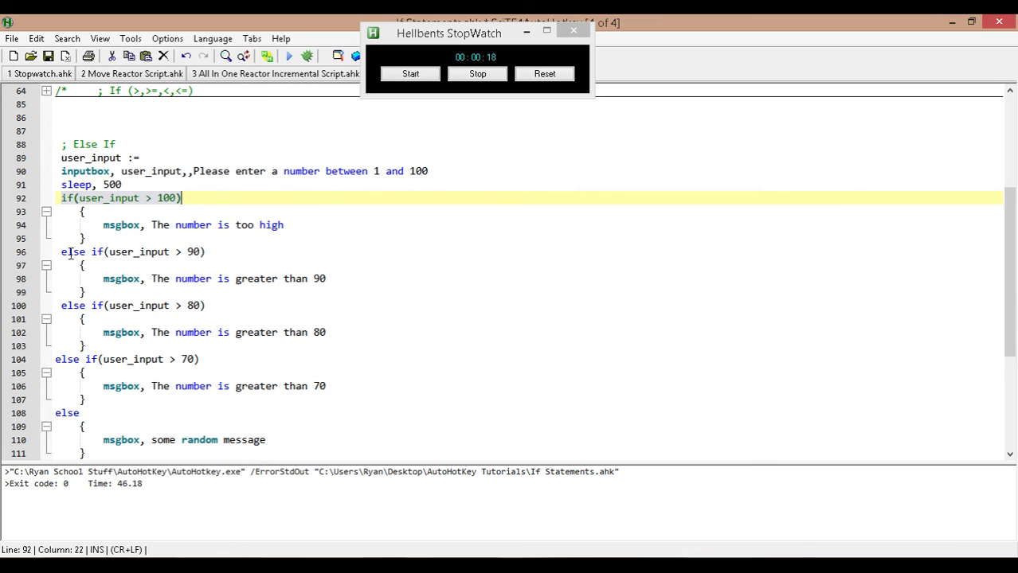
{"action": "mouse_move", "coordinate": [106, 313]}
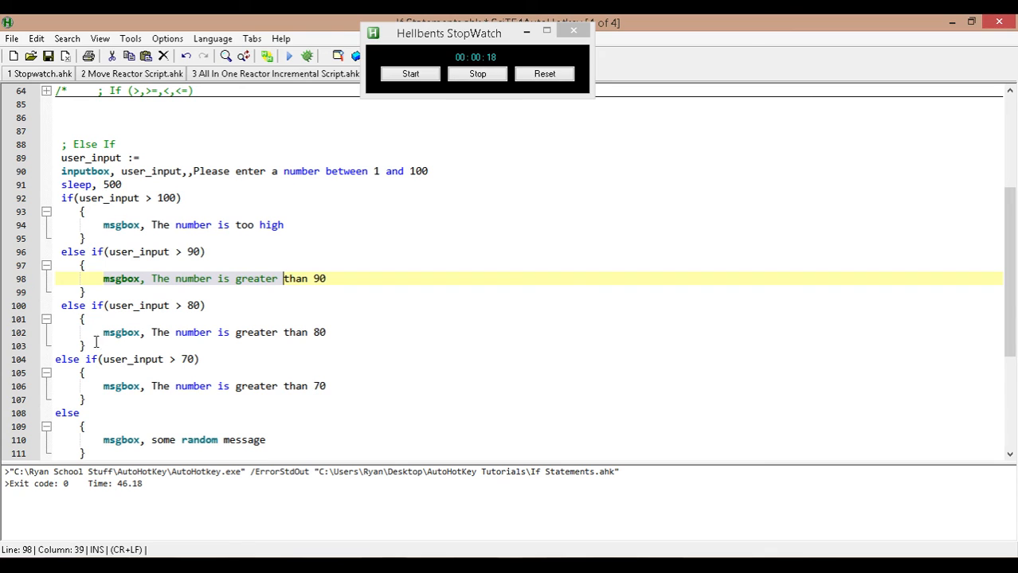
{"action": "mouse_move", "coordinate": [109, 289]}
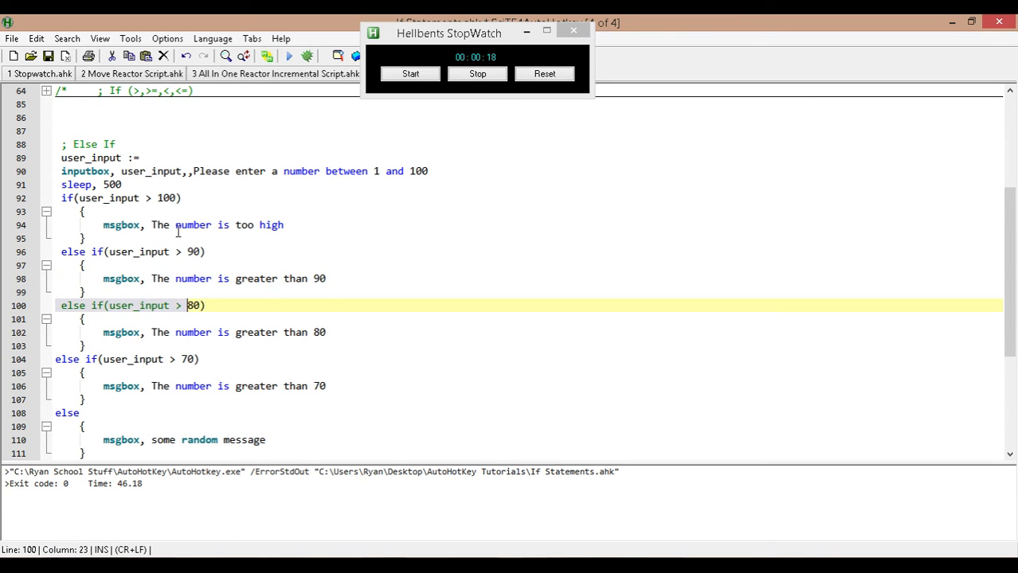
{"action": "mouse_move", "coordinate": [169, 337]}
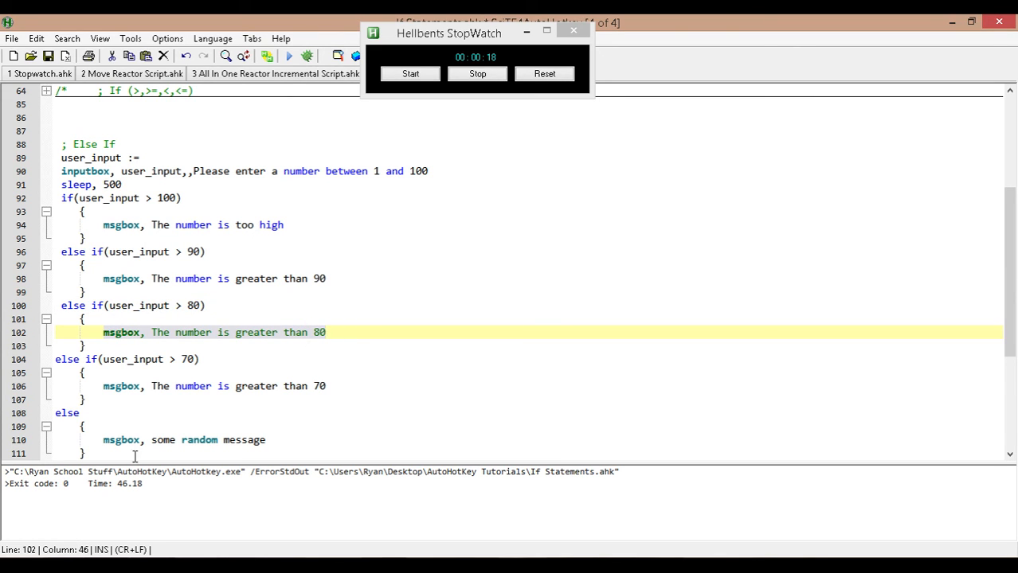
{"action": "mouse_move", "coordinate": [254, 155]}
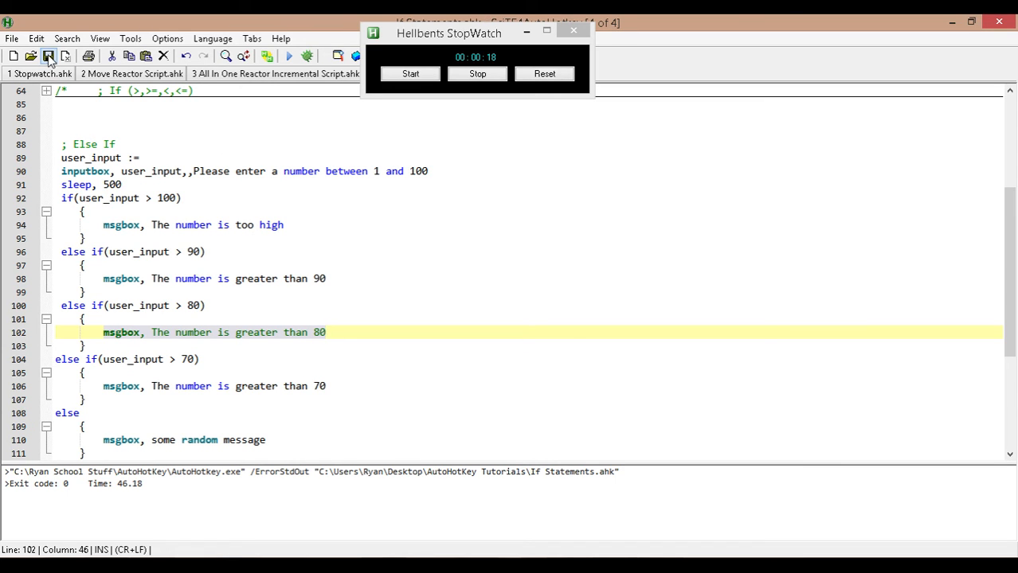
- Save the script and test it with 99, which shows only 'greater than 90'
{"action": "left_click", "coordinate": [48, 56]}
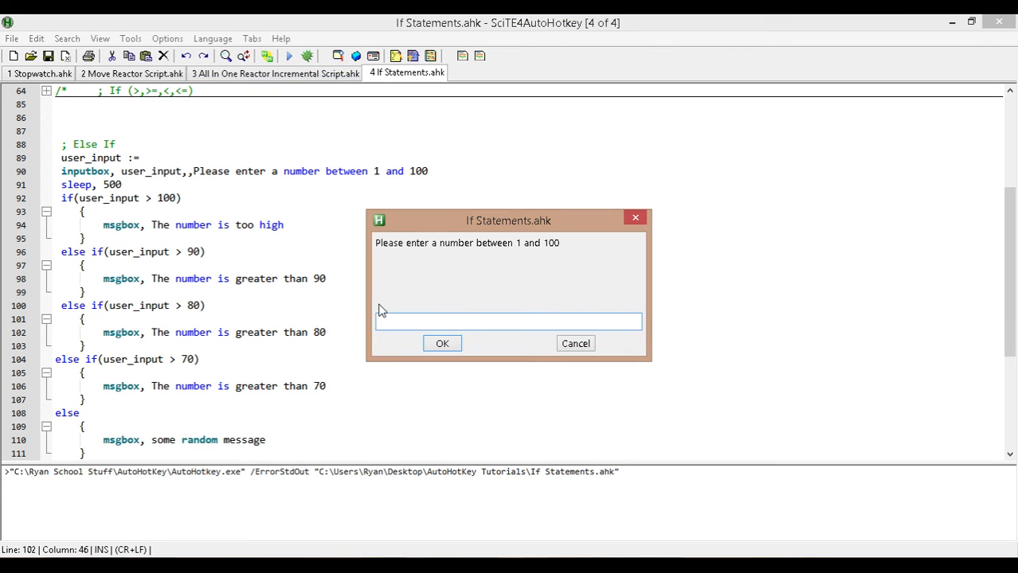
{"action": "left_click", "coordinate": [442, 344]}
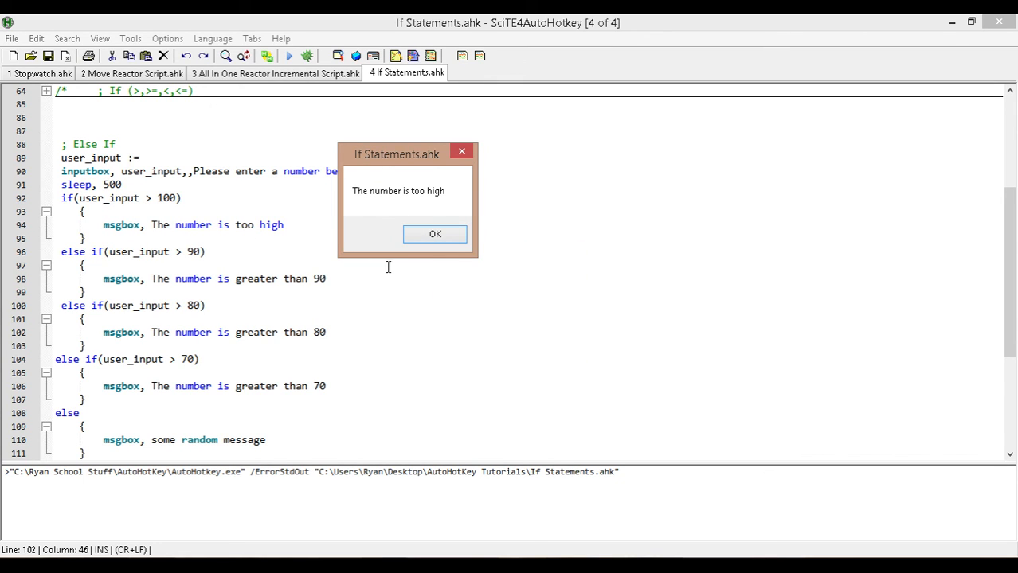
{"action": "mouse_move", "coordinate": [435, 235]}
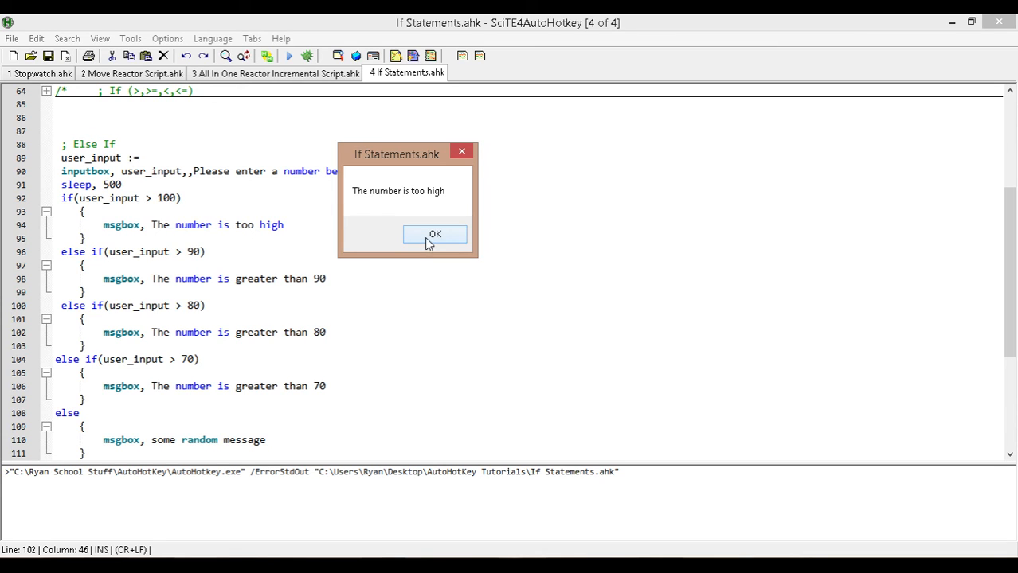
{"action": "left_click", "coordinate": [434, 234]}
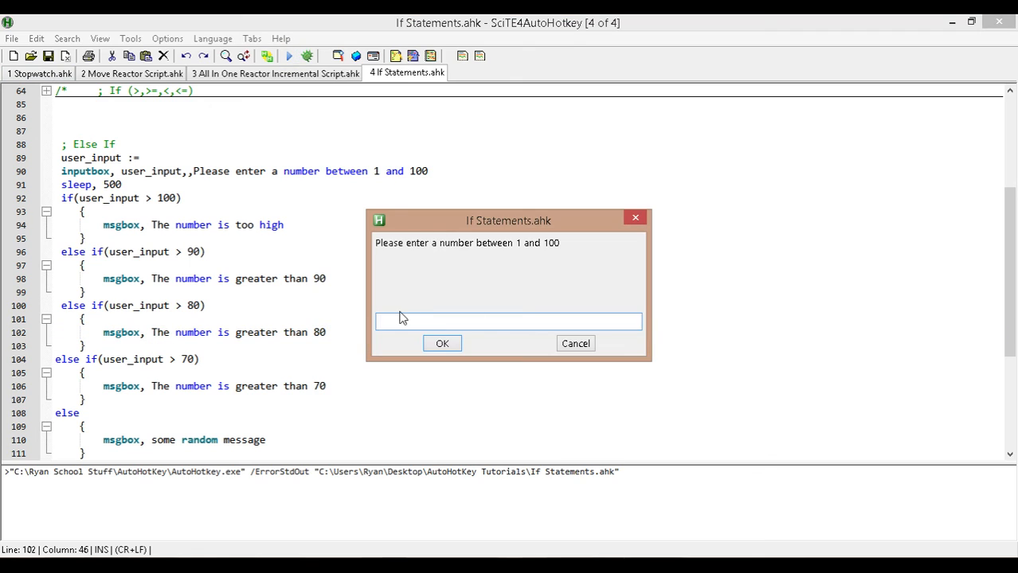
{"action": "type", "text": "99"}
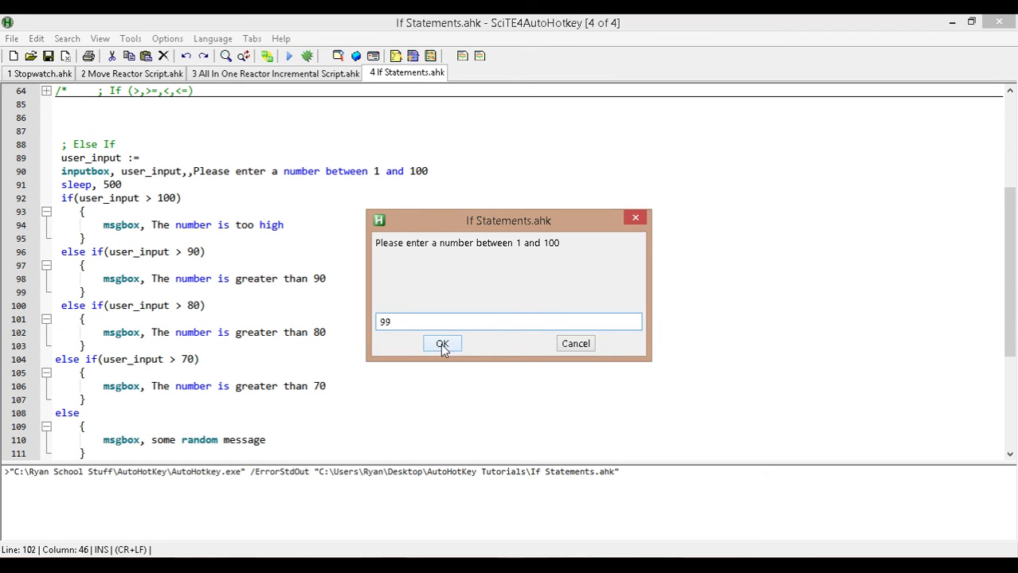
{"action": "left_click", "coordinate": [442, 343]}
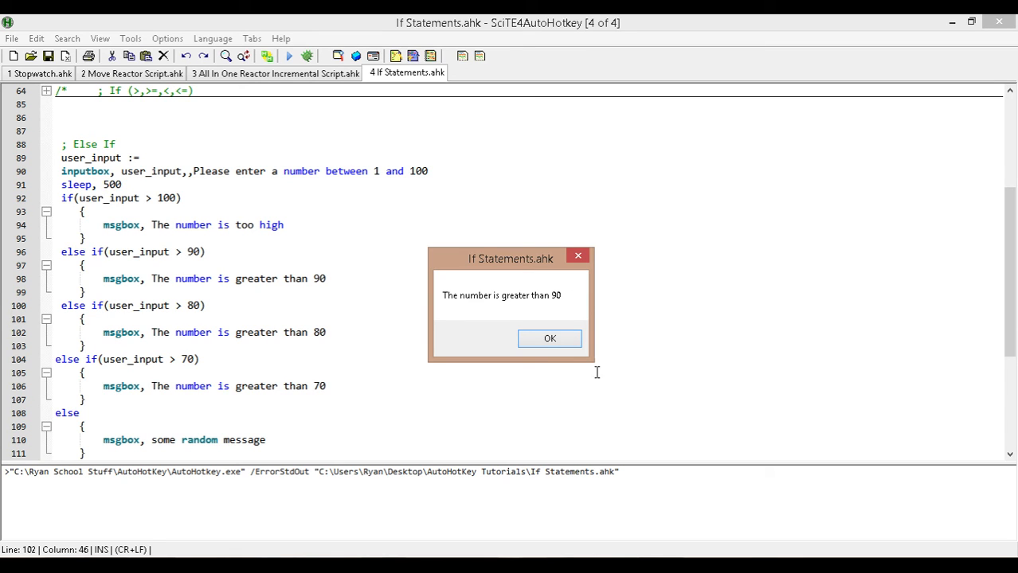
{"action": "left_click", "coordinate": [550, 338]}
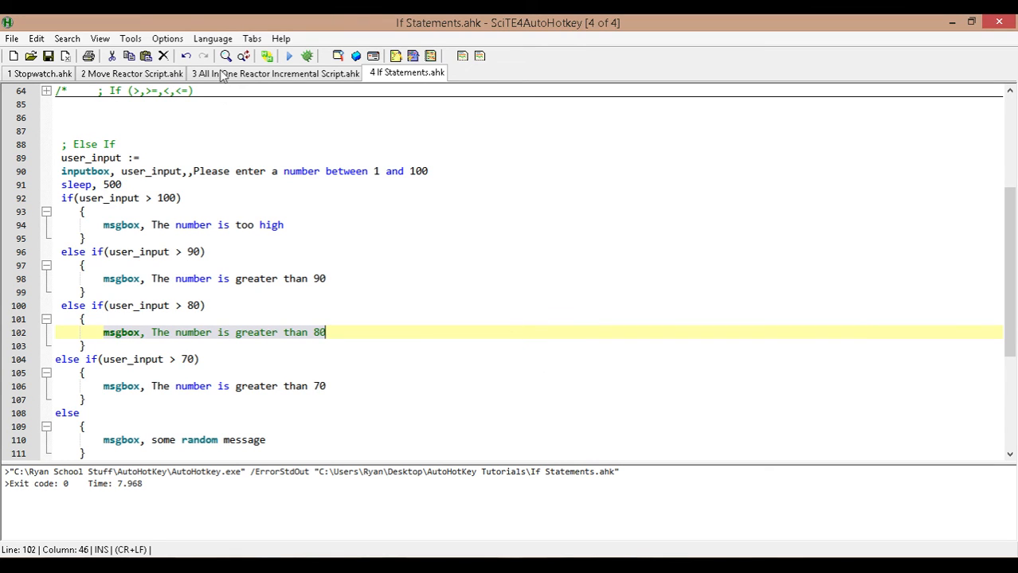
- Rerun the script, cancel the number prompt, and dismiss the resulting message
{"action": "left_click", "coordinate": [288, 56]}
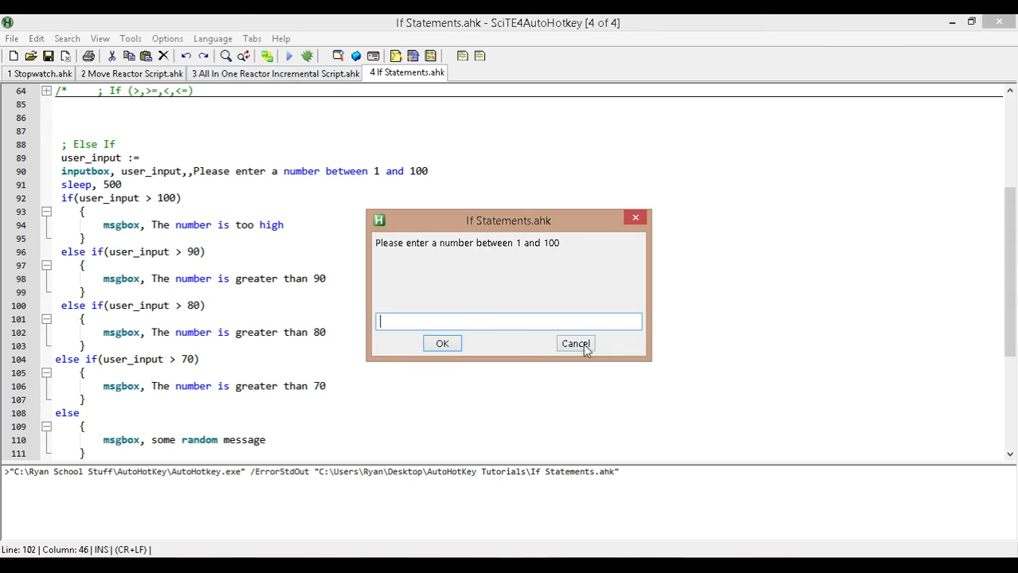
{"action": "left_click", "coordinate": [575, 343]}
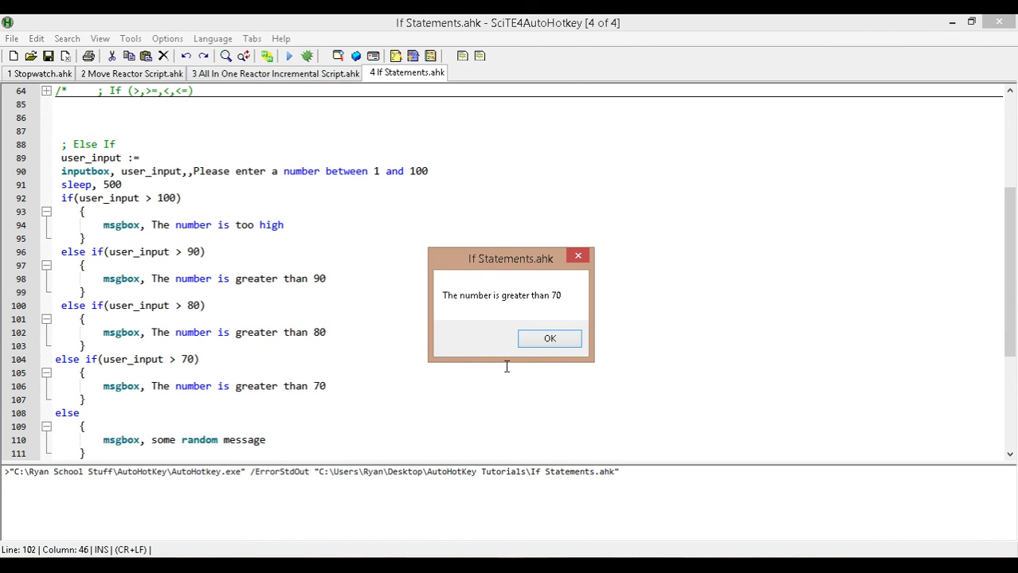
{"action": "left_click", "coordinate": [549, 338]}
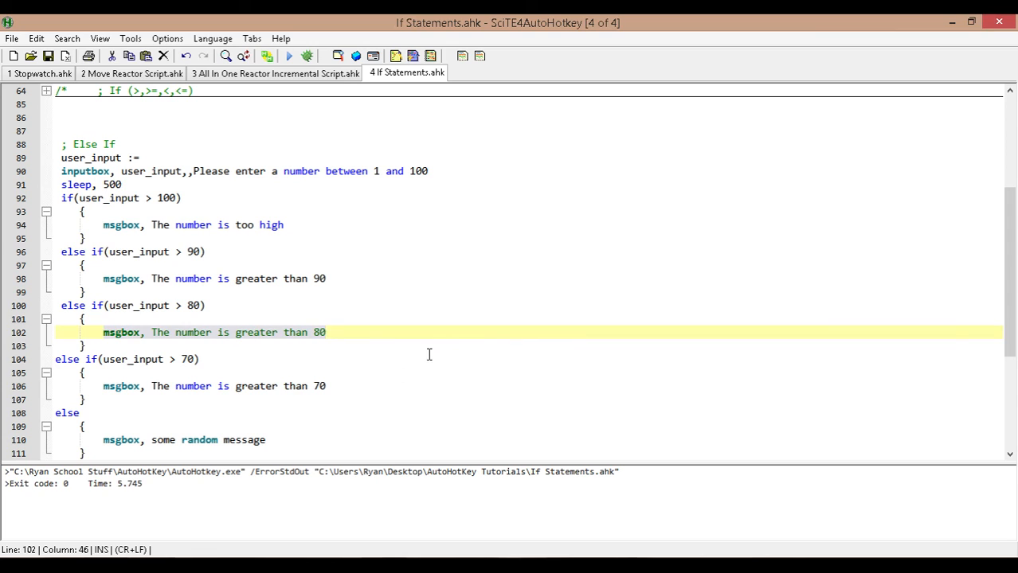
{"action": "left_click", "coordinate": [326, 387]}
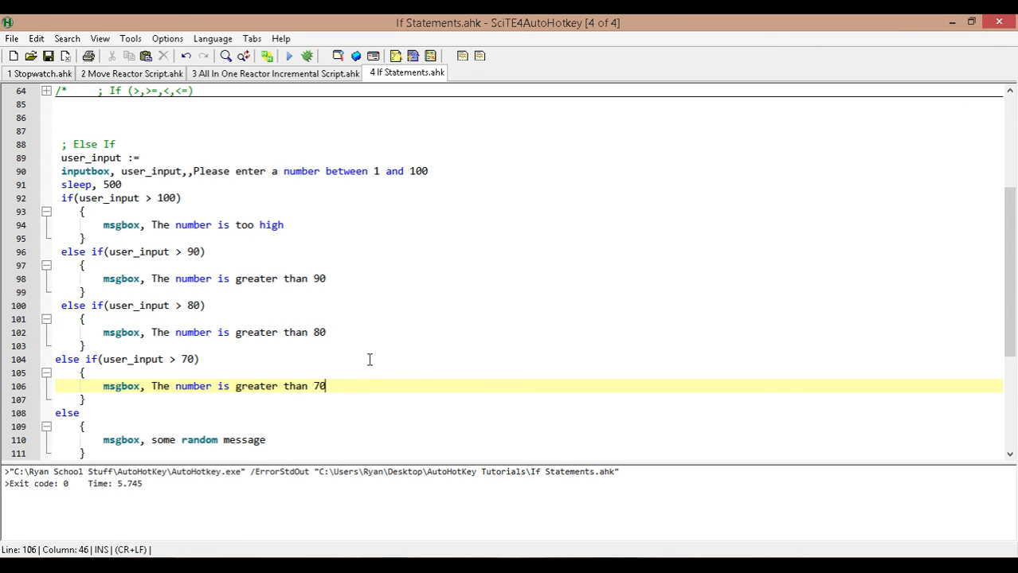
{"action": "mouse_move", "coordinate": [387, 349]}
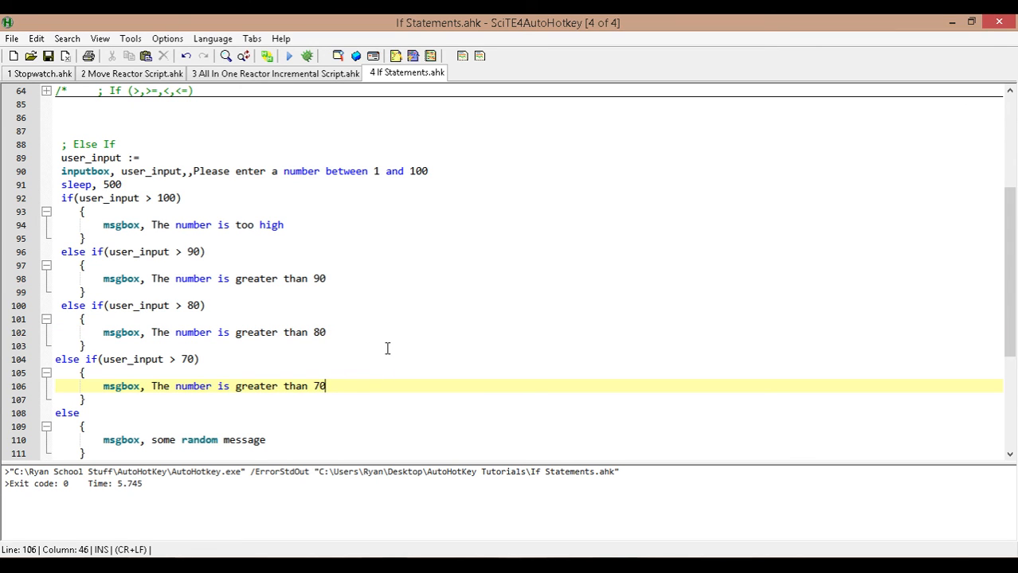
{"action": "scroll", "scroll_direction": "down", "scroll_amount": 3}
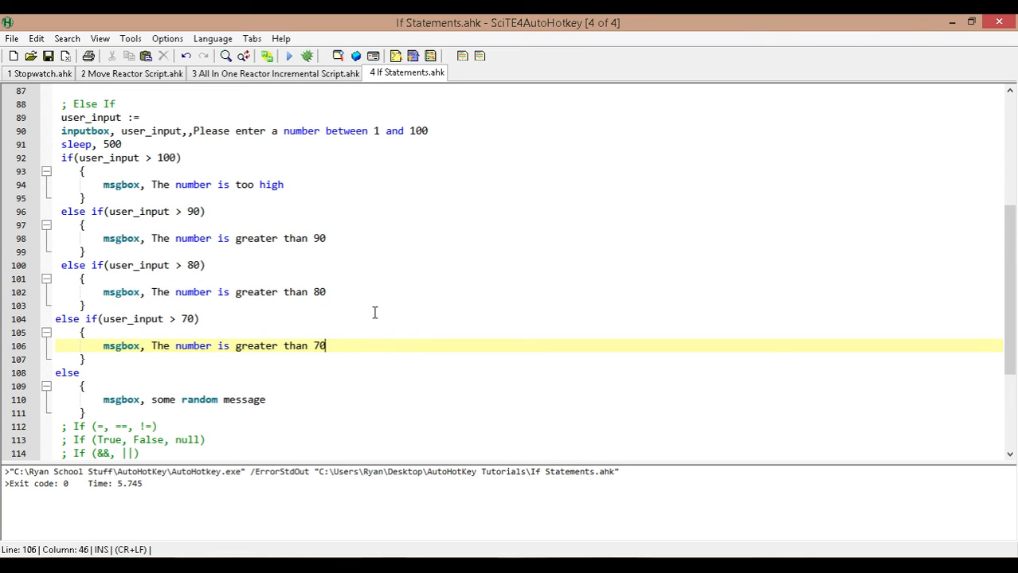
{"action": "mouse_move", "coordinate": [379, 228]}
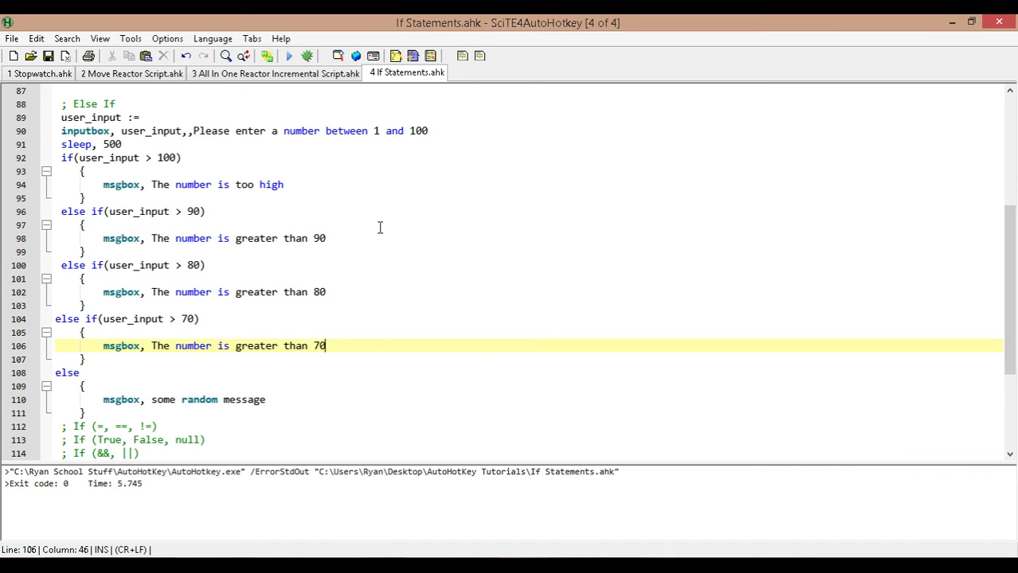
{"action": "left_click", "coordinate": [183, 157]}
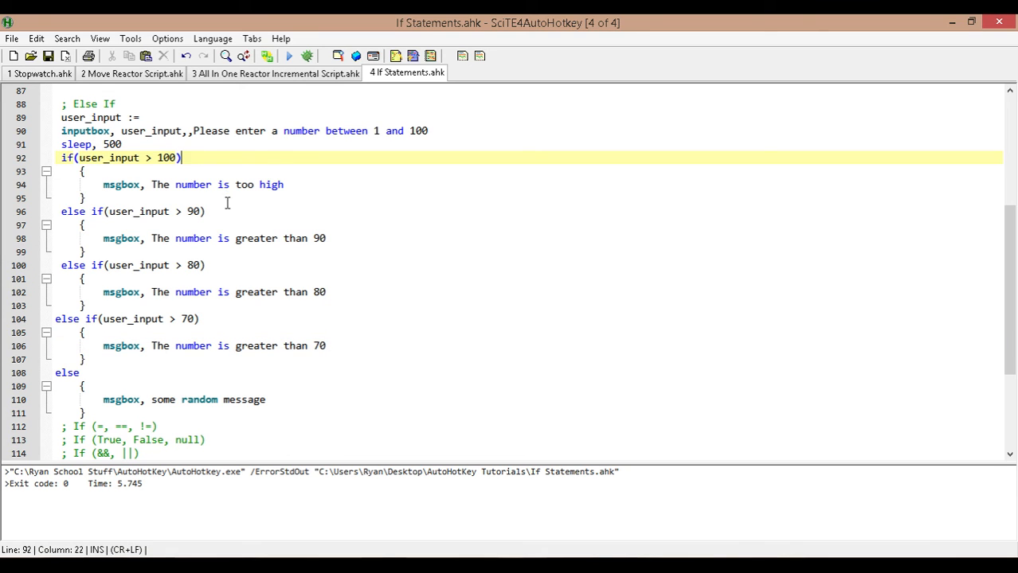
{"action": "mouse_move", "coordinate": [187, 158]}
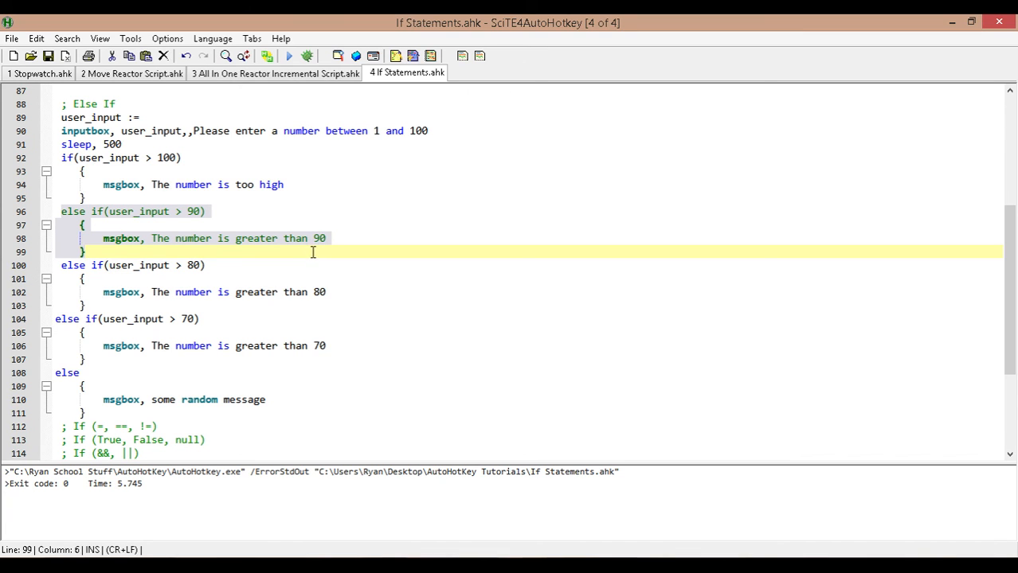
- Run the edited script with 99 and dismiss the 'greater than 80' message
{"action": "left_click", "coordinate": [86, 305]}
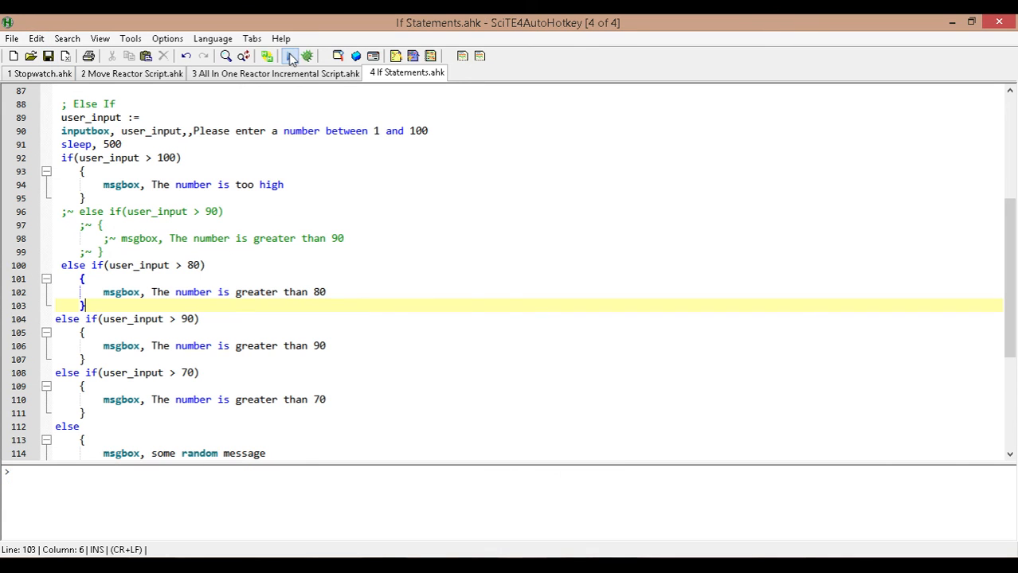
{"action": "left_click", "coordinate": [290, 56]}
{"action": "type", "text": "99"}
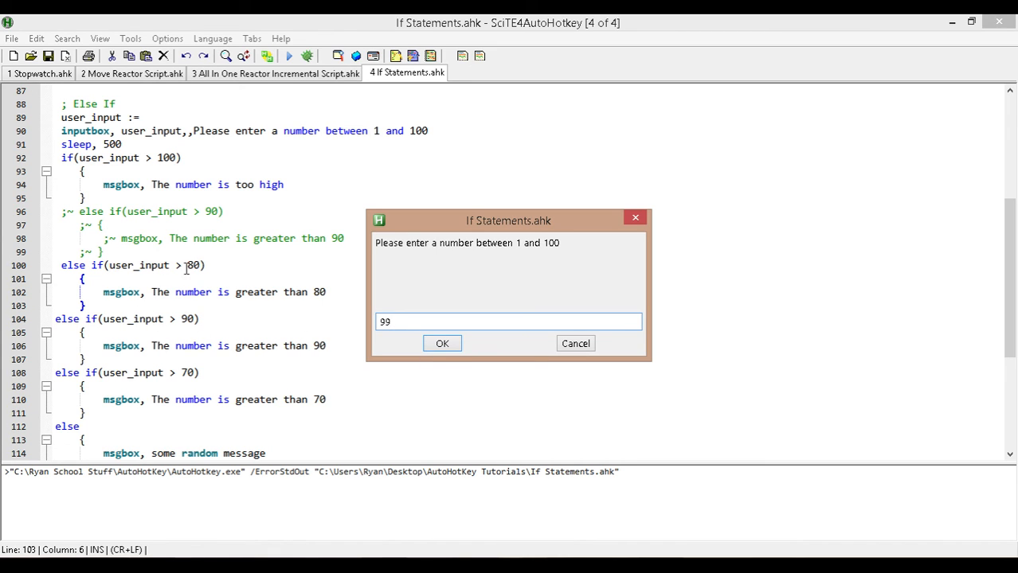
{"action": "left_click", "coordinate": [442, 344]}
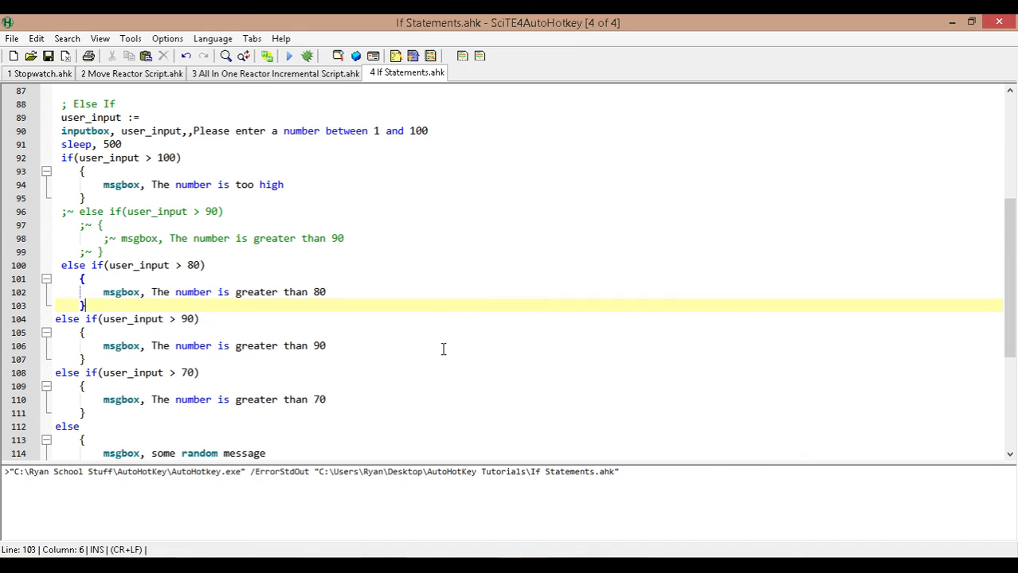
{"action": "left_click", "coordinate": [289, 56]}
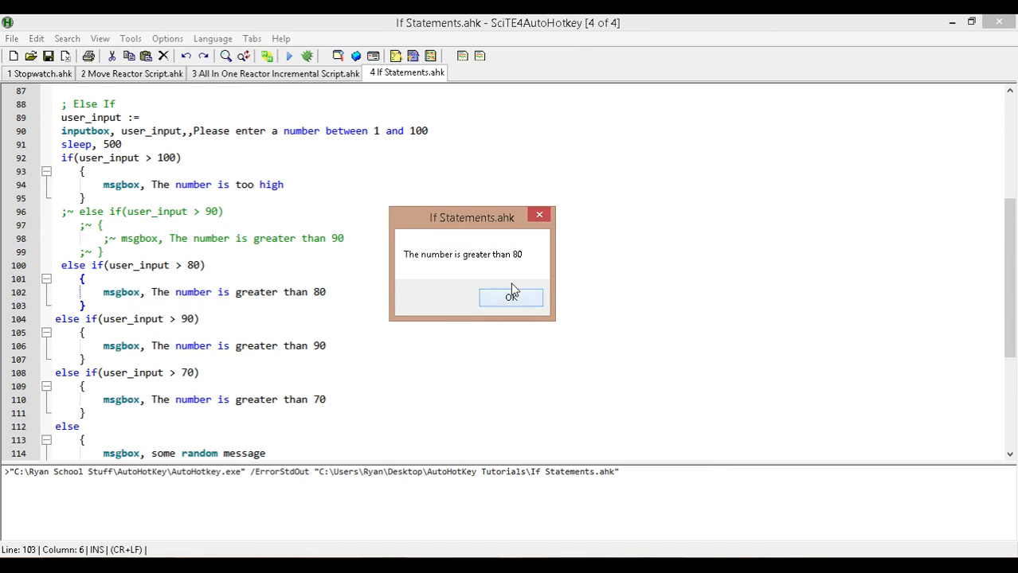
{"action": "left_click", "coordinate": [511, 296]}
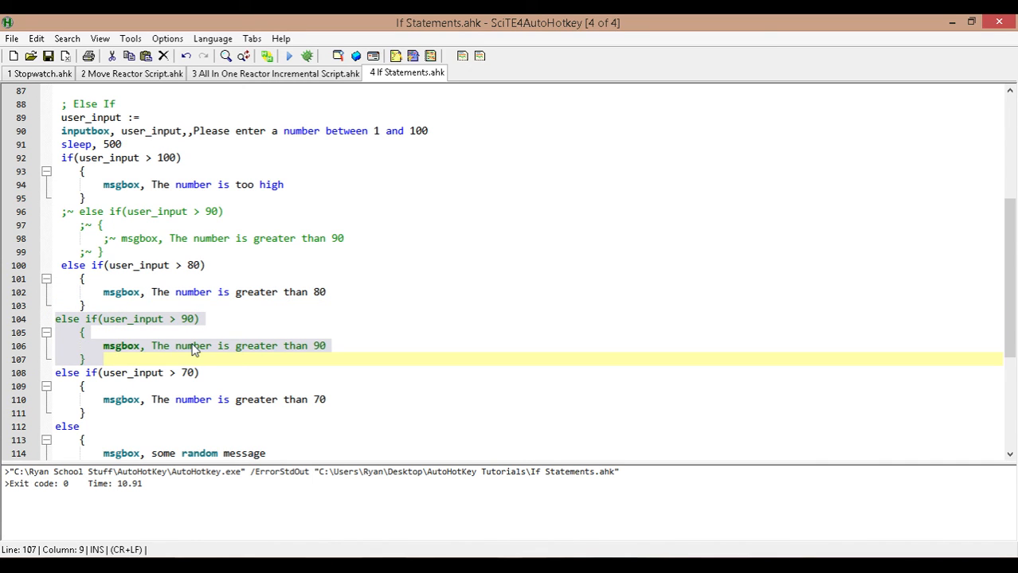
{"action": "mouse_move", "coordinate": [219, 352]}
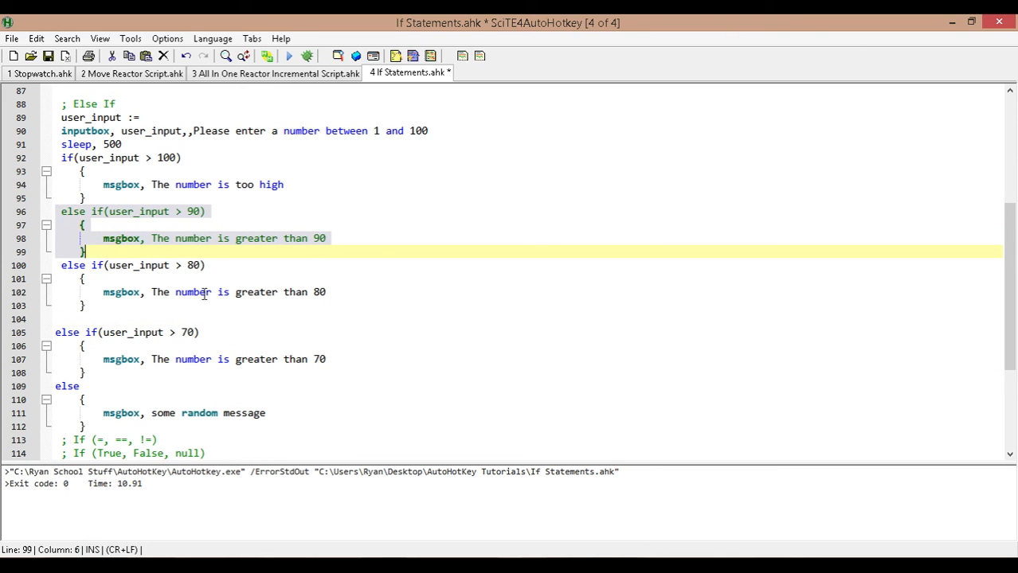
{"action": "mouse_move", "coordinate": [514, 364]}
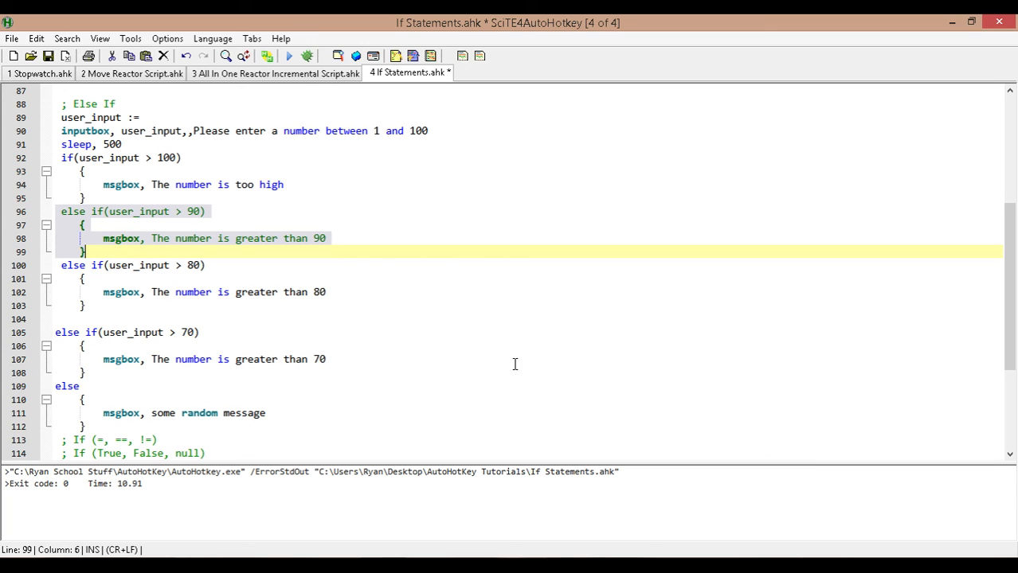
{"action": "mouse_move", "coordinate": [499, 301]}
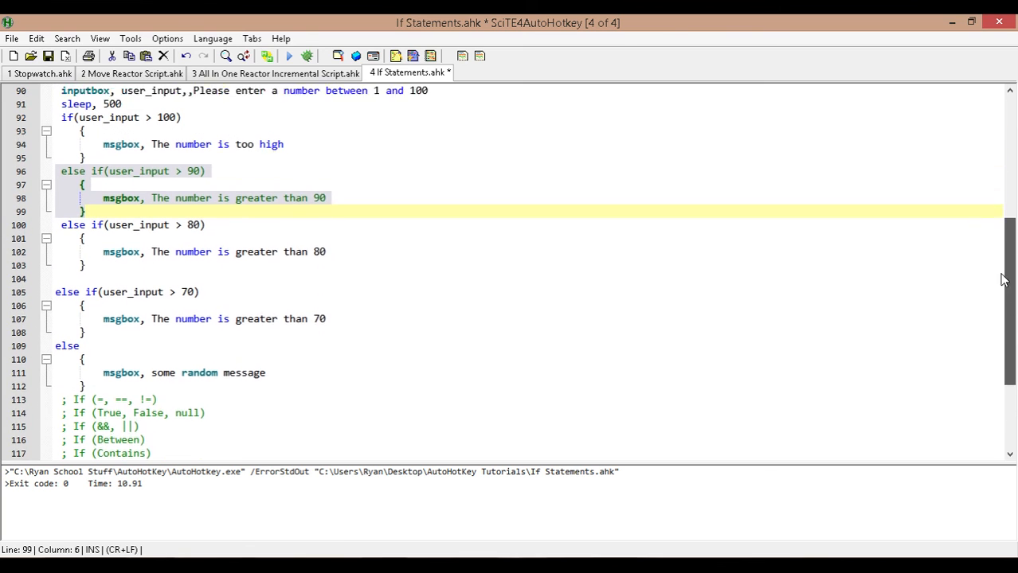
- Scroll up and down through the script to review the restored branch order
{"action": "scroll", "scroll_direction": "up", "scroll_amount": 3}
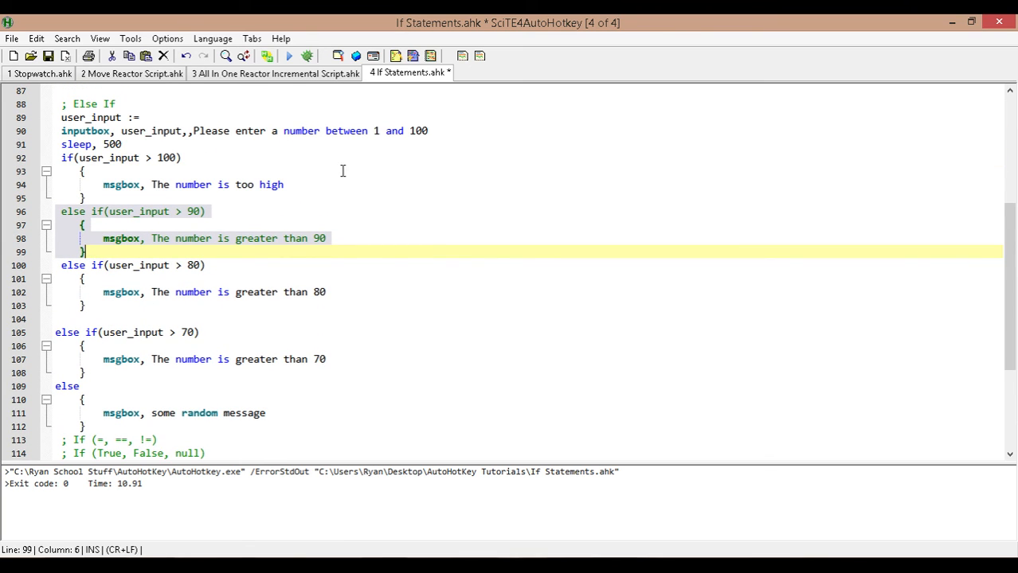
{"action": "mouse_move", "coordinate": [373, 203]}
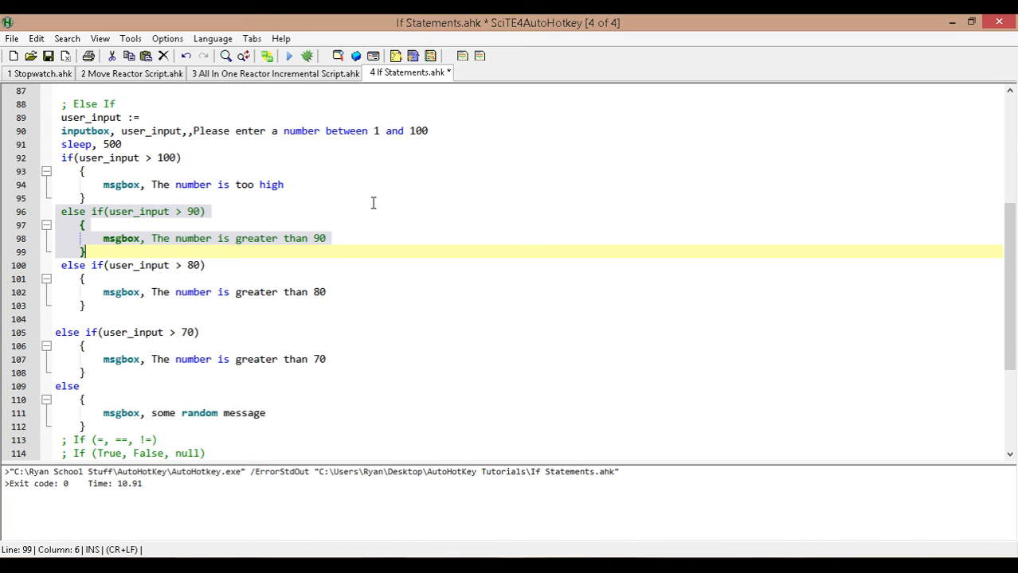
{"action": "mouse_move", "coordinate": [1003, 239]}
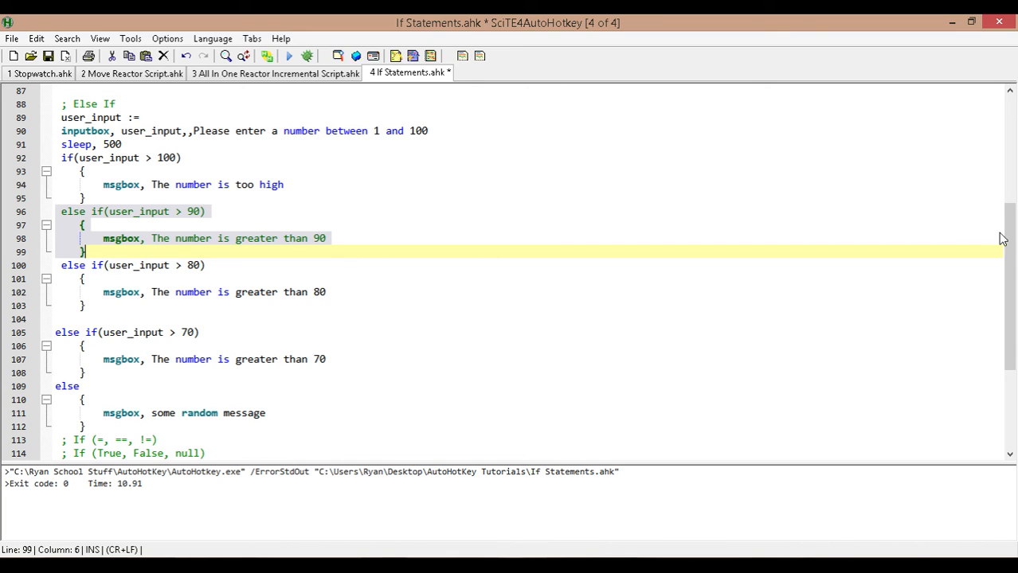
{"action": "scroll", "scroll_direction": "down", "scroll_amount": 3}
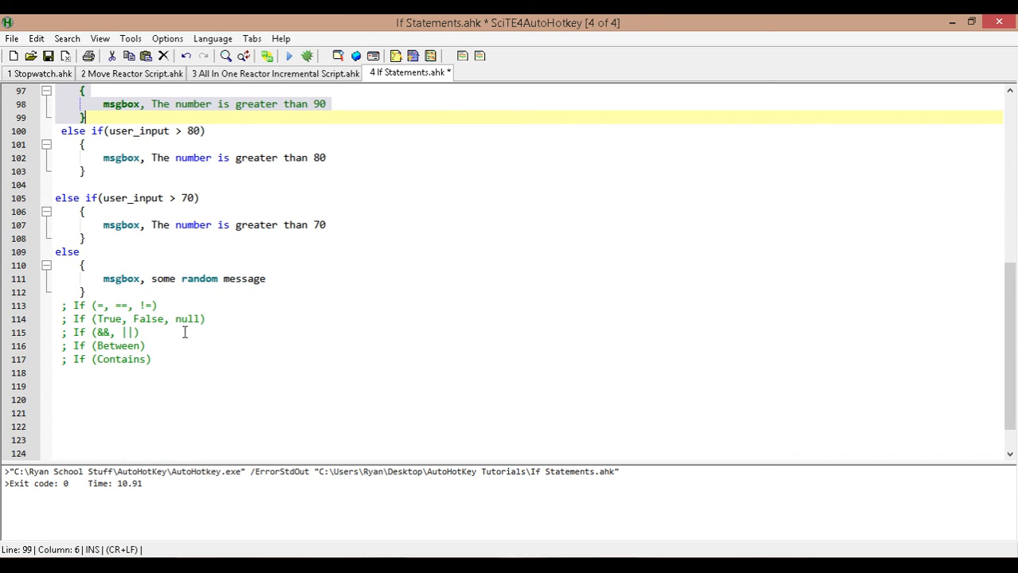
{"action": "mouse_move", "coordinate": [1014, 354]}
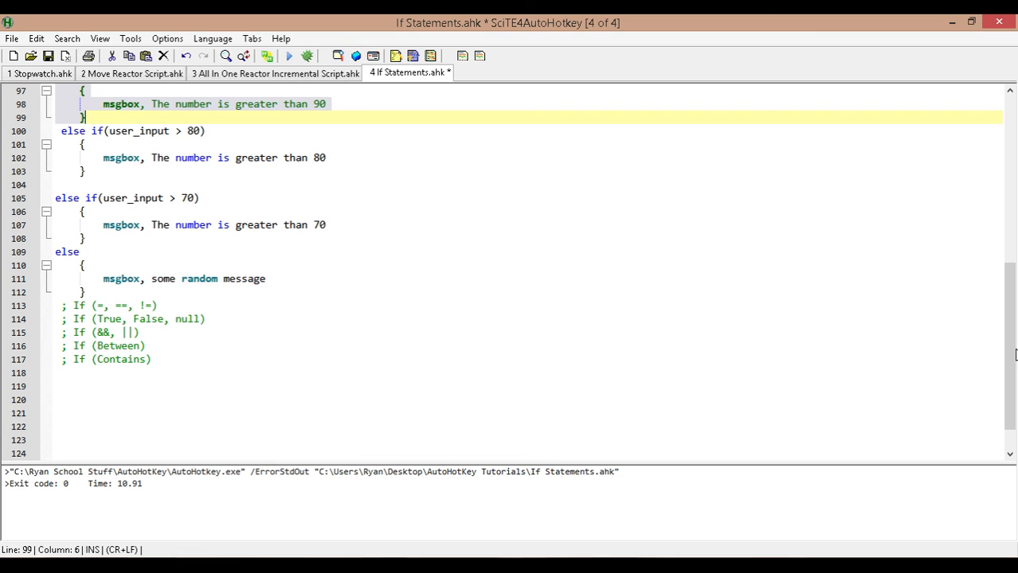